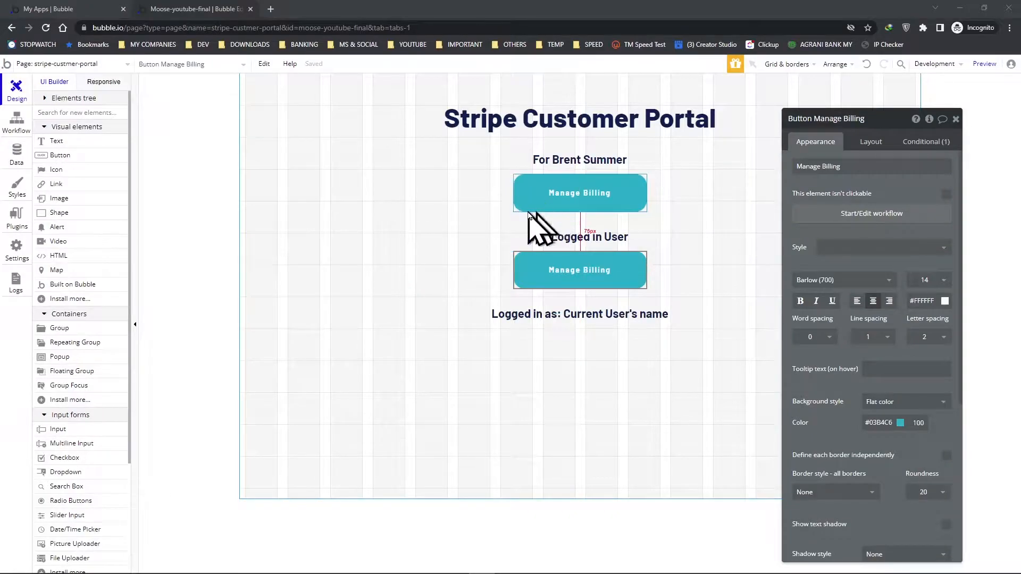
mouse_move(577, 218)
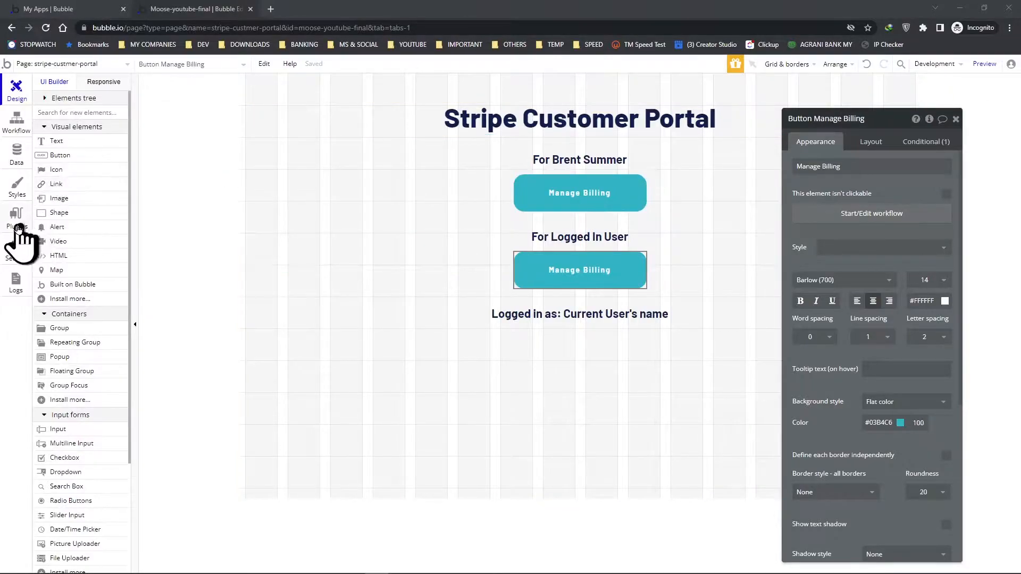
- Expand the Stripe Moose API's Create Moose Portal call to review its endpoint and parameters
click(16, 218)
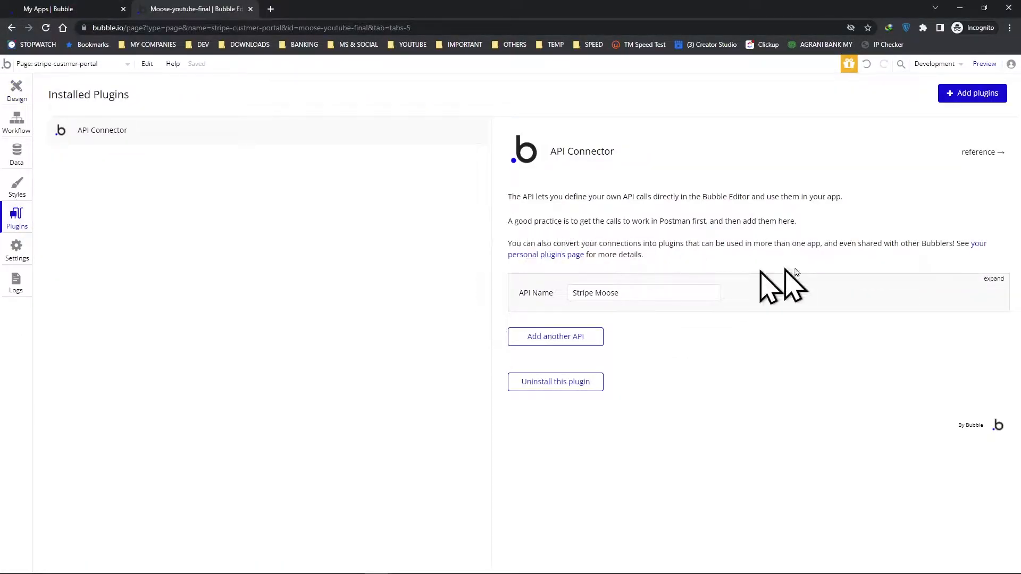
click(994, 278)
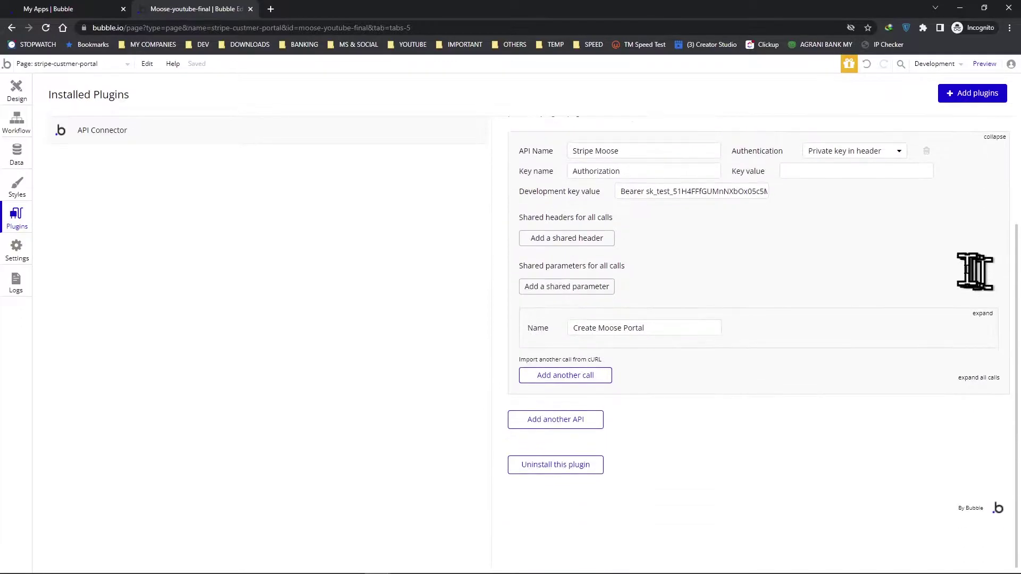
click(983, 313)
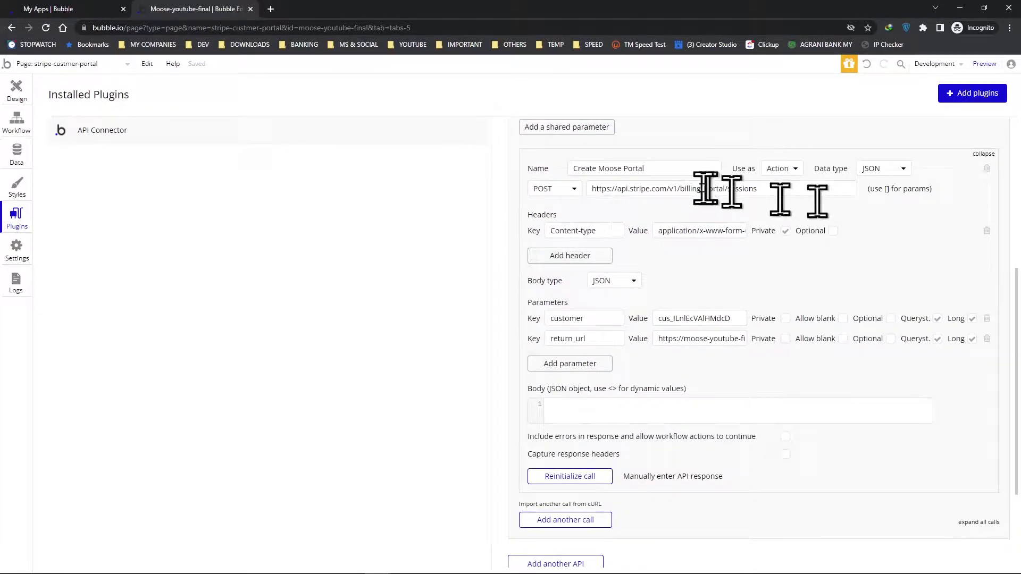
mouse_move(723, 267)
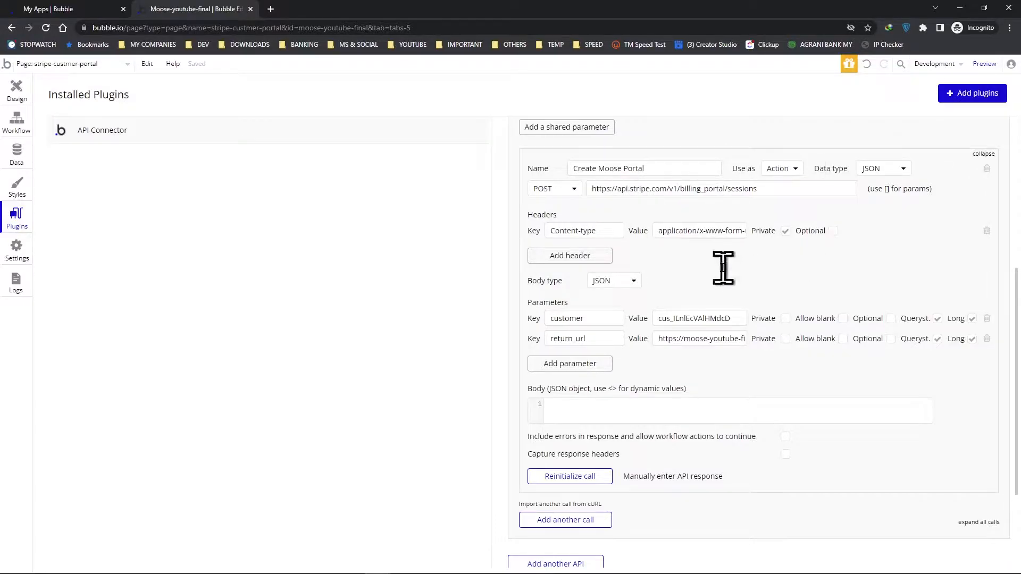
scroll(up, 3)
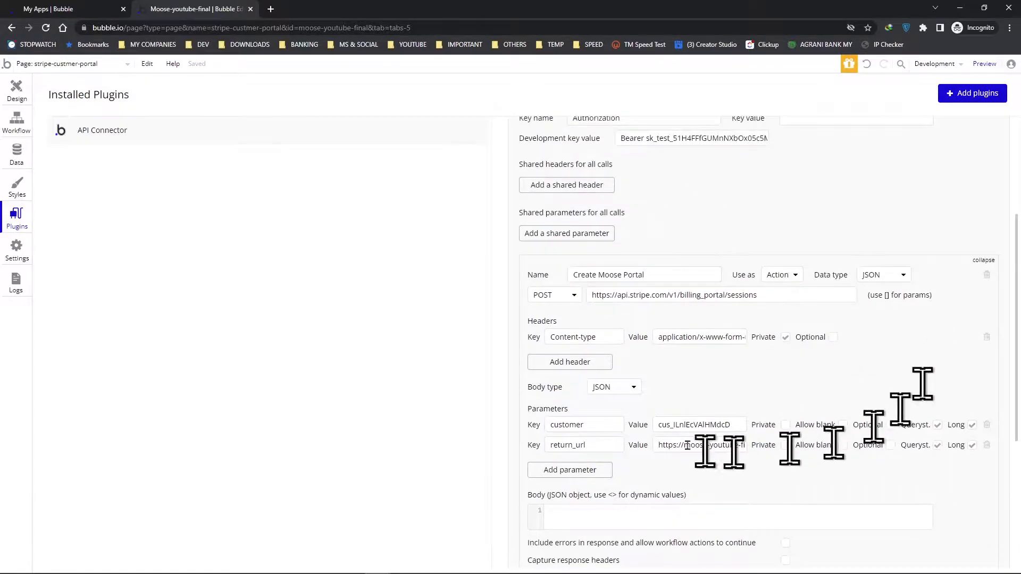
scroll(down, 3)
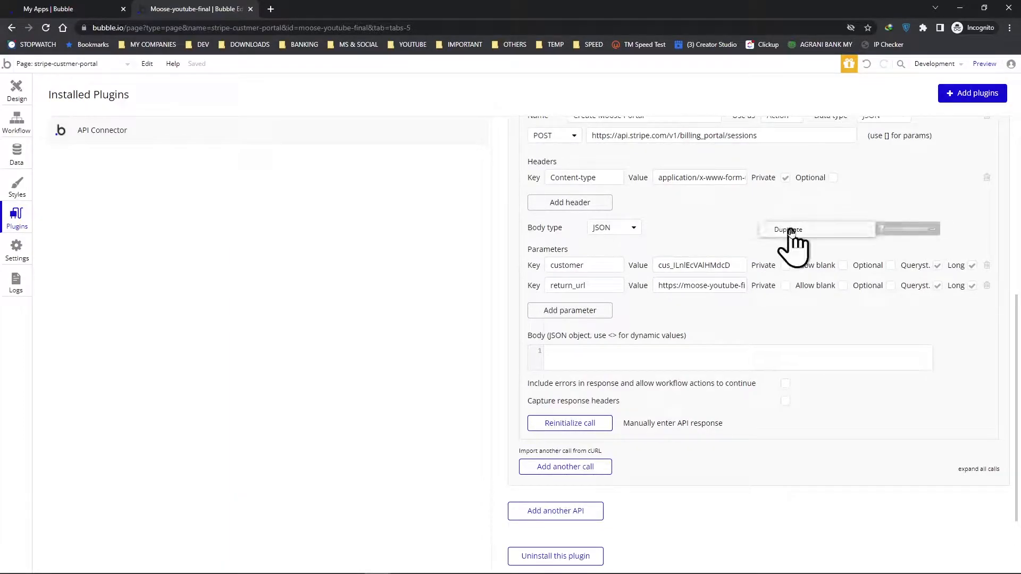
scroll(up, 3)
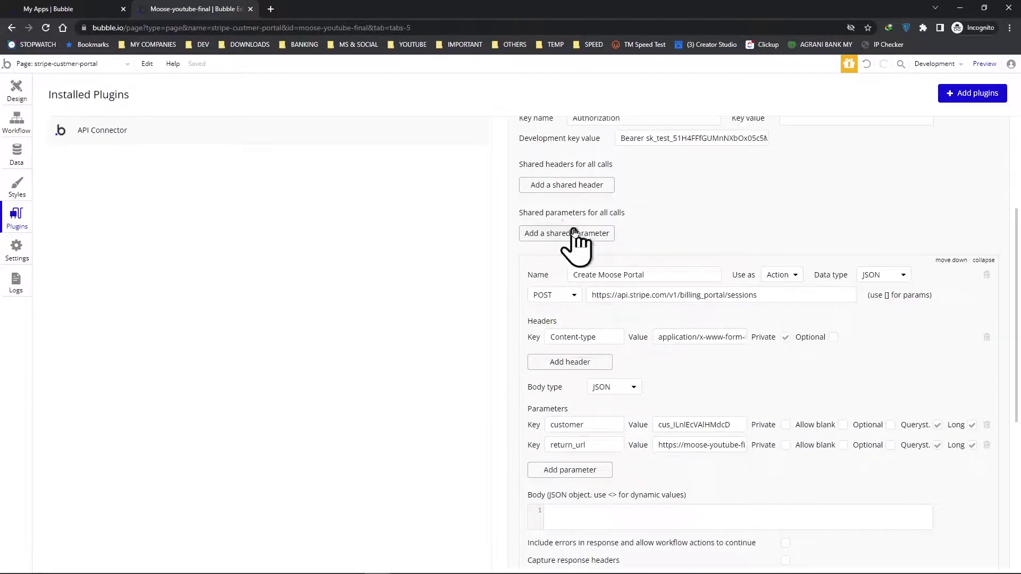
mouse_move(831, 383)
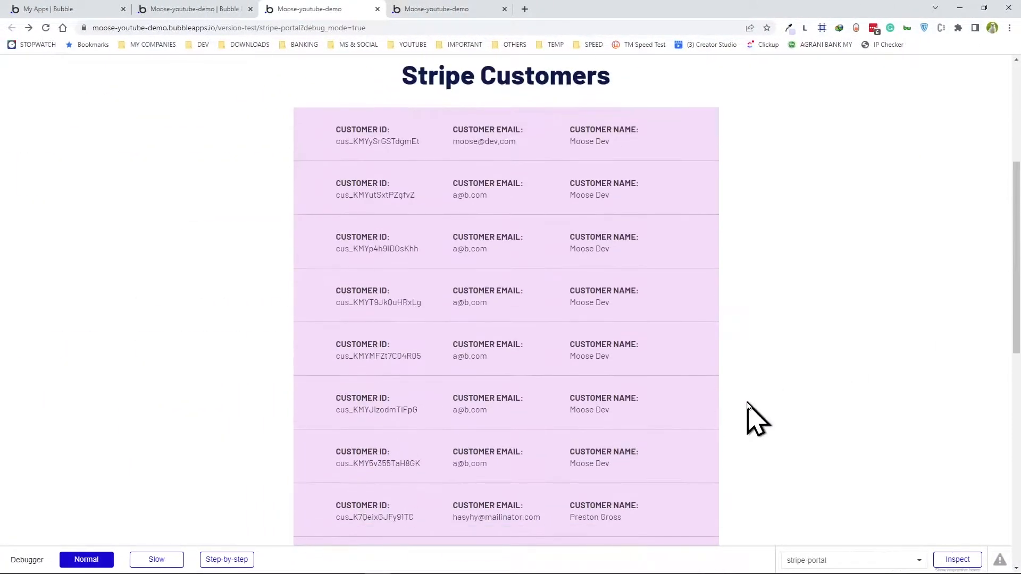
- Duplicate the Create Moose Portal call, producing 'Create Moose Portal (copy)'
scroll(down, 3)
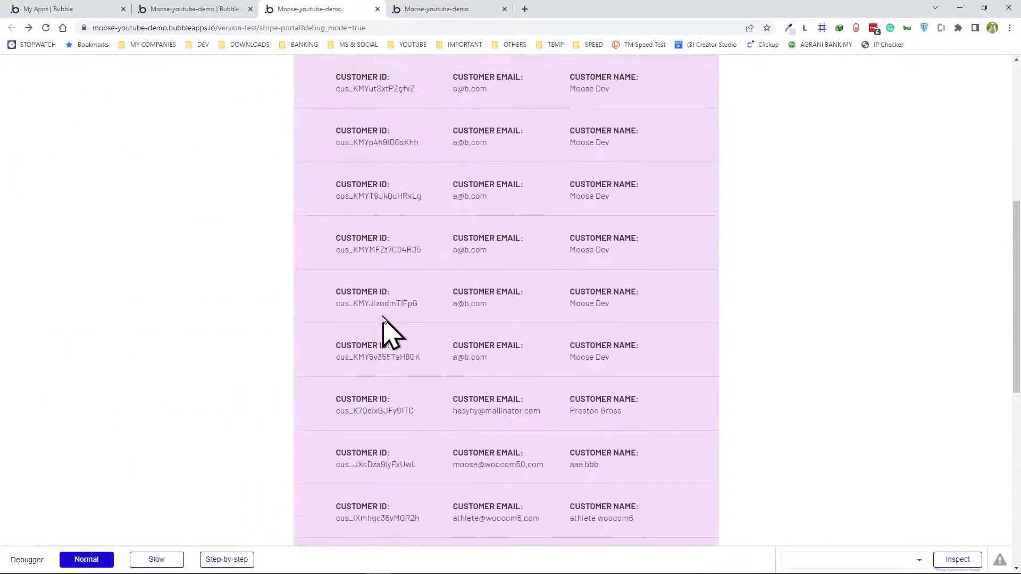
click(193, 9)
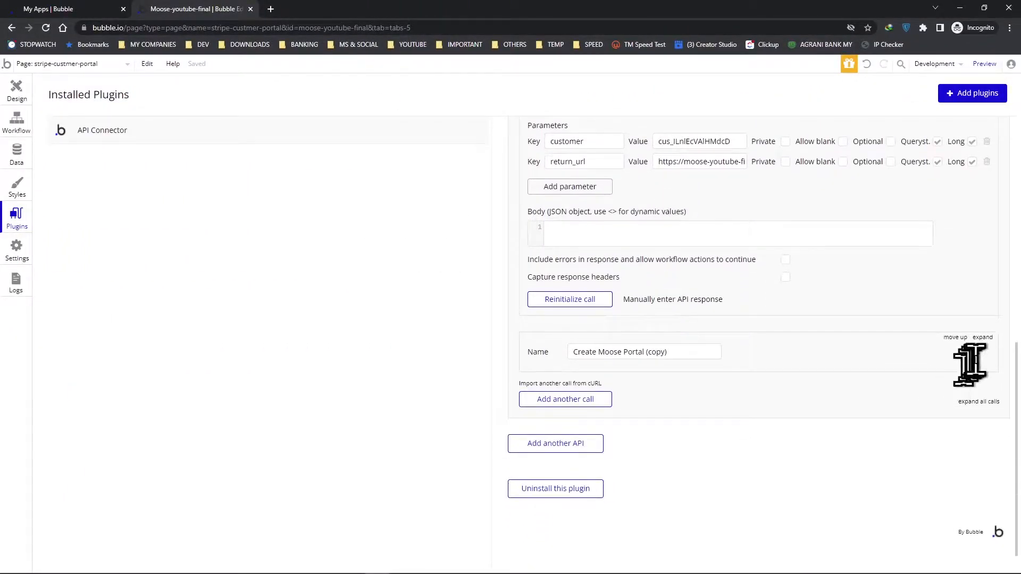
- Rename the copied call to 'Get Moose All Customers'
click(982, 337)
text(Get Moose)
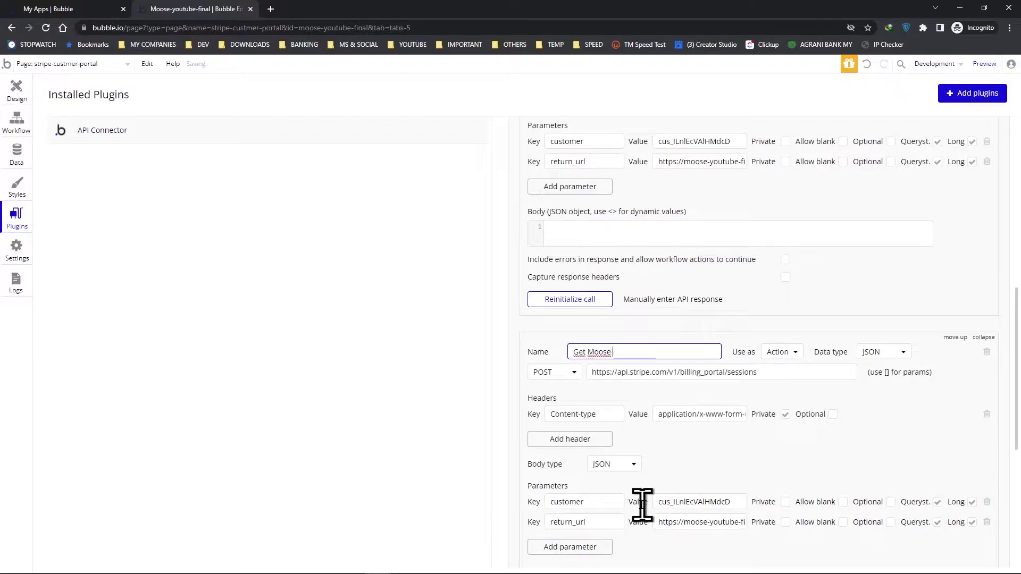
text(All c)
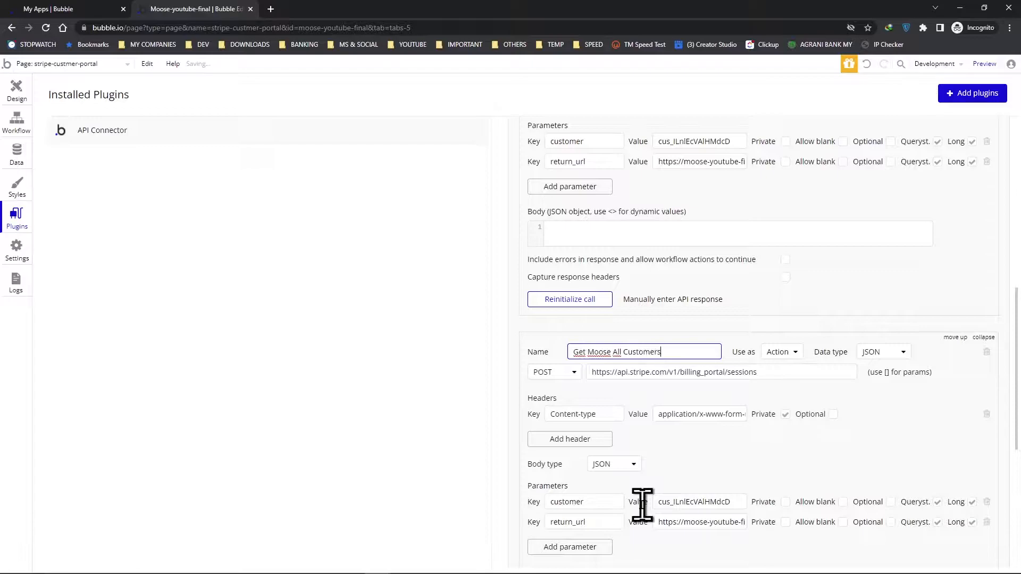
mouse_move(727, 540)
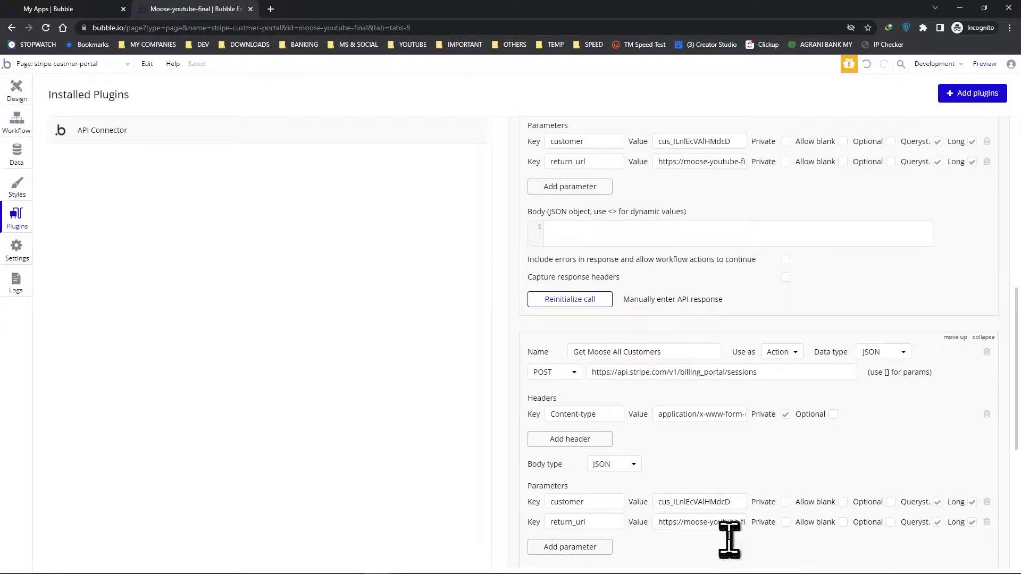
scroll(down, 3)
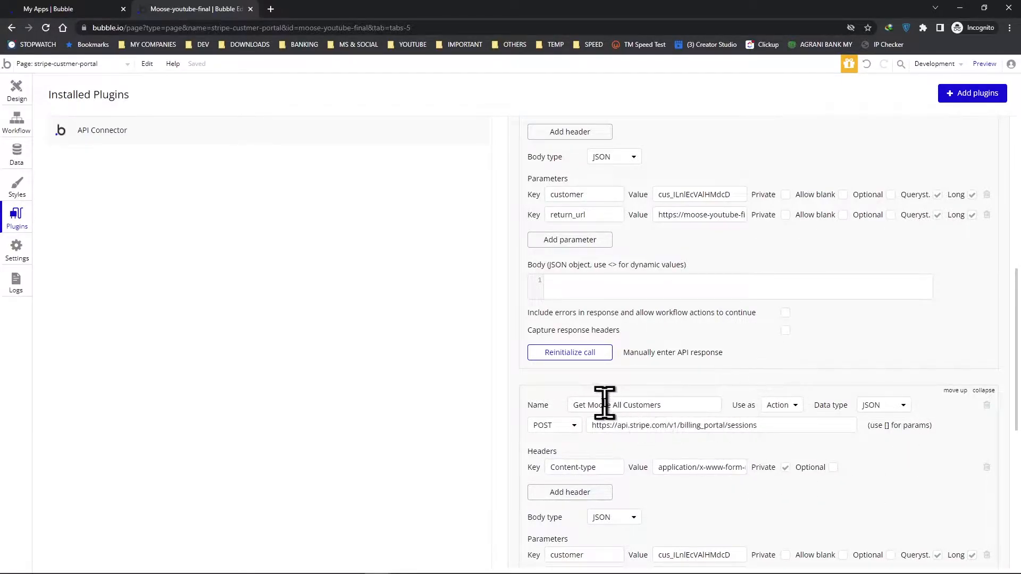
scroll(up, 3)
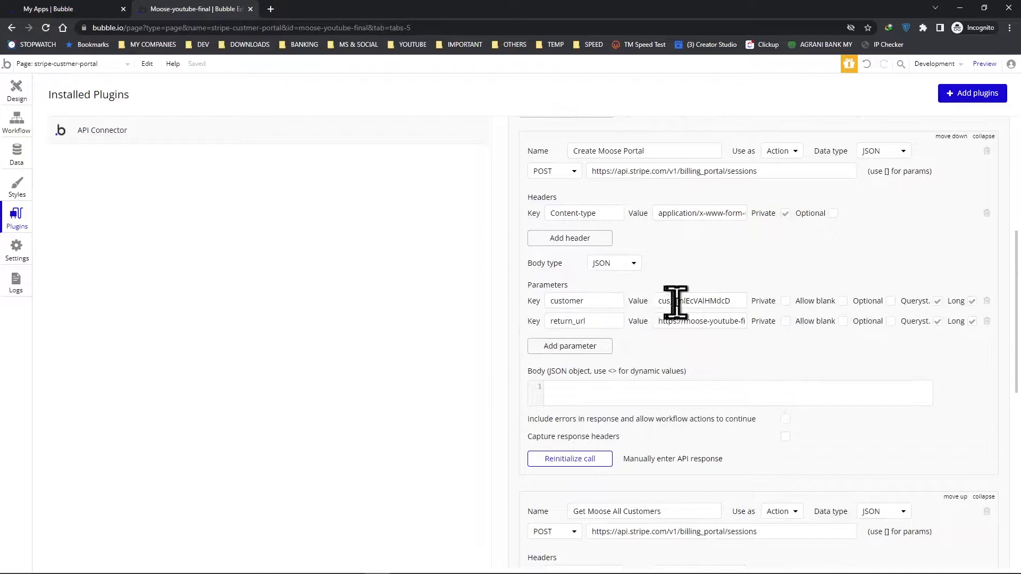
scroll(up, 3)
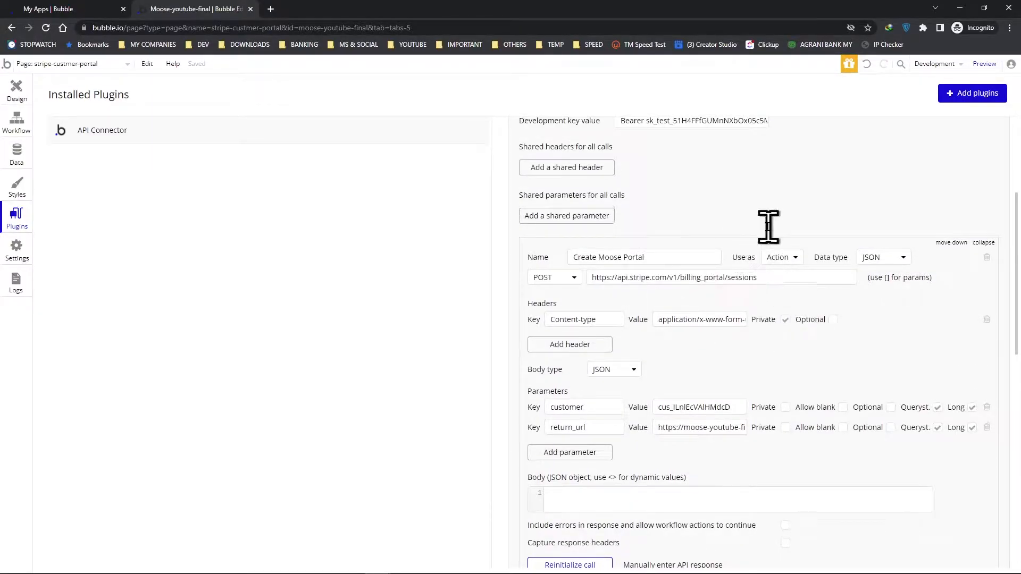
scroll(down, 3)
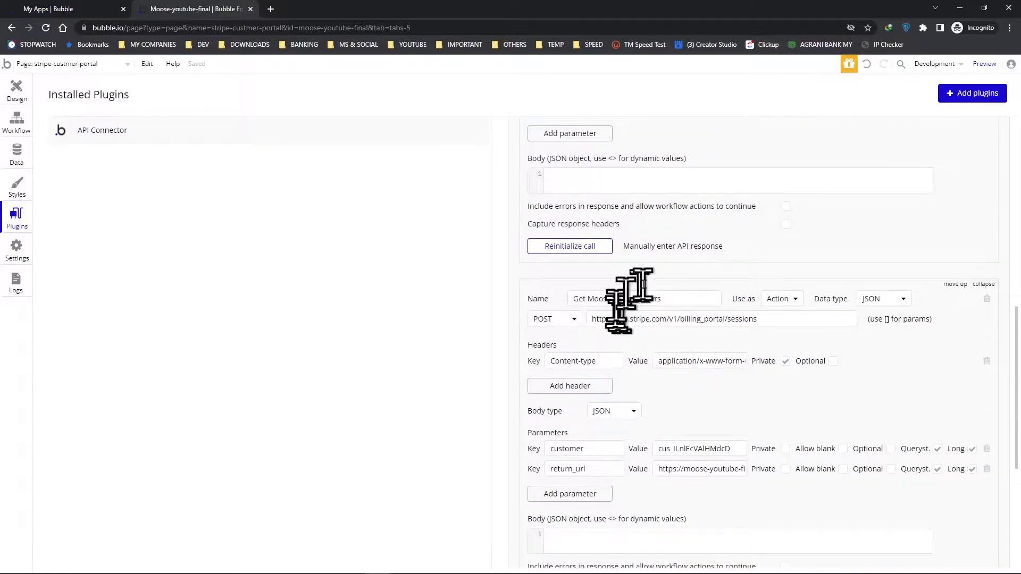
mouse_move(790, 318)
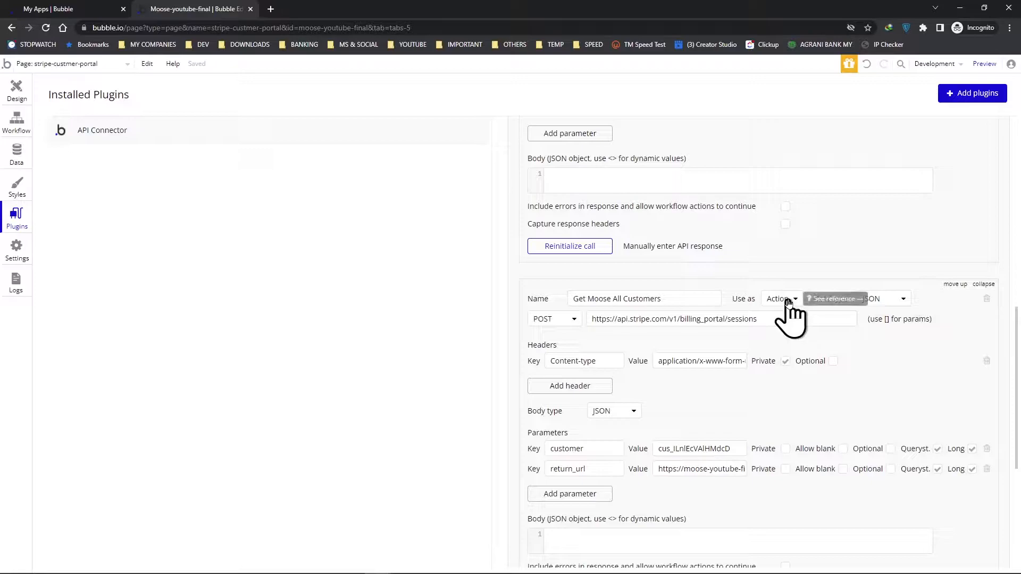
- Set the Get Moose All Customers call to be used as Data instead of Action
click(780, 298)
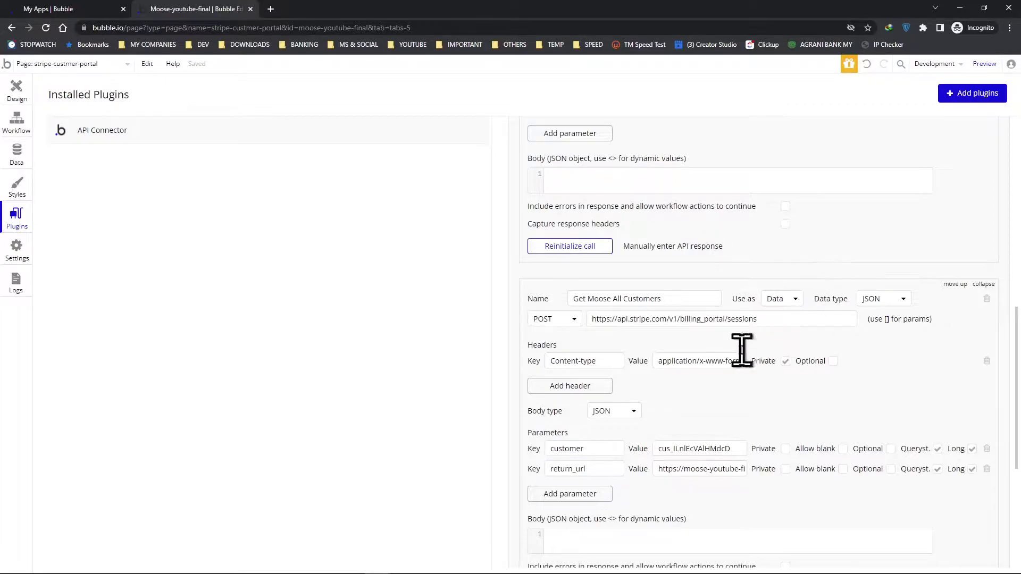
mouse_move(16, 88)
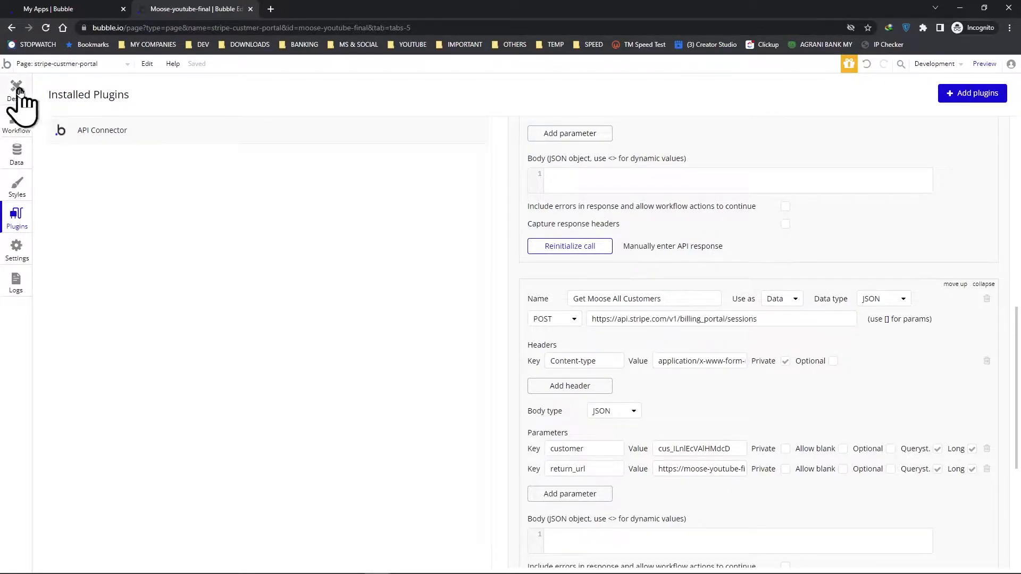
scroll(down, 3)
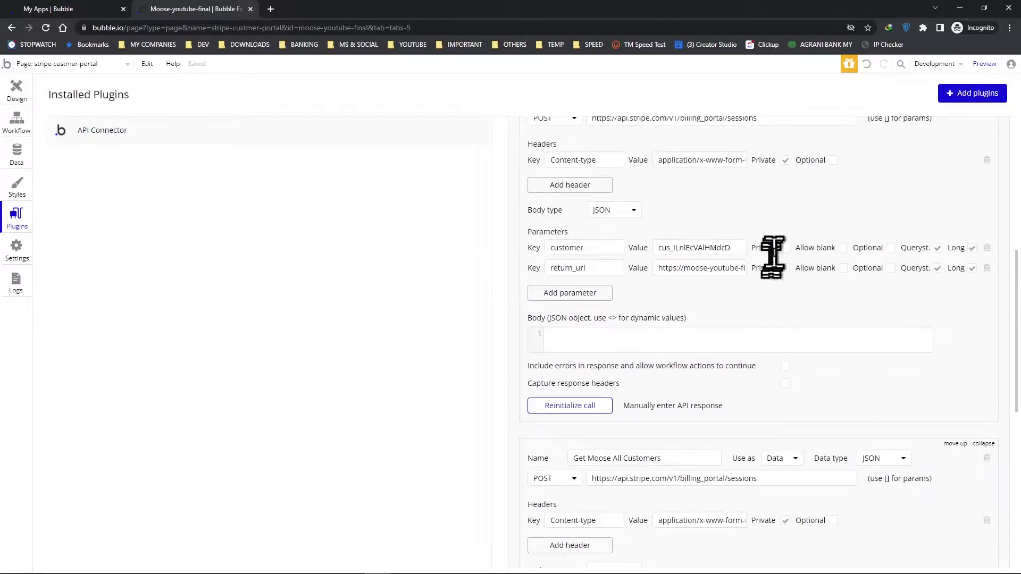
scroll(up, 3)
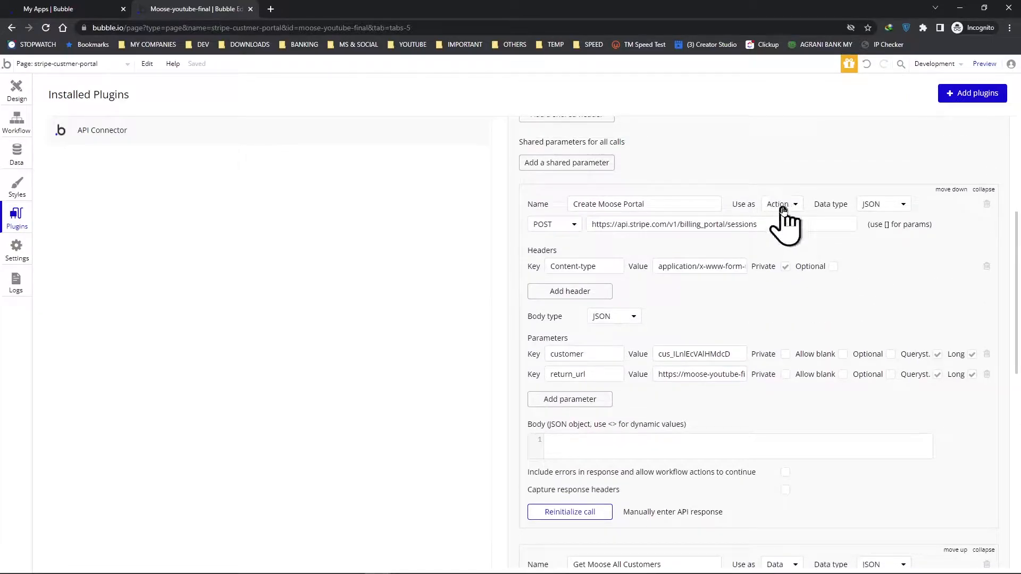
mouse_move(16, 123)
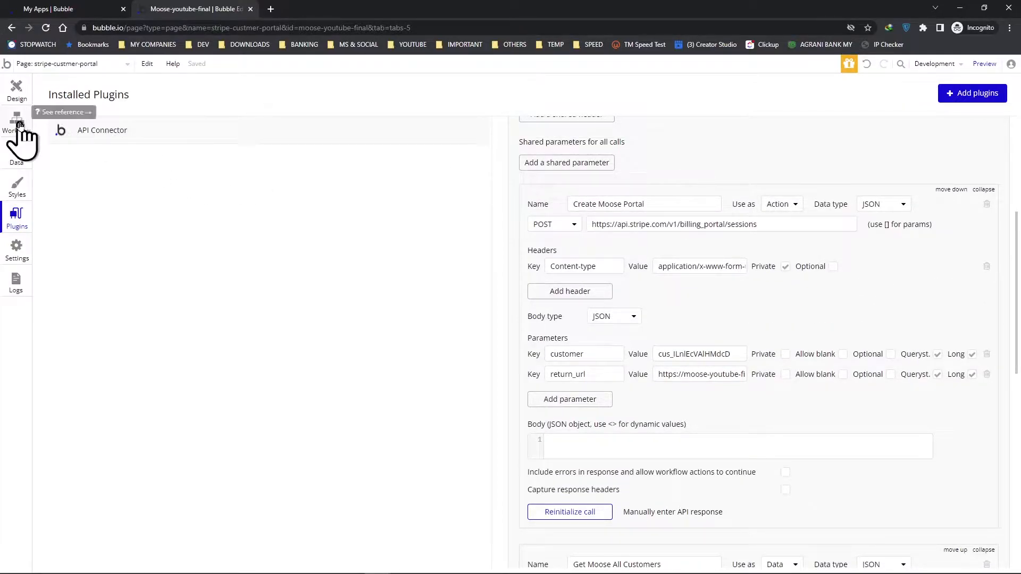
mouse_move(854, 390)
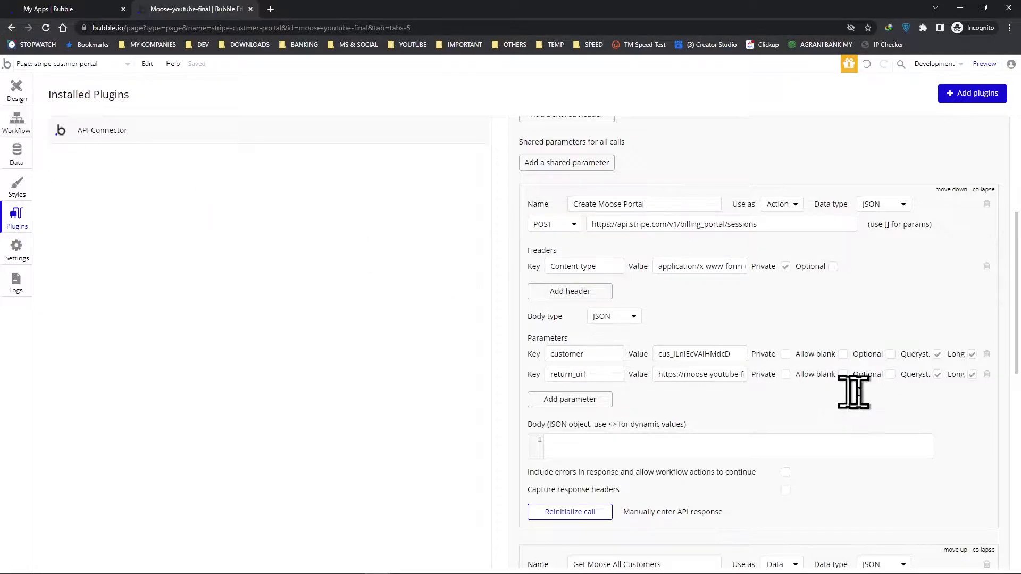
scroll(down, 3)
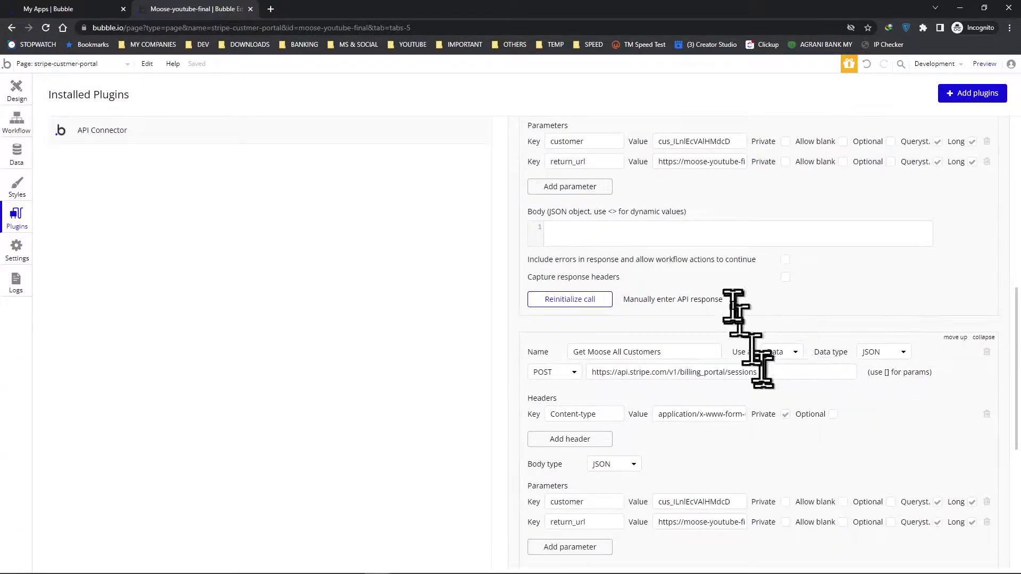
mouse_move(98, 150)
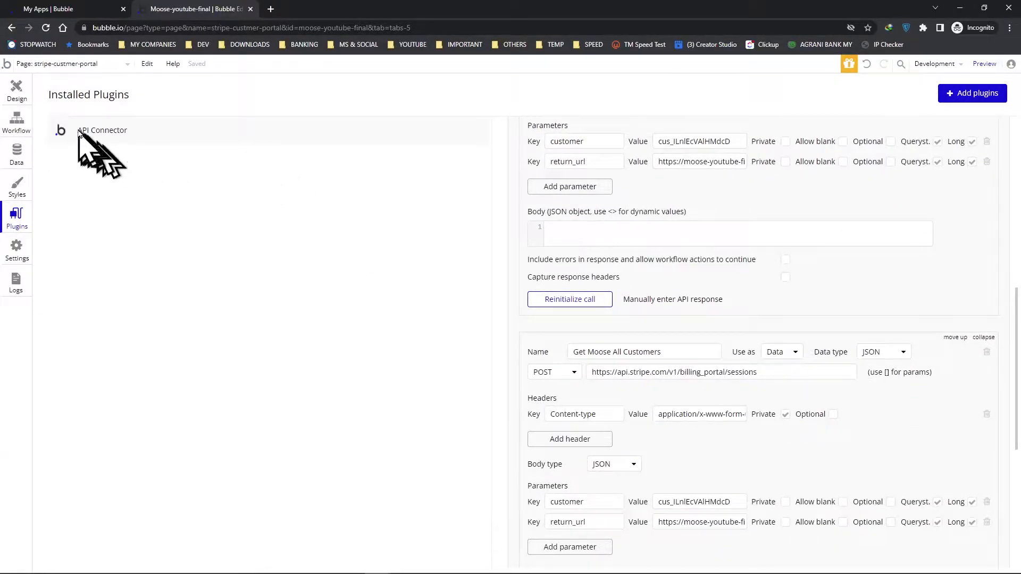
mouse_move(16, 91)
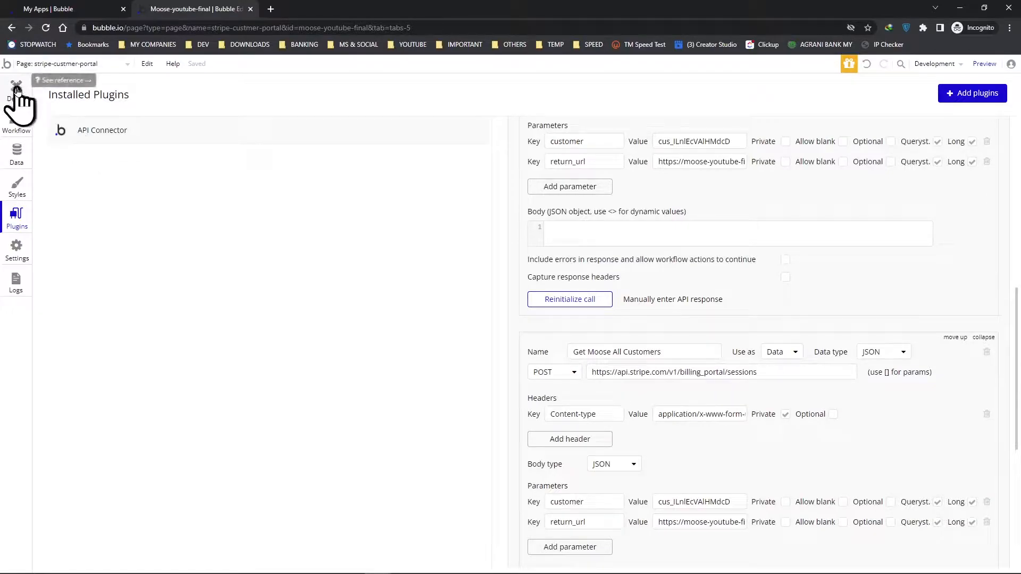
scroll(down, 3)
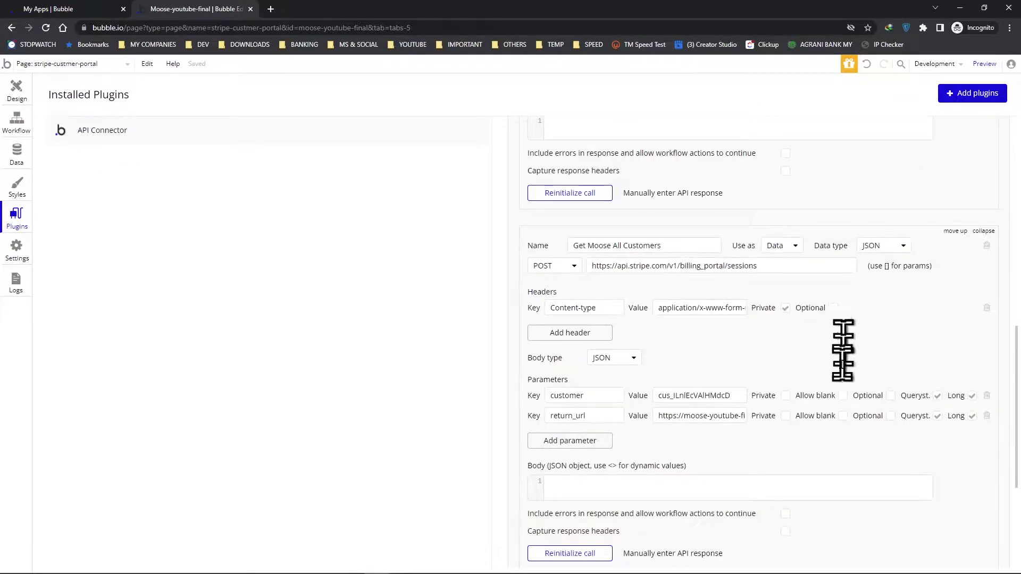
mouse_move(843, 365)
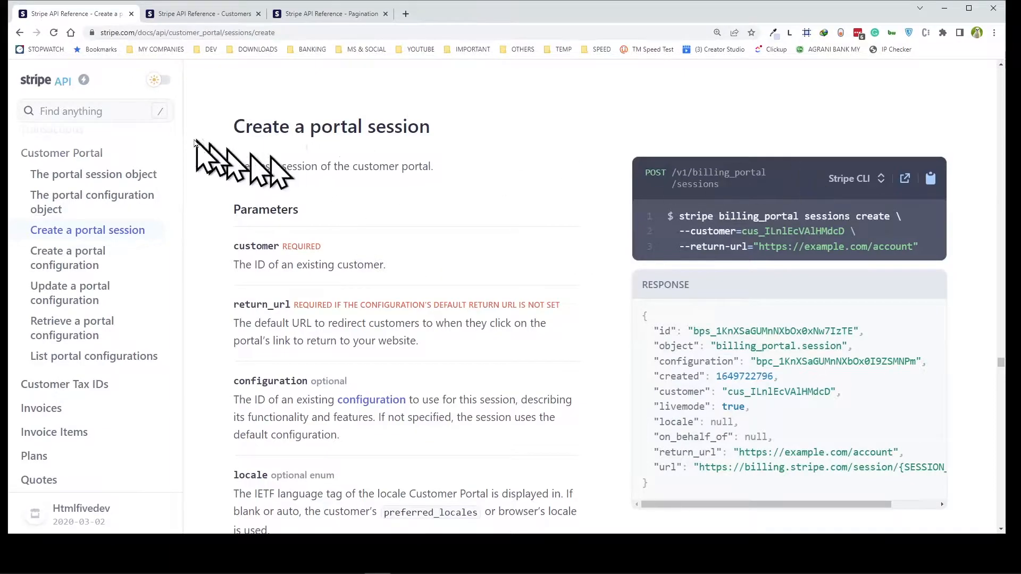
- Bring up the Stripe Customers API reference with its GET /v1/customers list endpoint
click(62, 152)
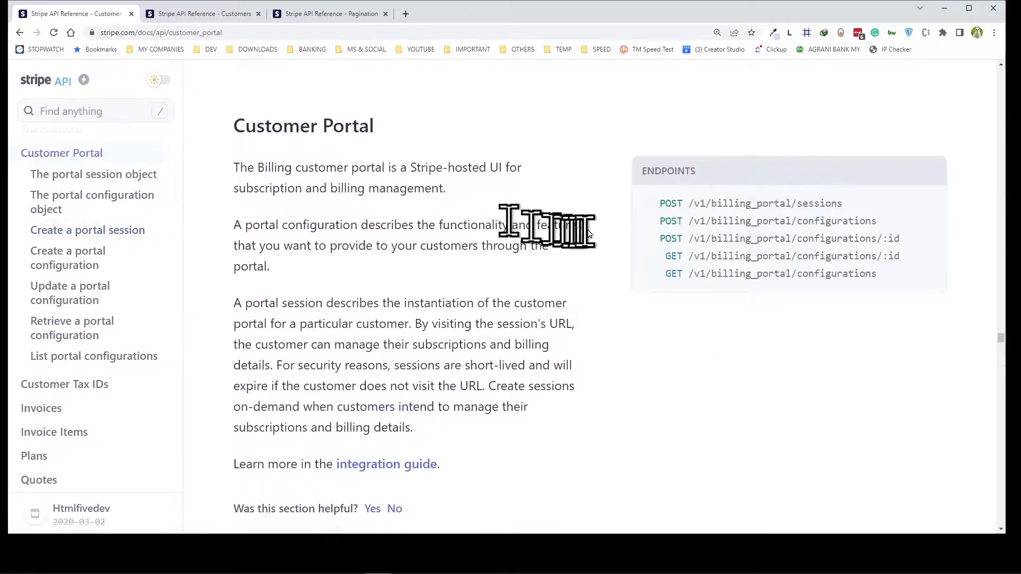
mouse_move(638, 239)
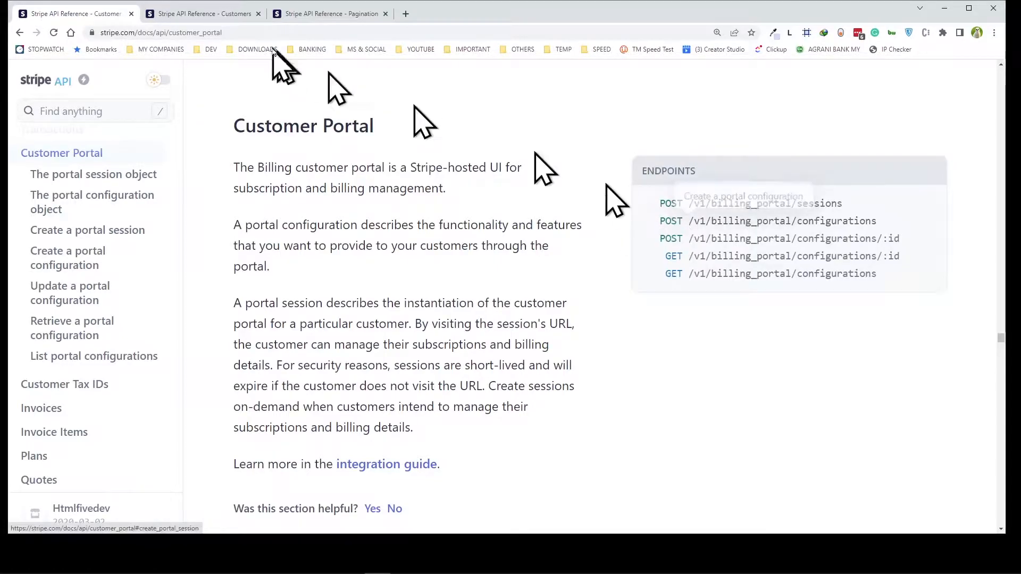
click(202, 12)
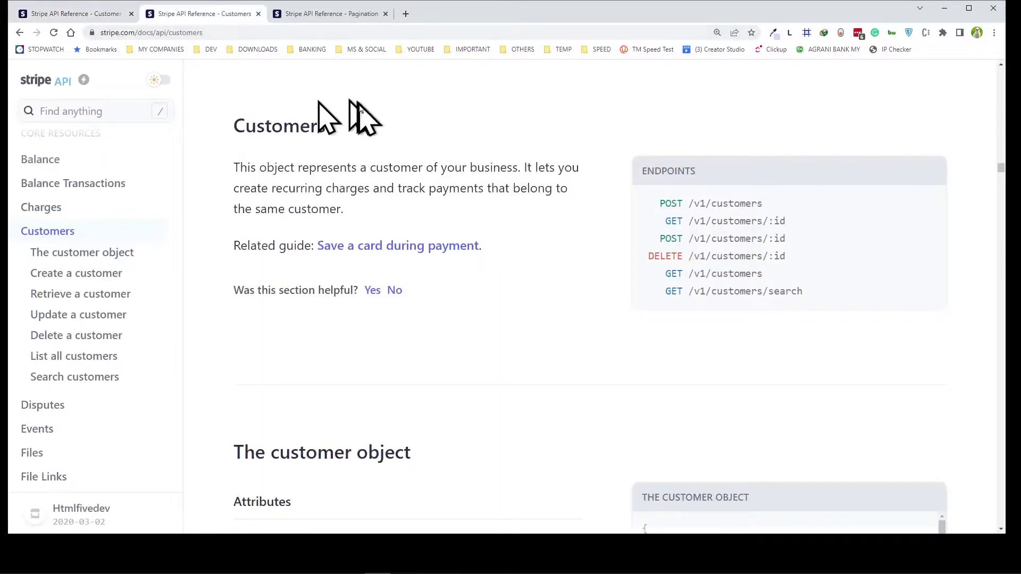
mouse_move(798, 224)
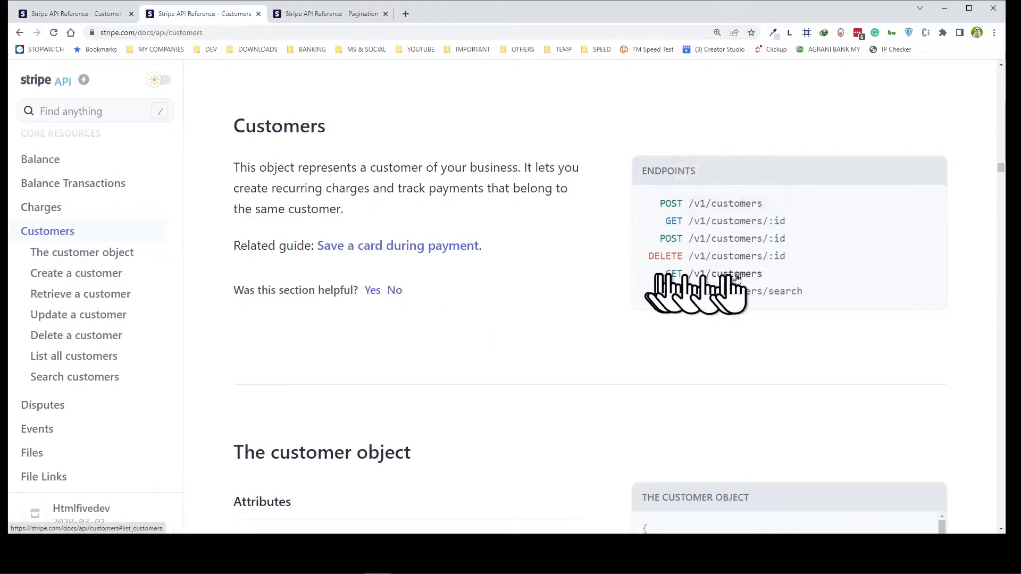
mouse_move(768, 286)
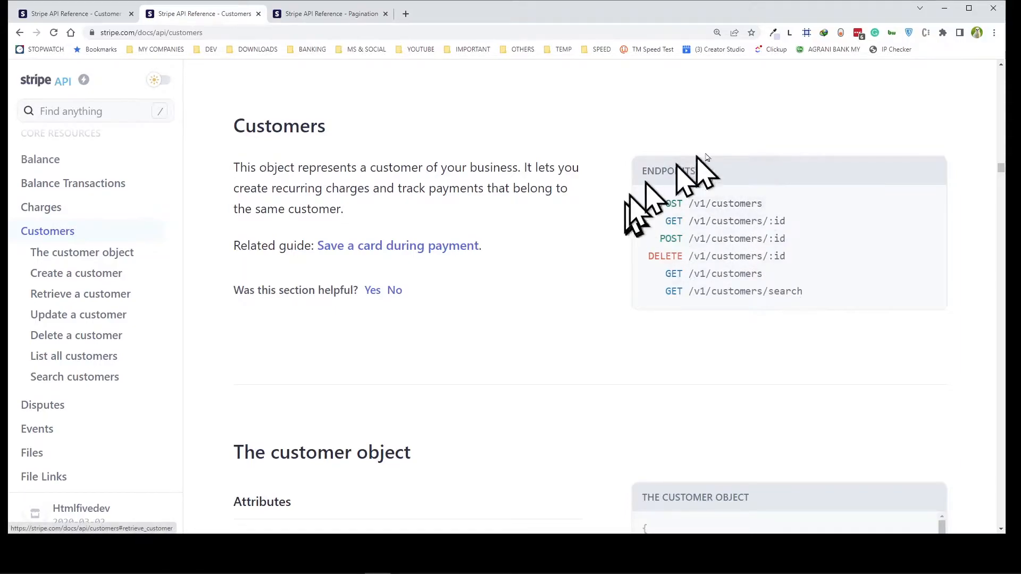
mouse_move(716, 292)
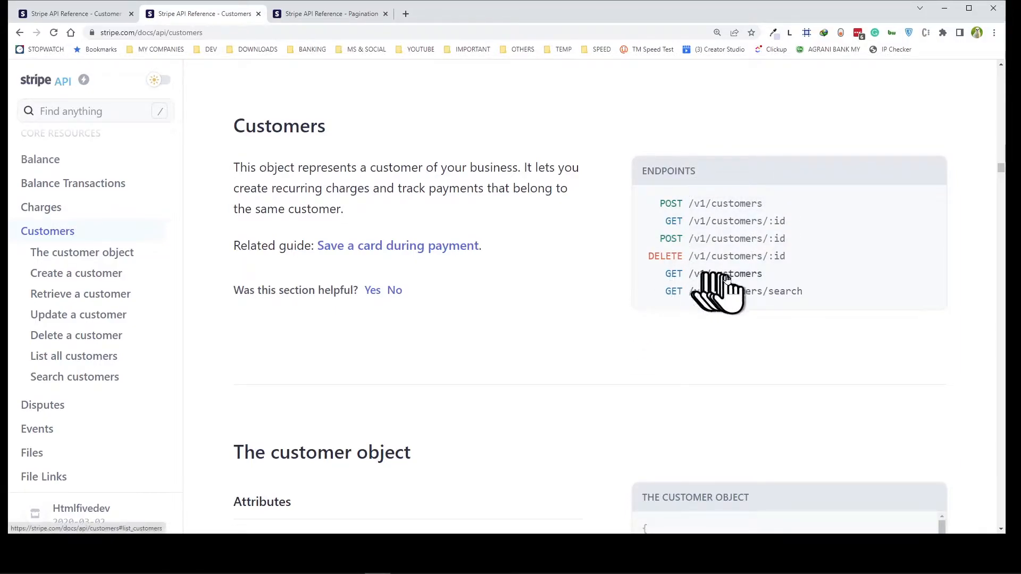
mouse_move(776, 303)
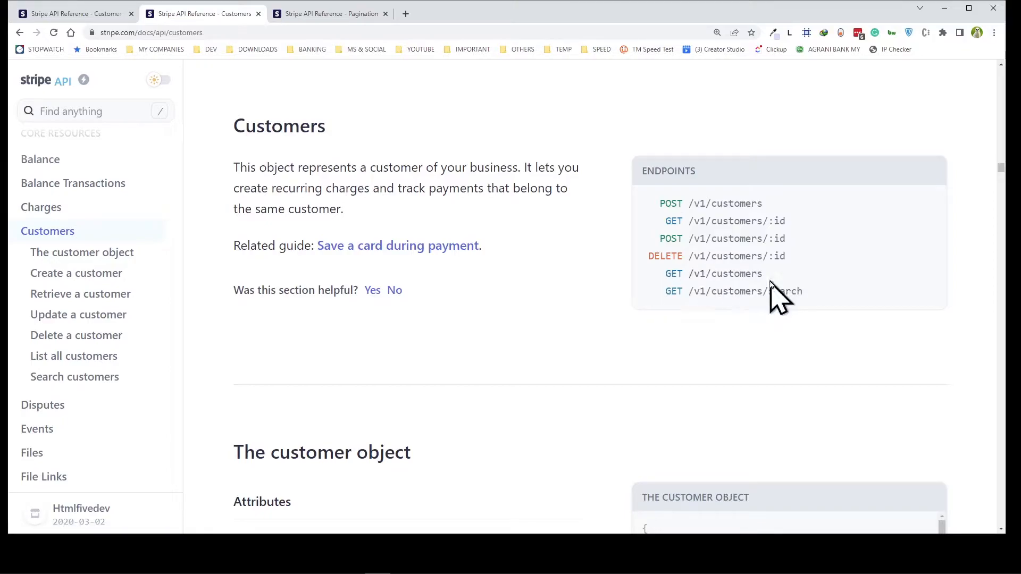
mouse_move(776, 292)
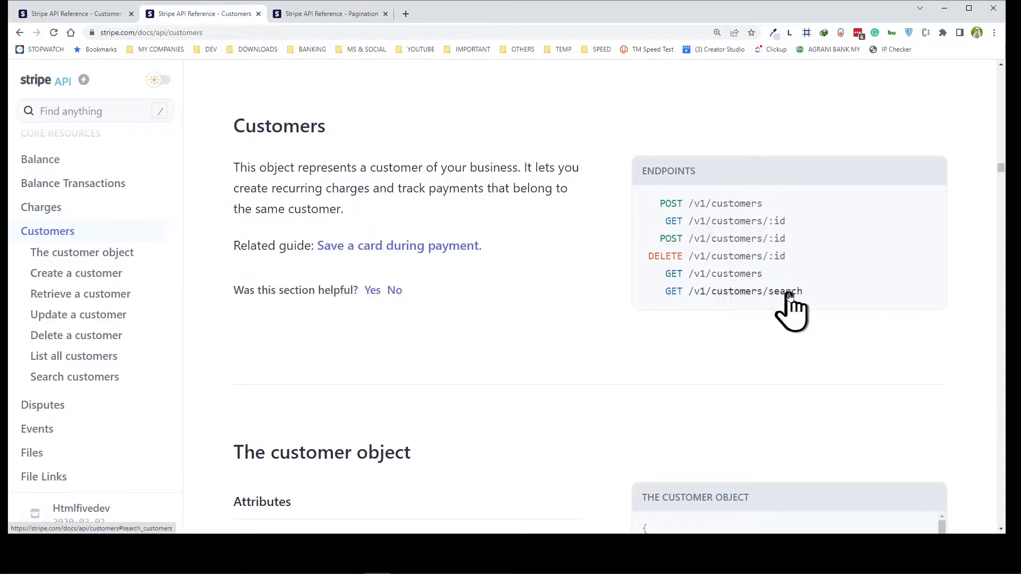
mouse_move(754, 352)
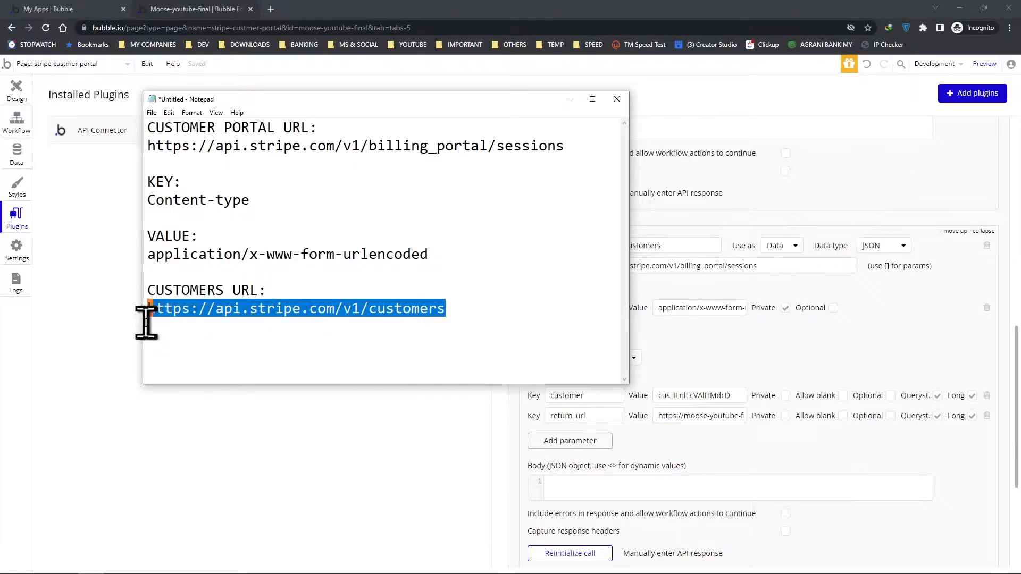
right_click(297, 308)
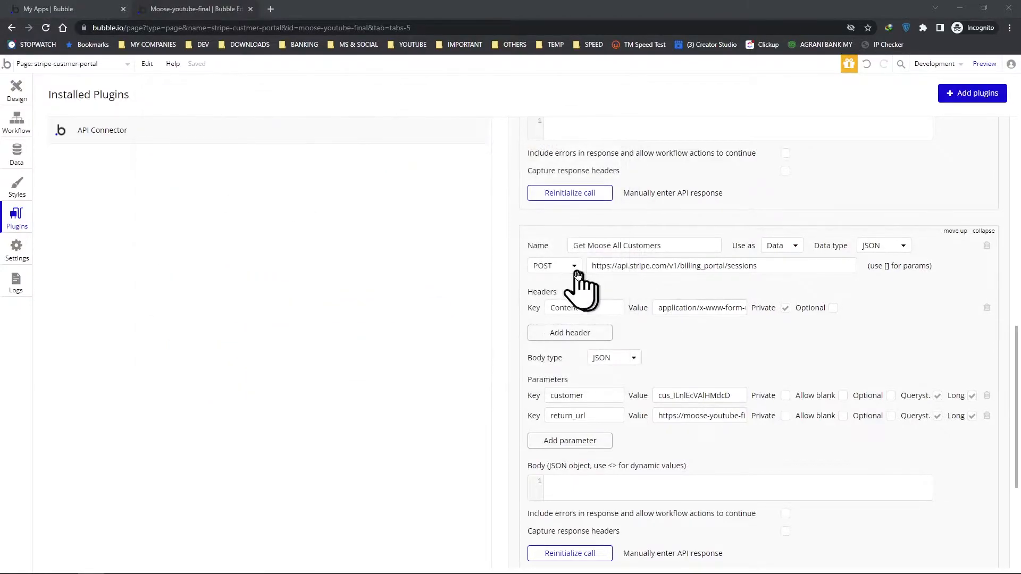
click(554, 266)
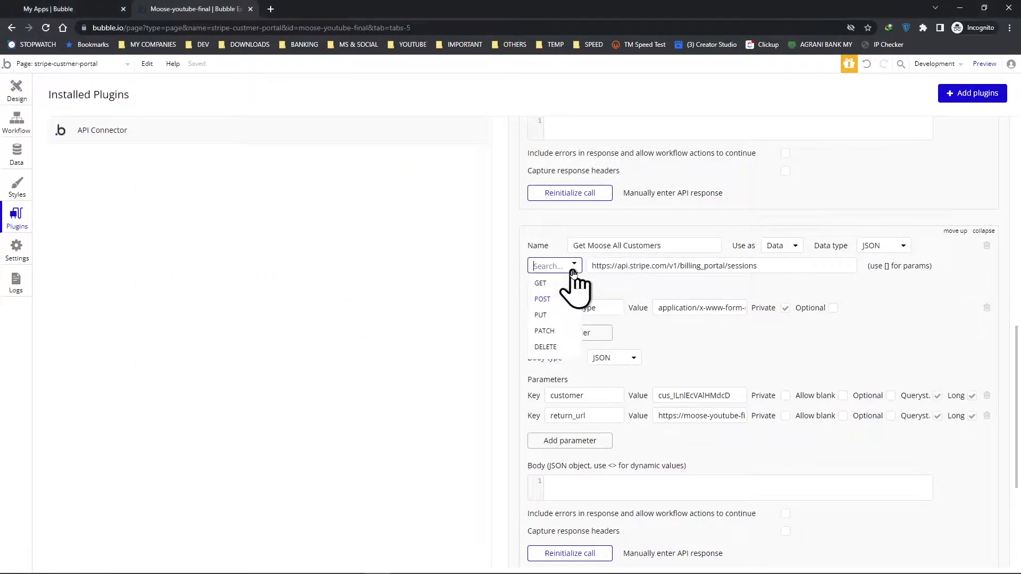
click(540, 283)
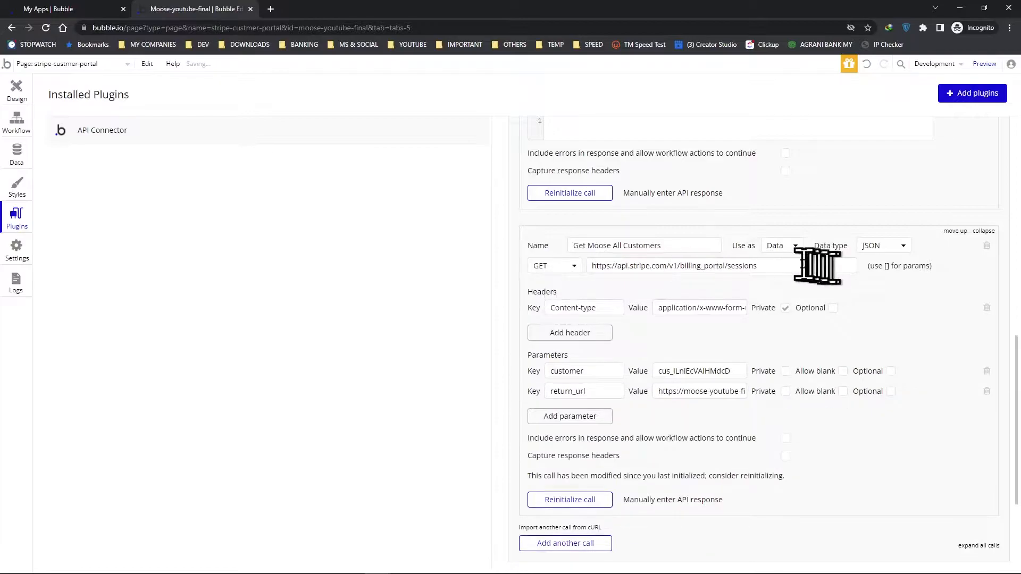
triple_click(676, 265)
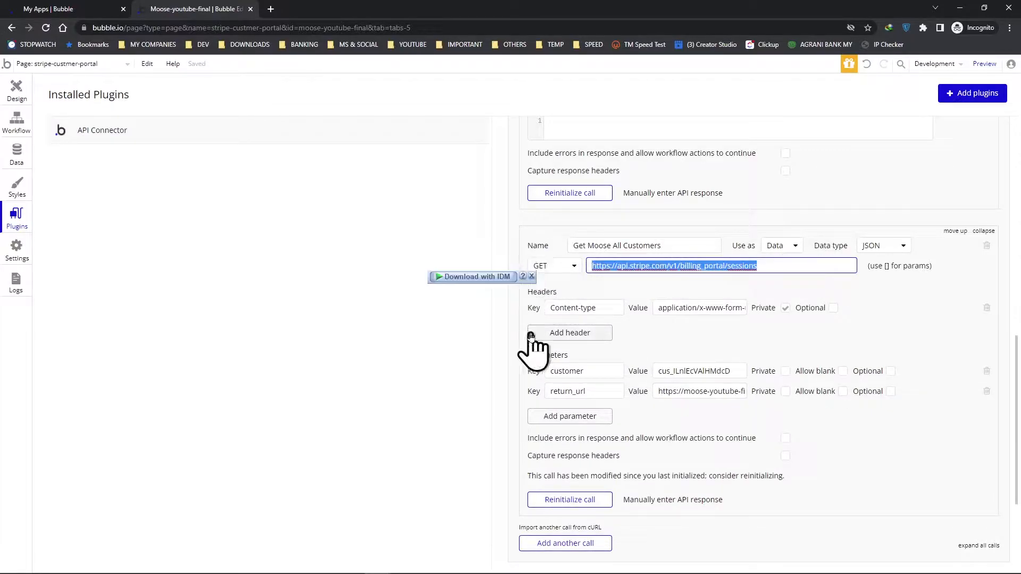
text(https://api.stripe.com/v1/customers)
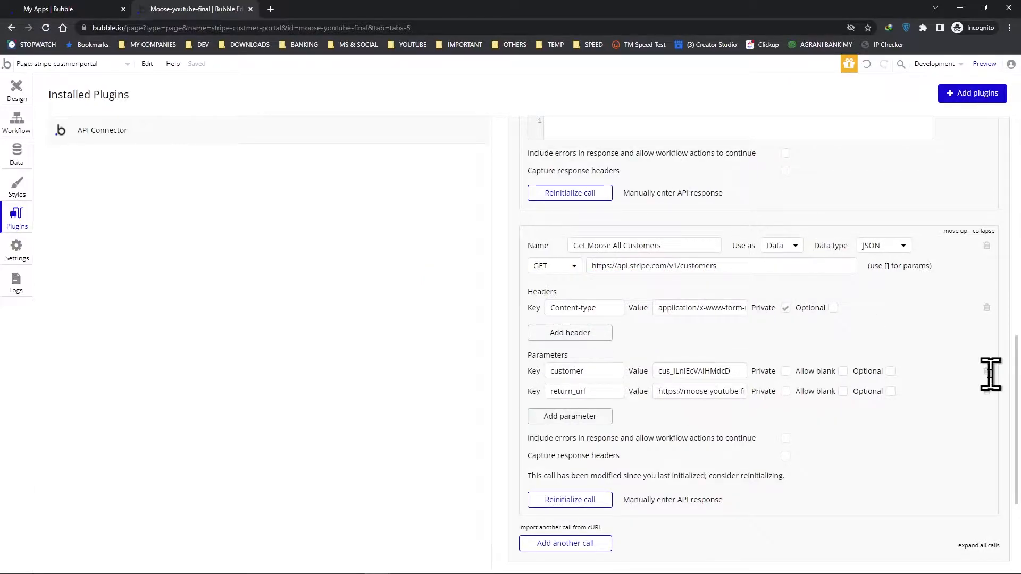
- Remove the customer and return_url parameters, reinitialize the call and save its returned values
click(986, 371)
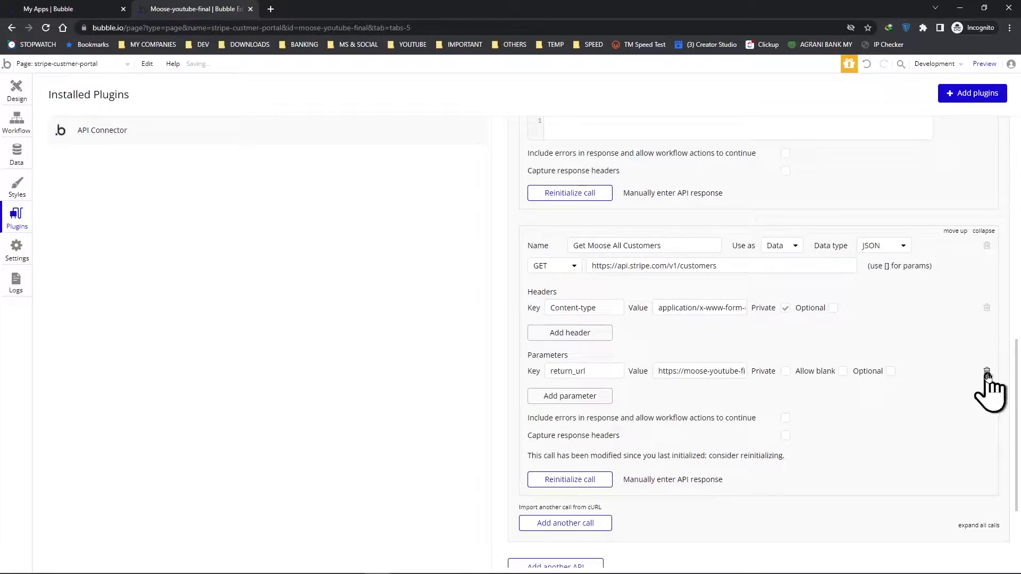
click(987, 371)
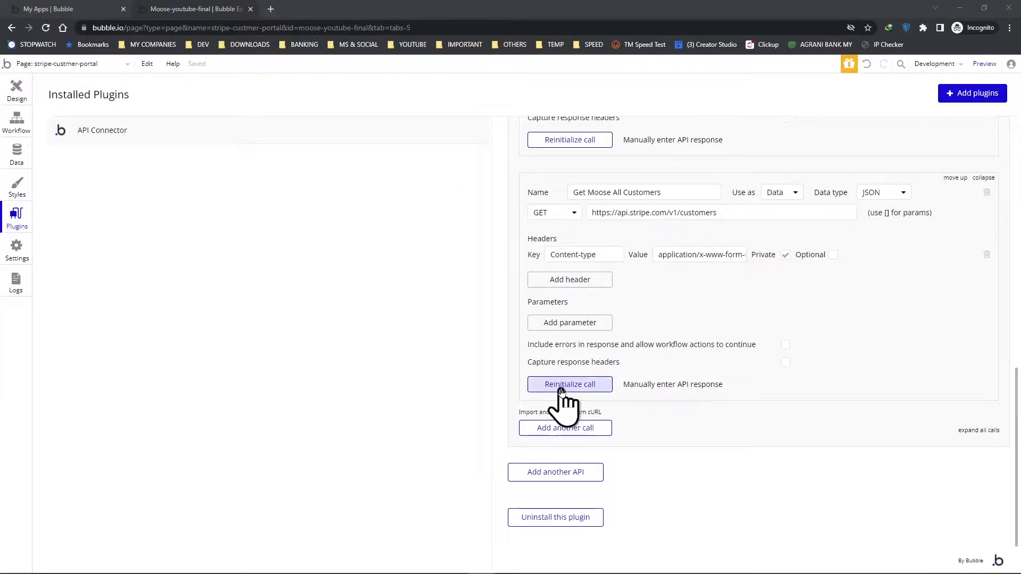
click(568, 384)
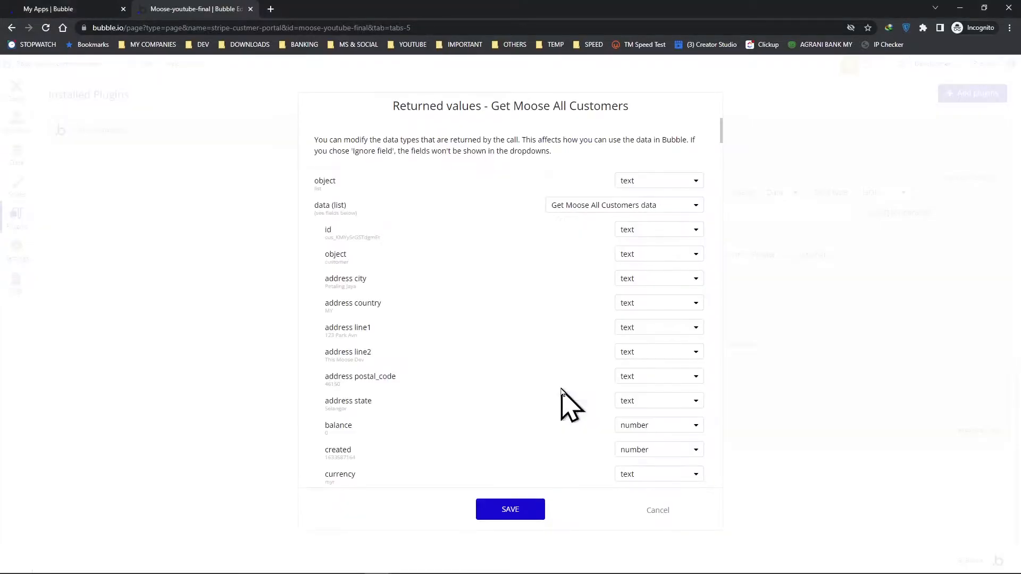
mouse_move(501, 303)
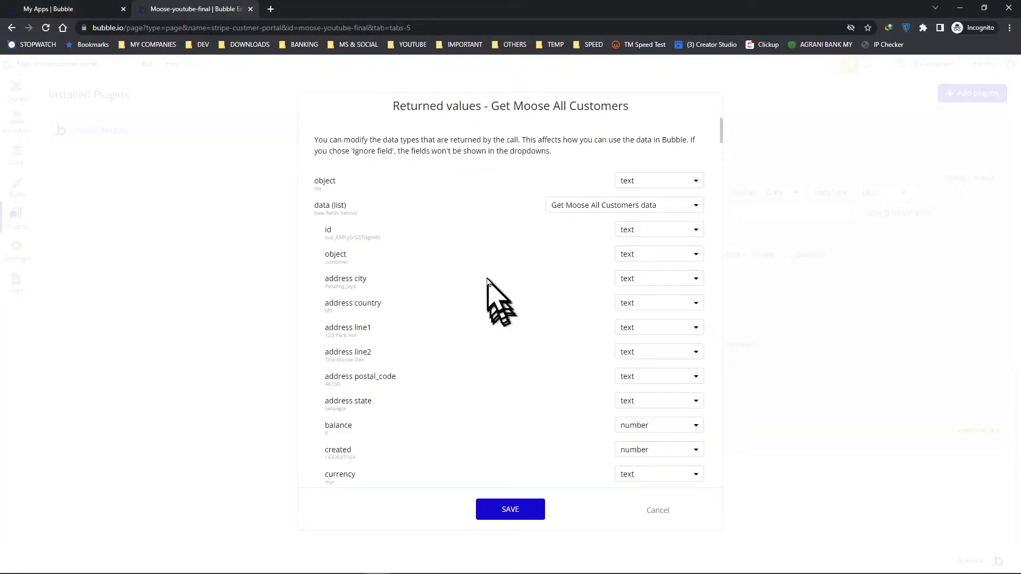
scroll(down, 3)
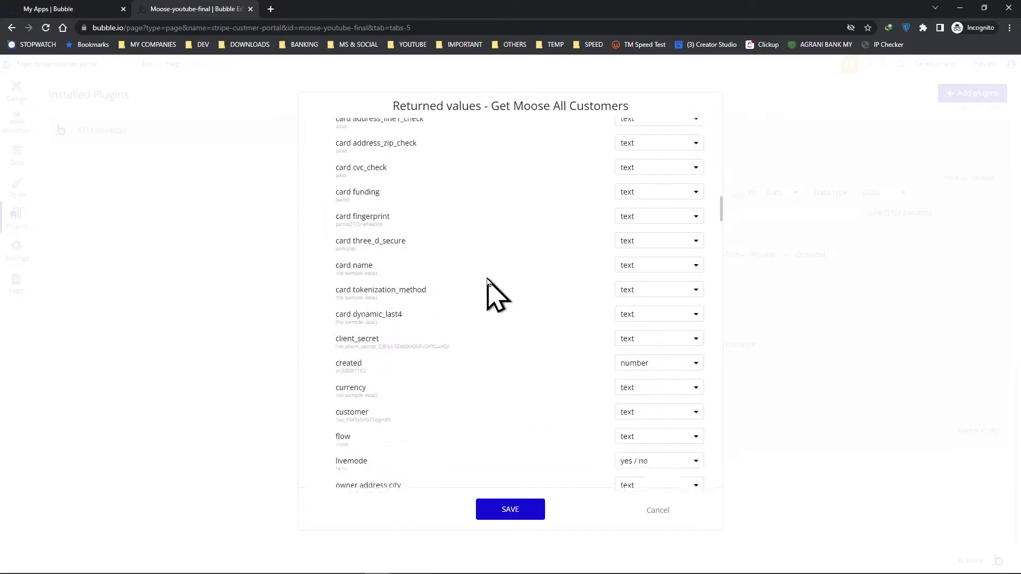
scroll(down, 3)
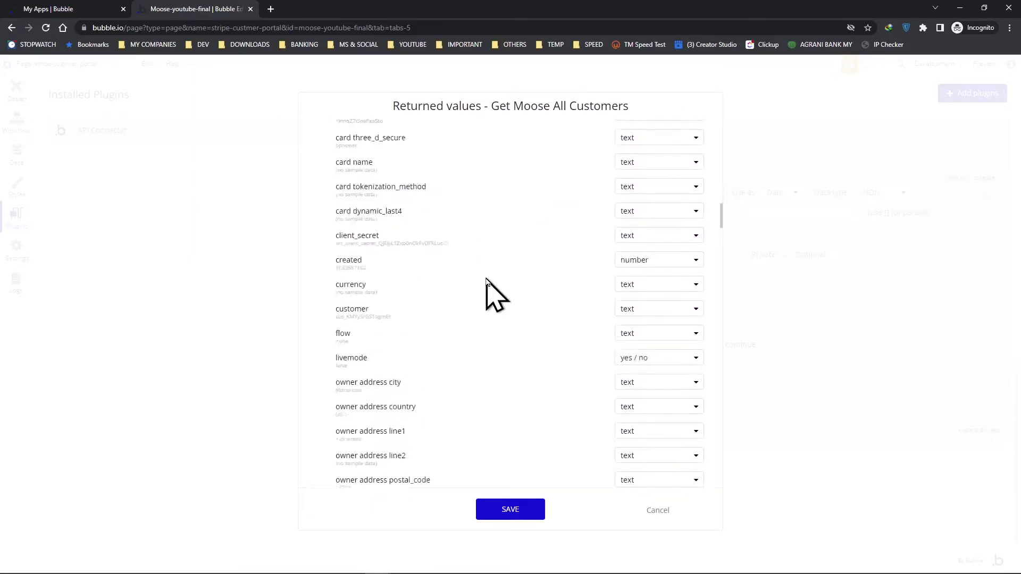
scroll(up, 3)
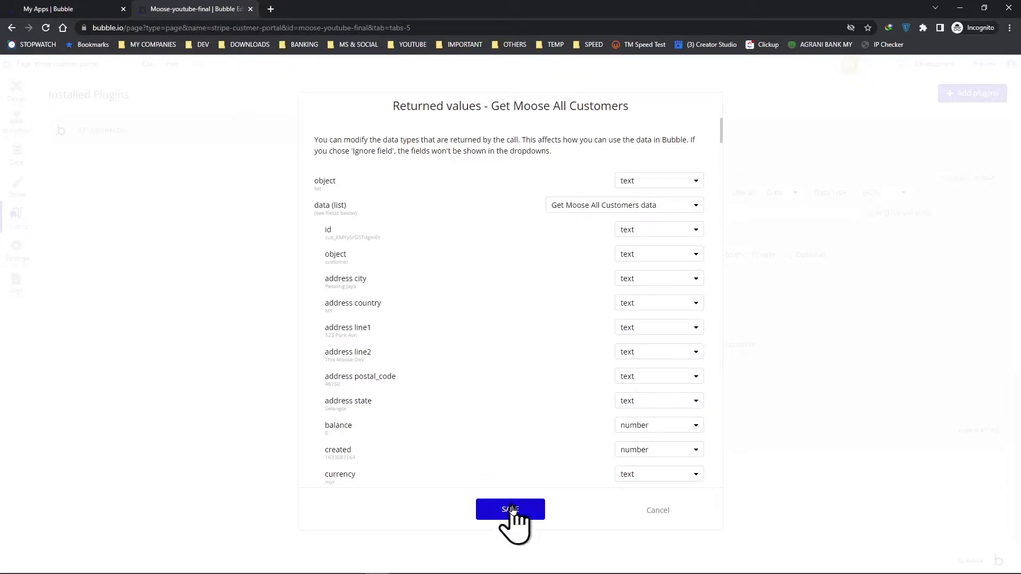
click(509, 510)
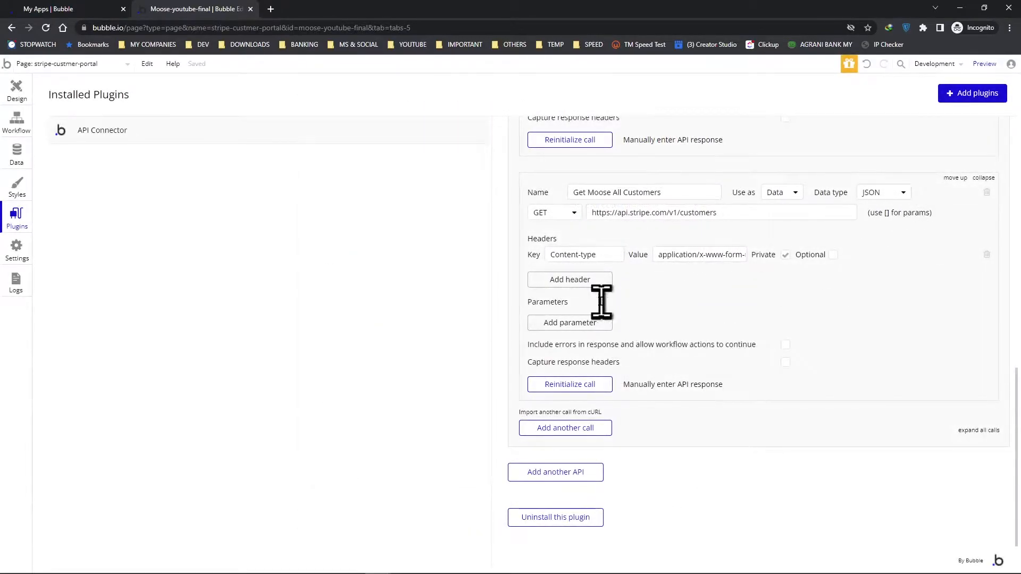
mouse_move(10, 94)
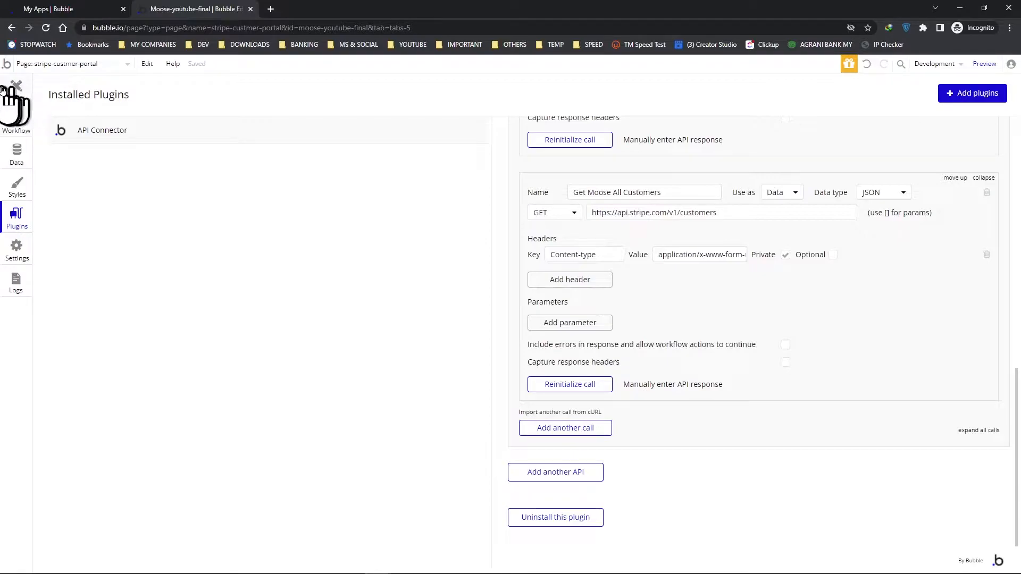
- Duplicate the Stripe Customer Portal title below the content and retitle it 'Stripe Customers'
click(16, 89)
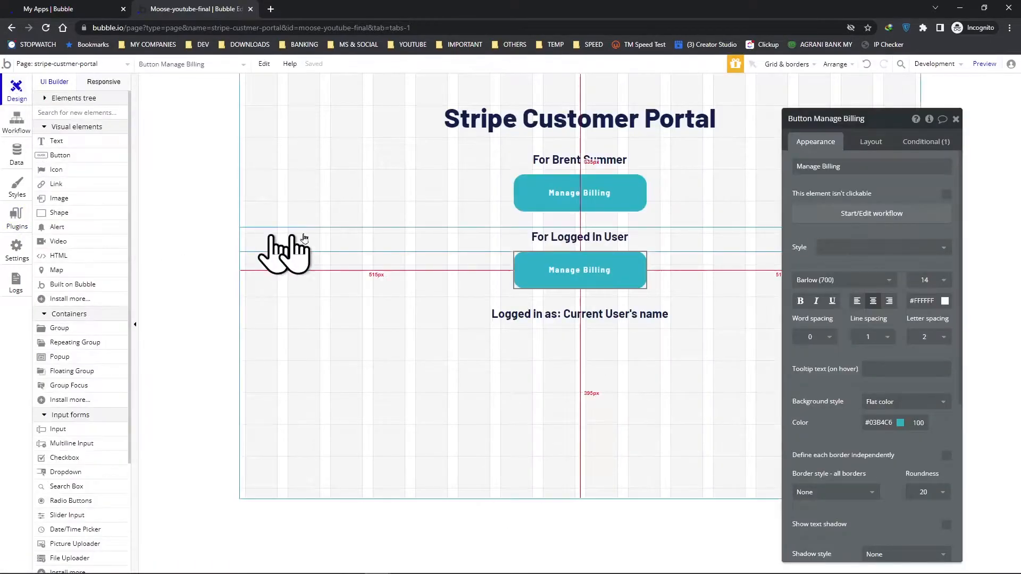
click(964, 126)
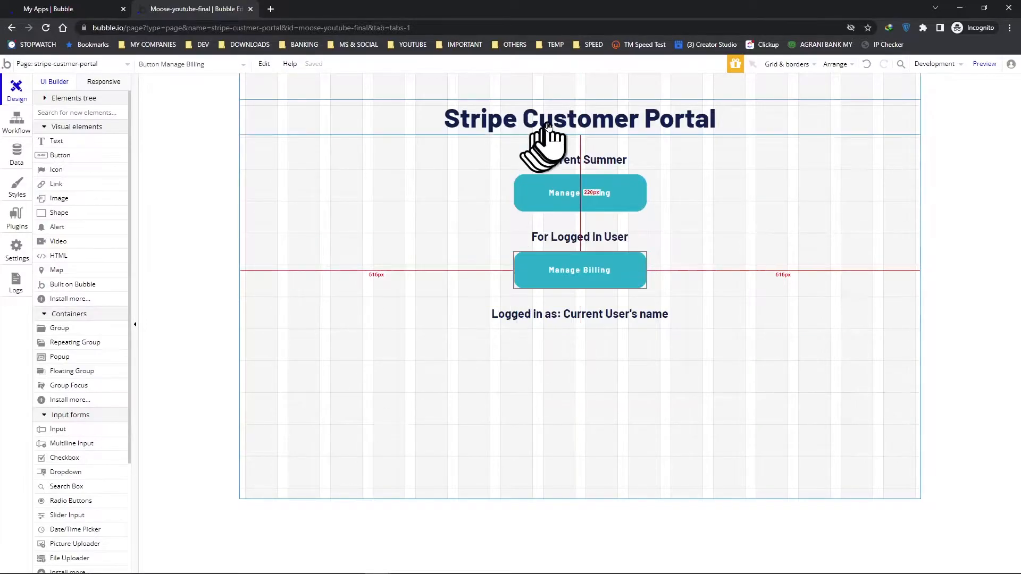
click(579, 118)
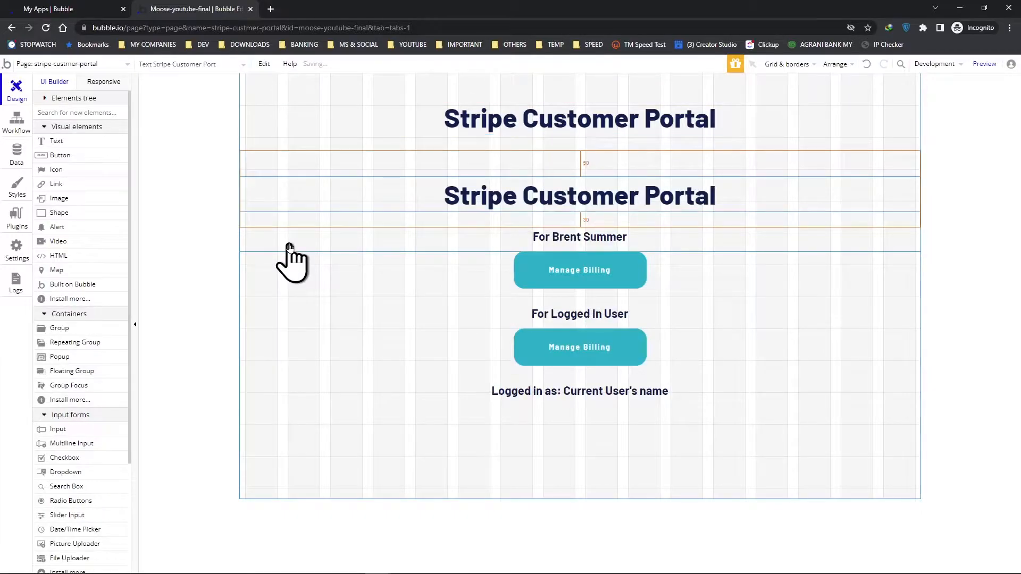
click(579, 196)
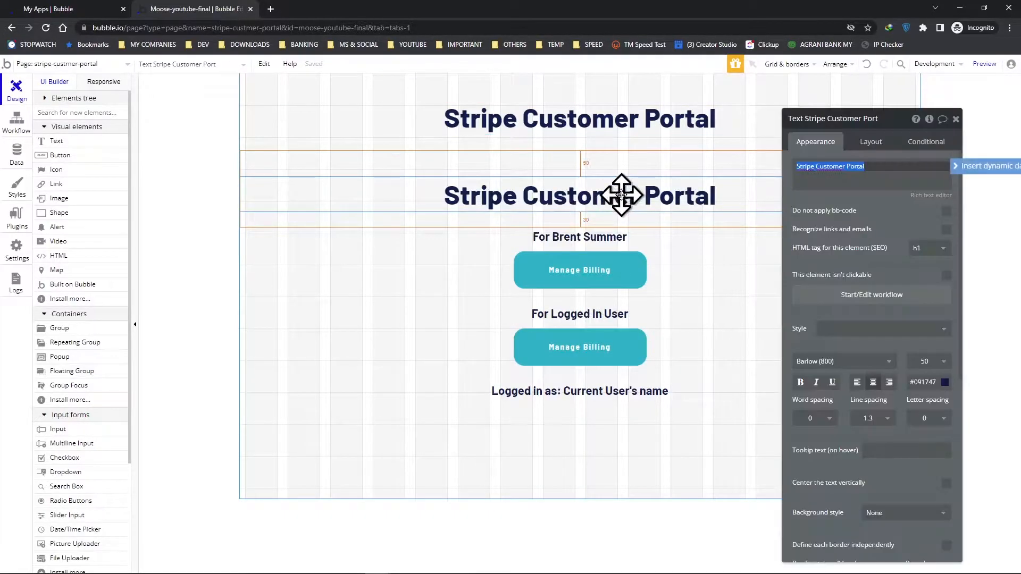
click(871, 141)
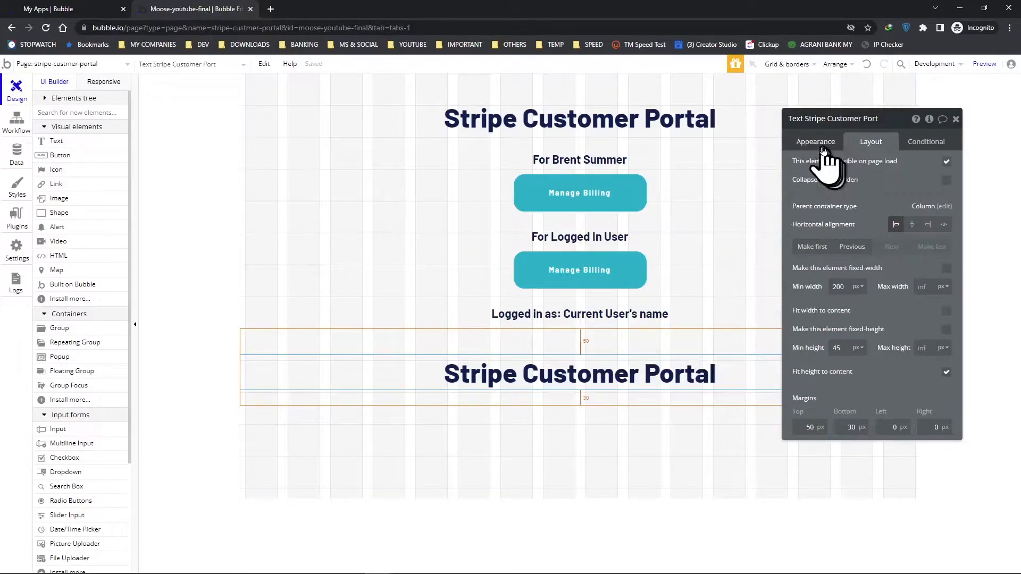
click(816, 141)
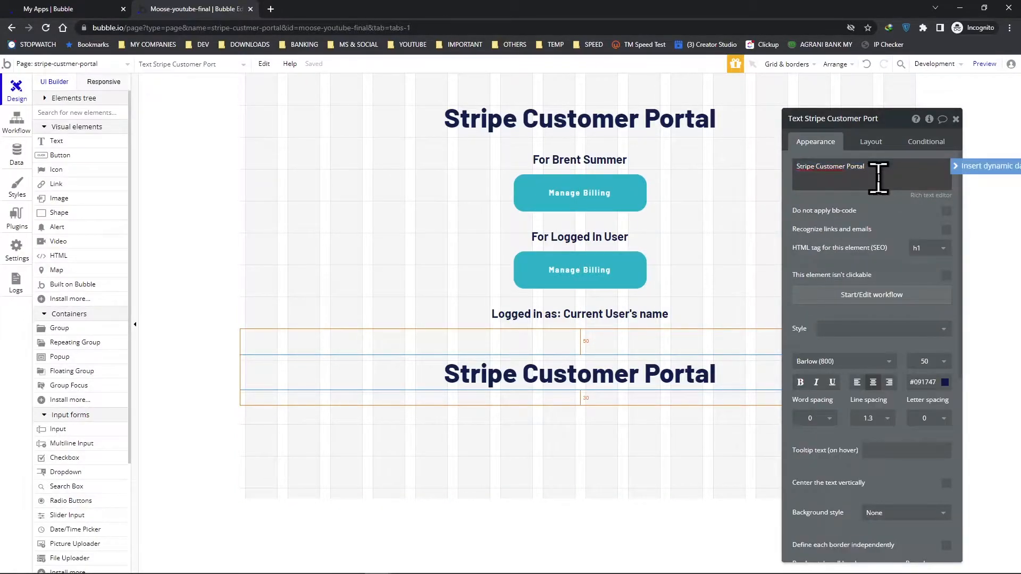
text(Stripe Customers)
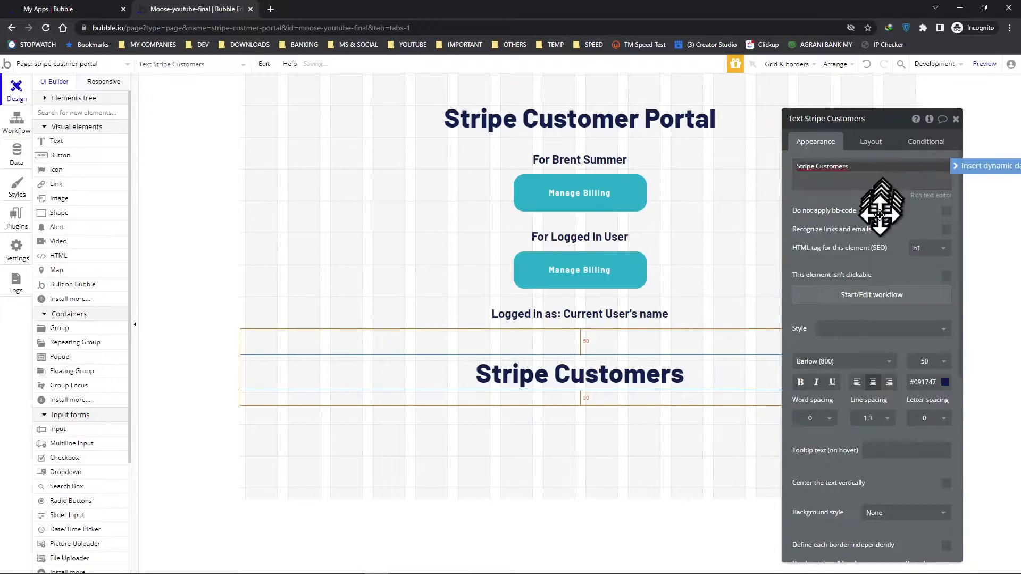
mouse_move(839, 231)
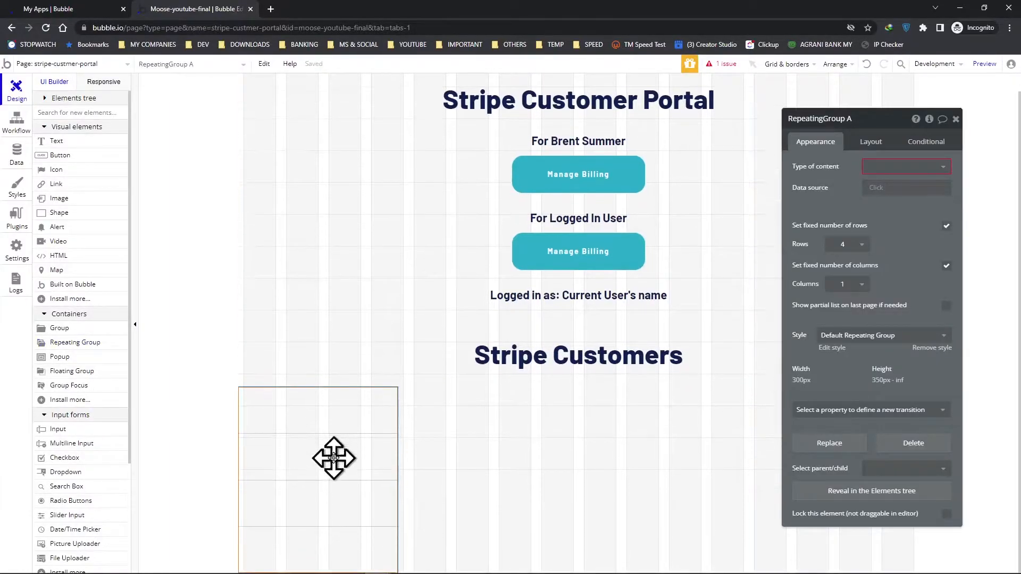
mouse_move(918, 176)
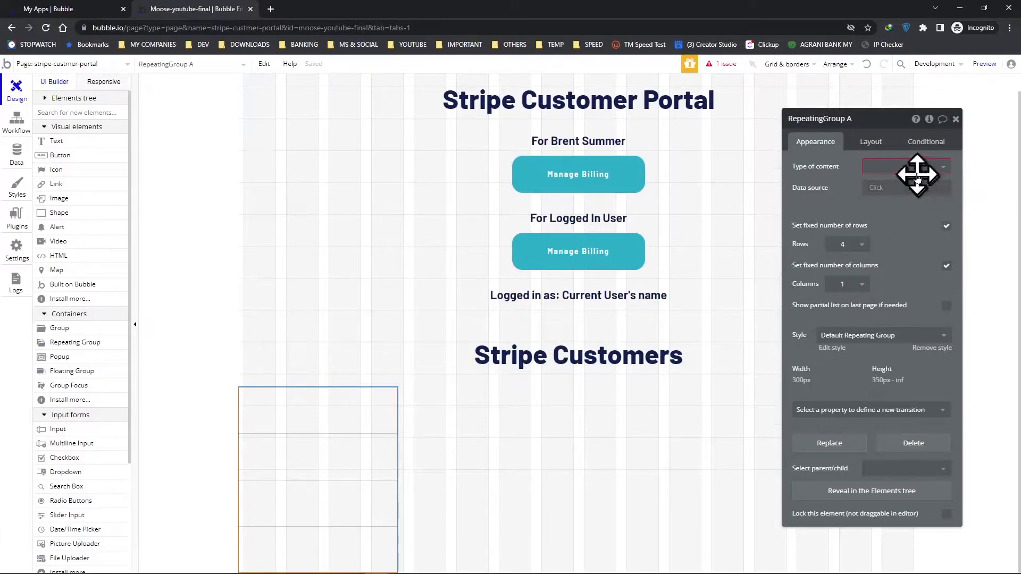
- Set the repeating group's type of content to Get Moose All Customers data from an external API
click(905, 166)
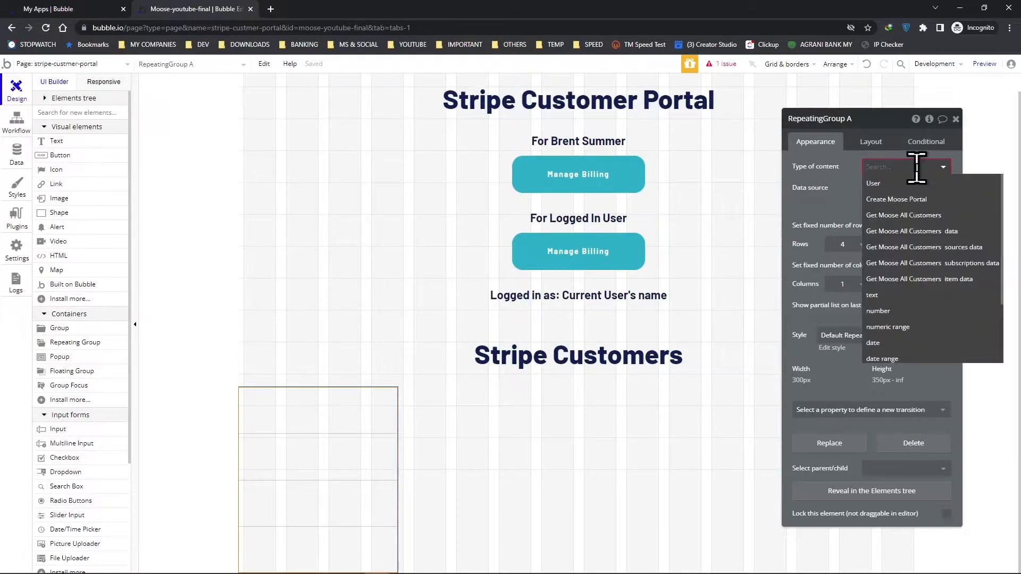
mouse_move(904, 215)
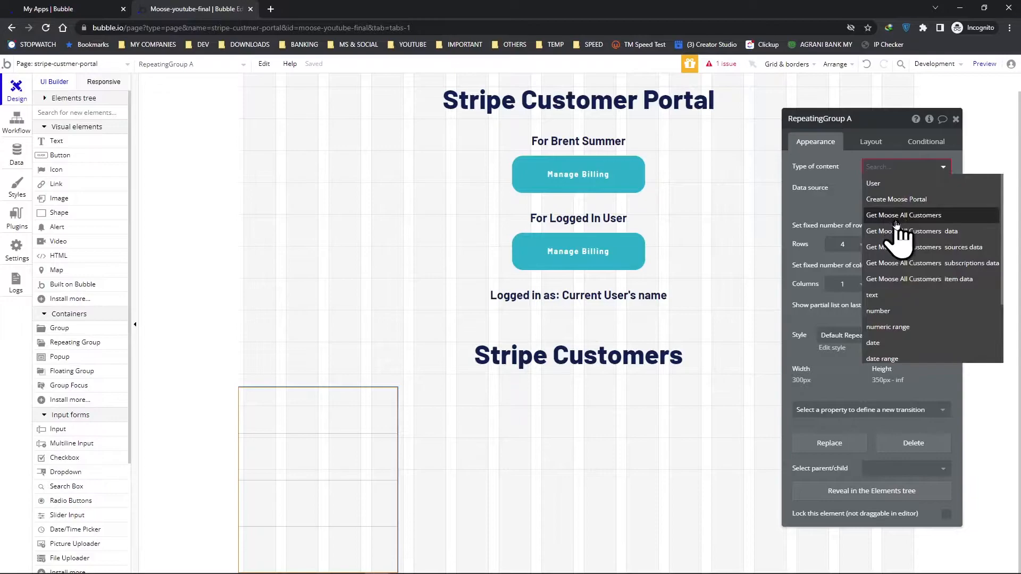
click(904, 215)
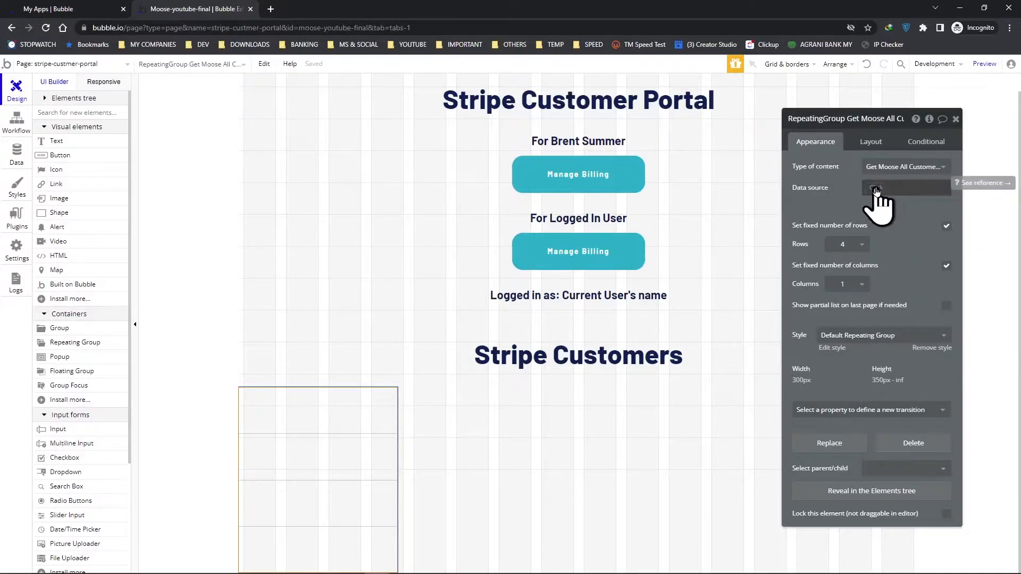
click(905, 190)
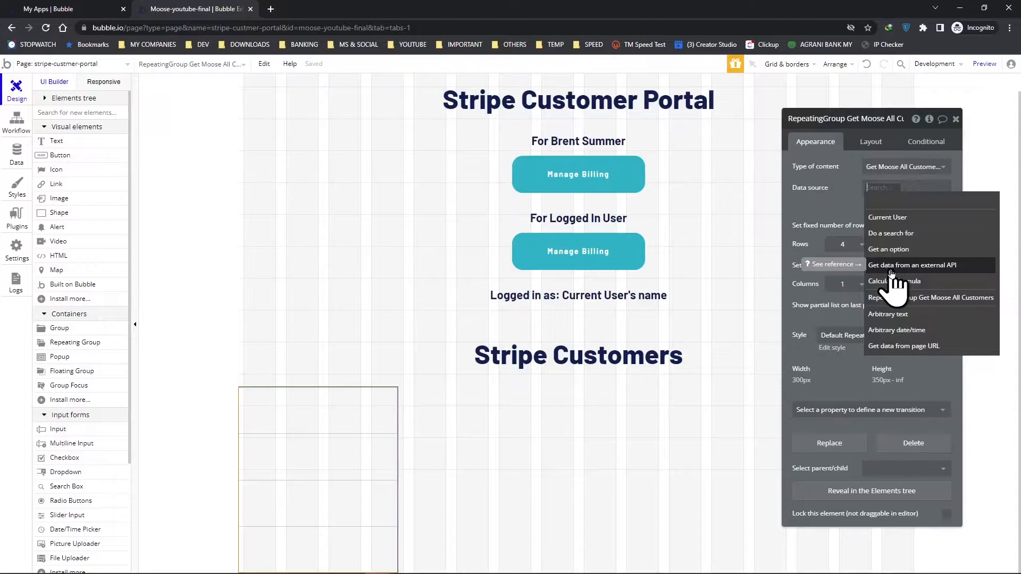
click(912, 265)
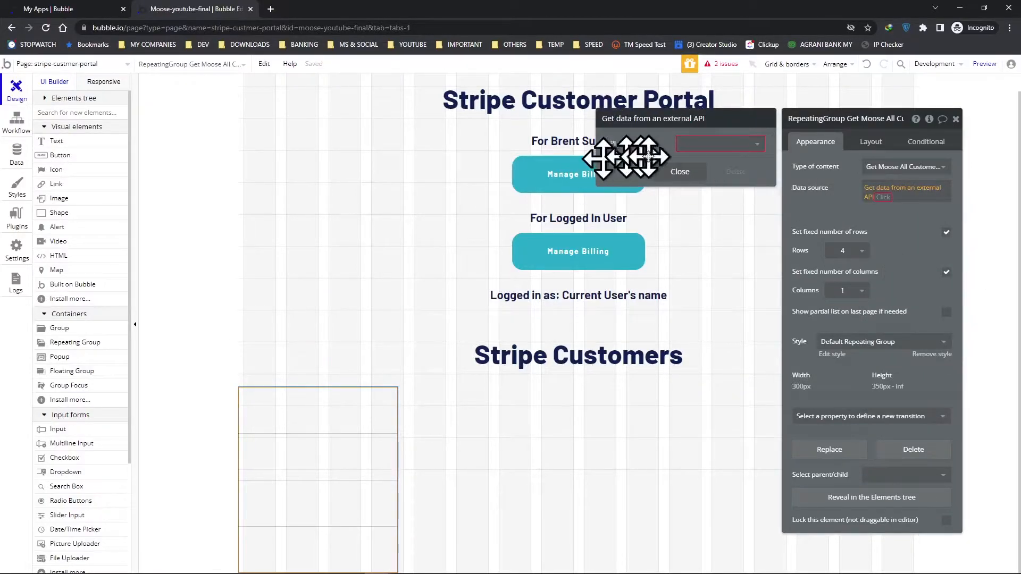
- Source the list from Stripe Moose - Get Moose All Customers's data
click(716, 143)
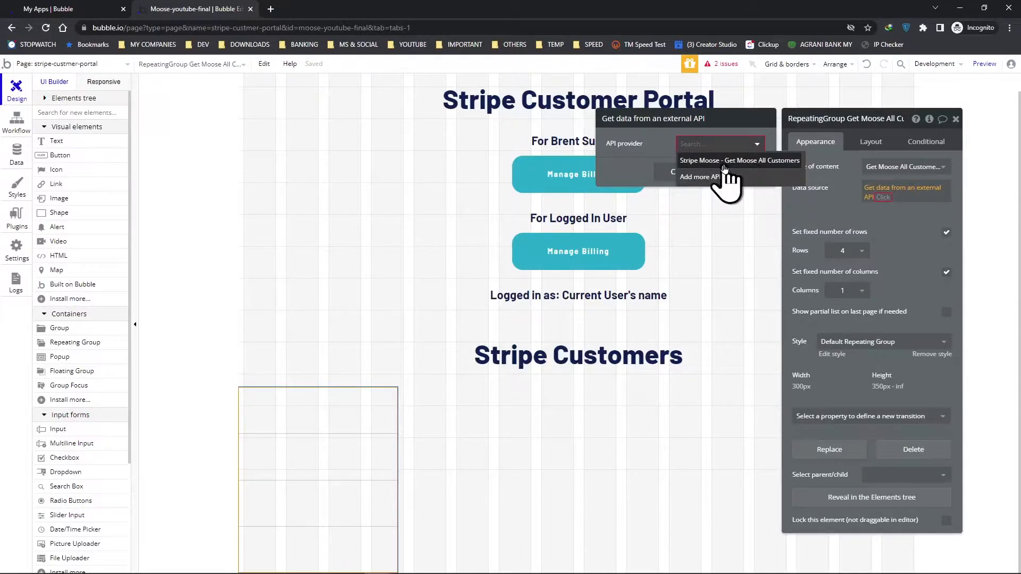
mouse_move(752, 175)
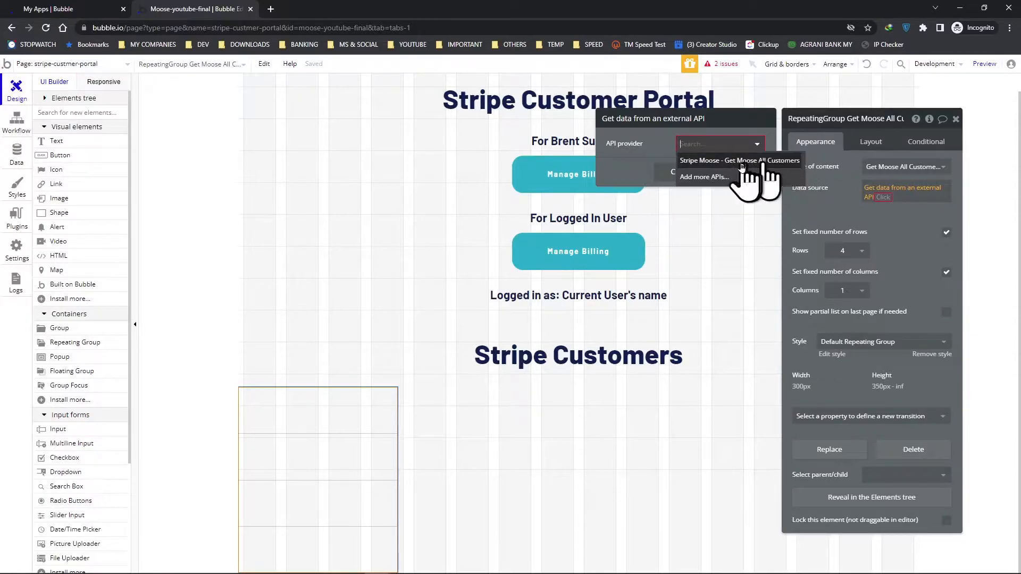
mouse_move(749, 179)
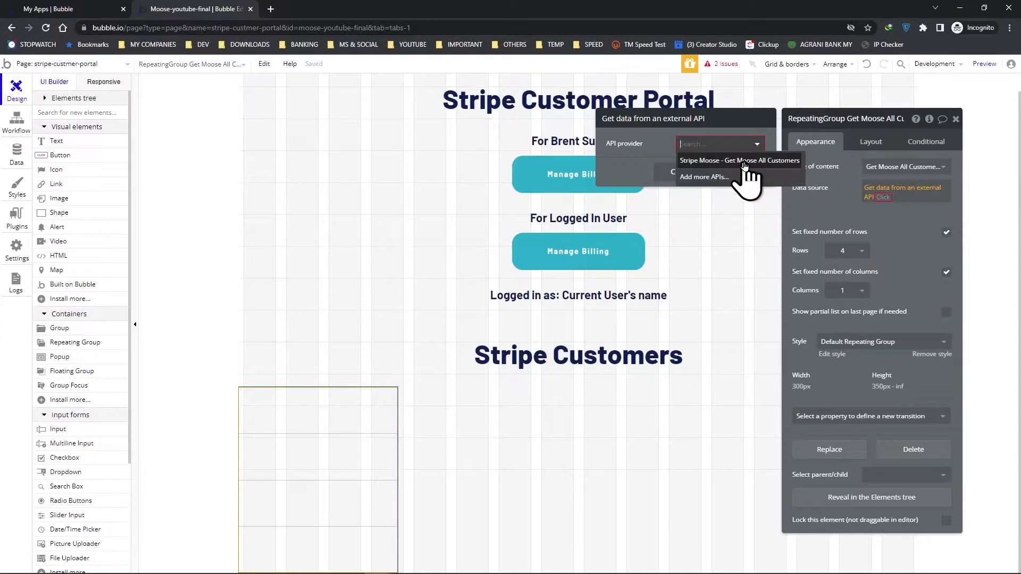
click(739, 160)
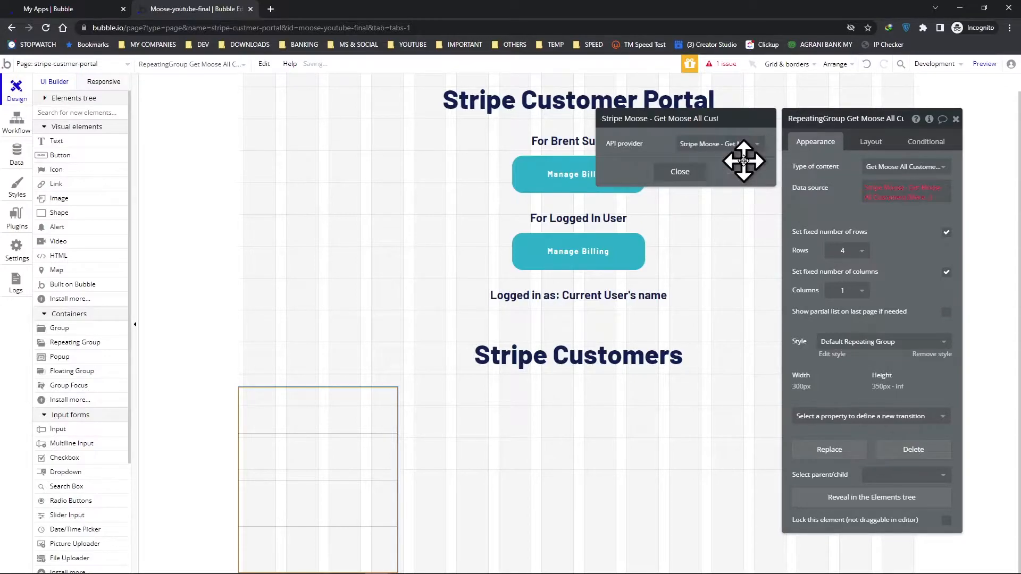
mouse_move(905, 192)
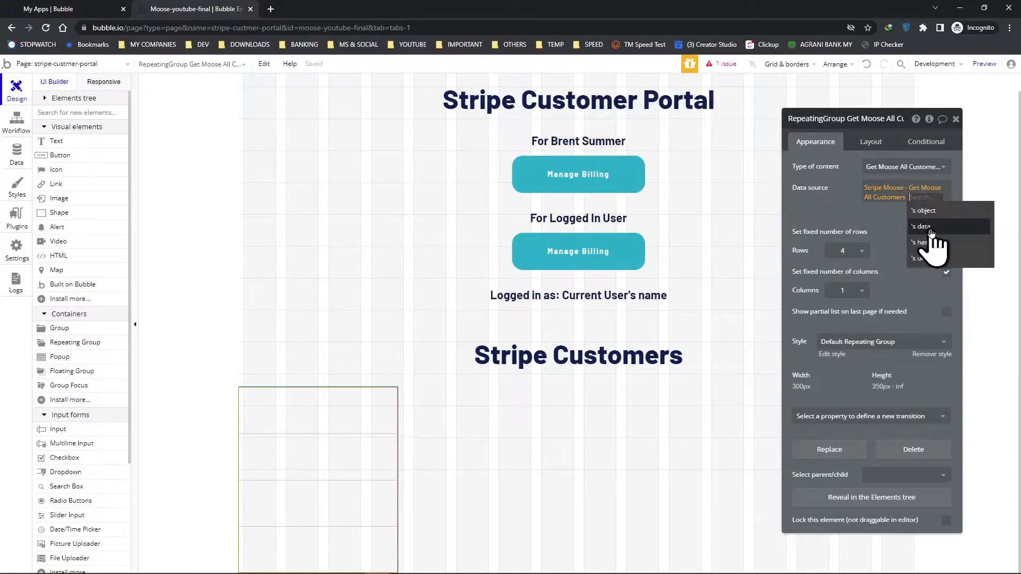
click(921, 226)
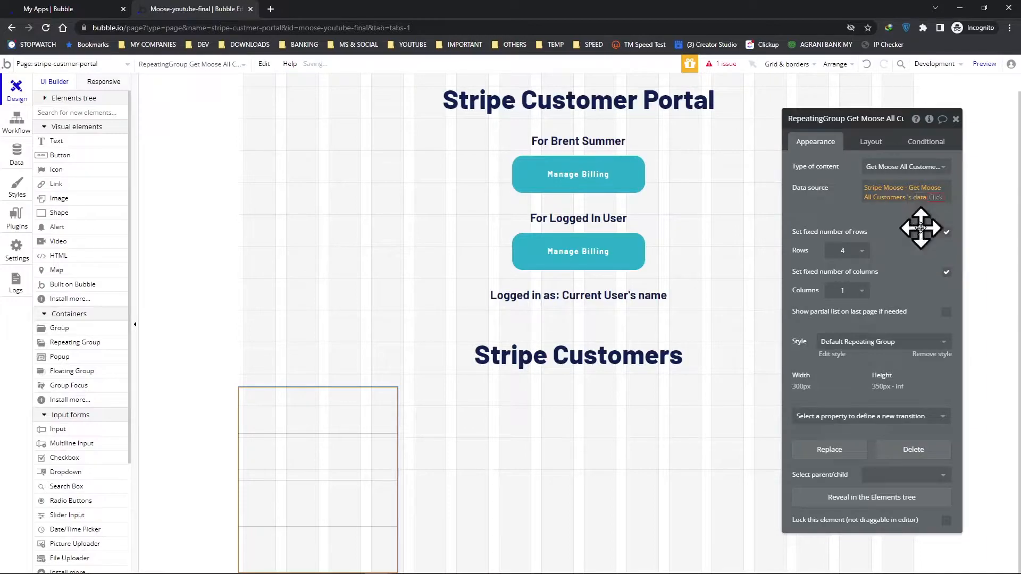
click(902, 192)
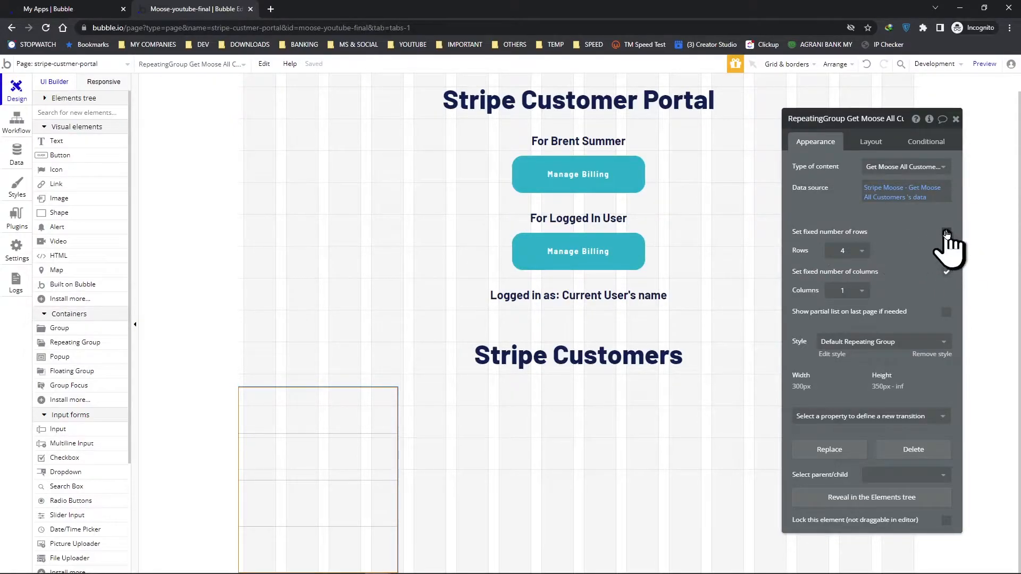
- Remove the fixed row count and give the list a light pink flat background
click(946, 232)
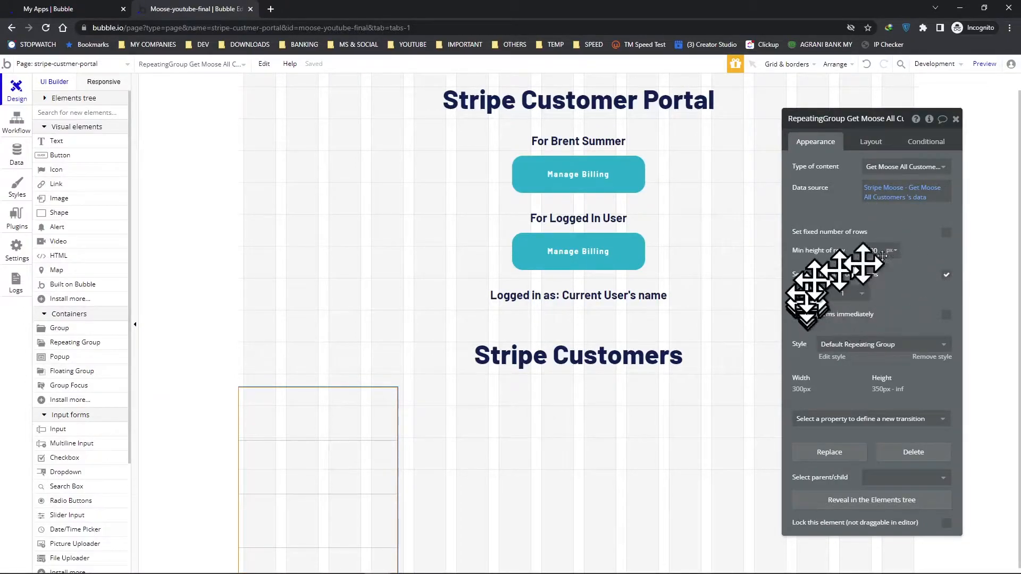
mouse_move(932, 374)
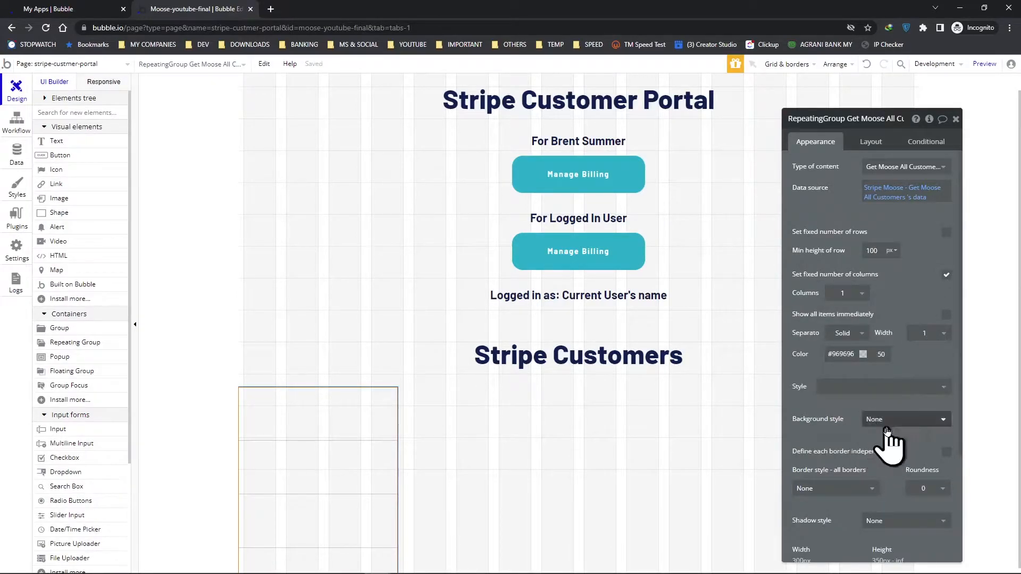
click(904, 419)
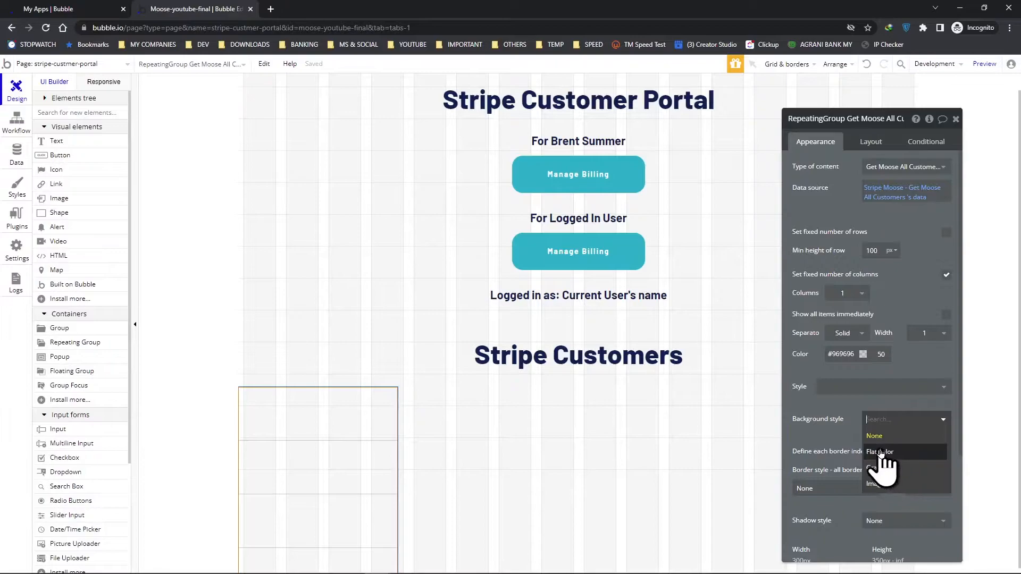
click(880, 451)
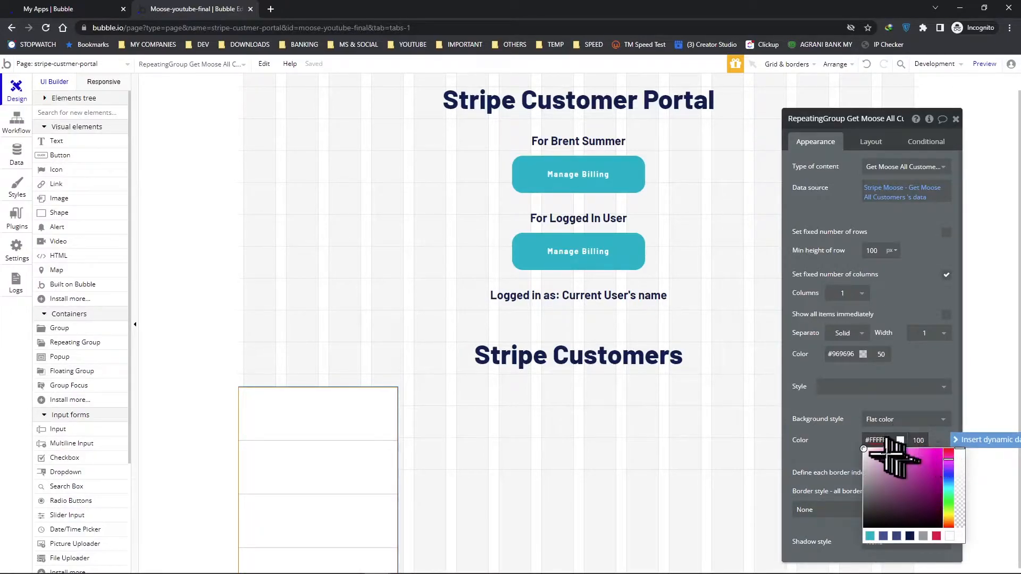
click(871, 451)
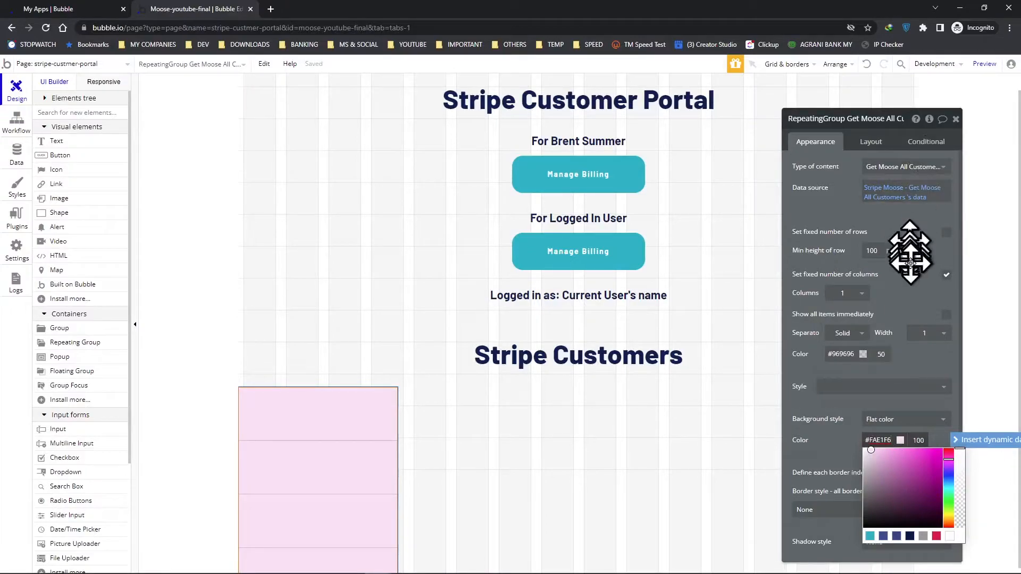
- Let the list's width stretch up to 800px and centre it horizontally
click(870, 142)
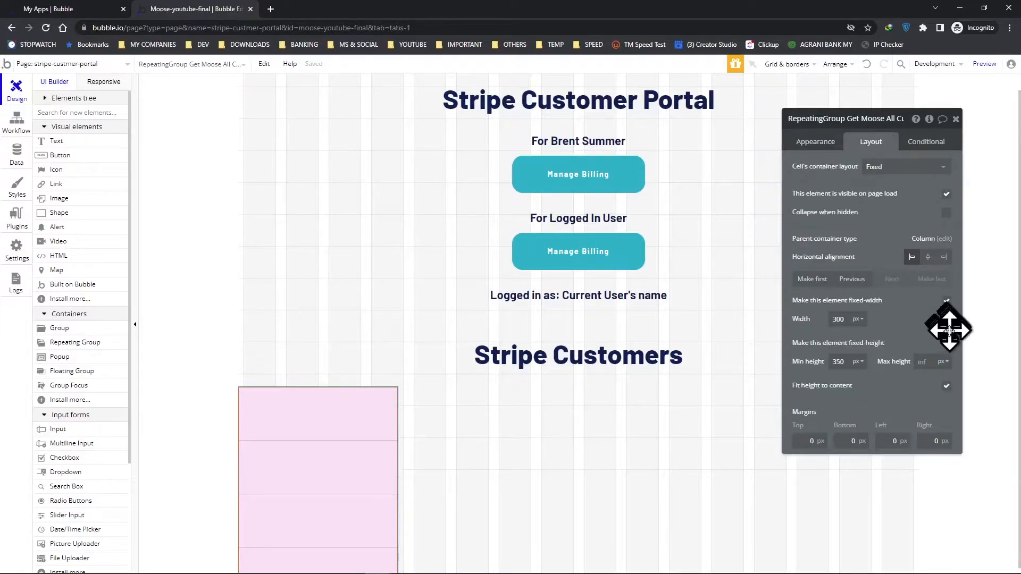
mouse_move(946, 292)
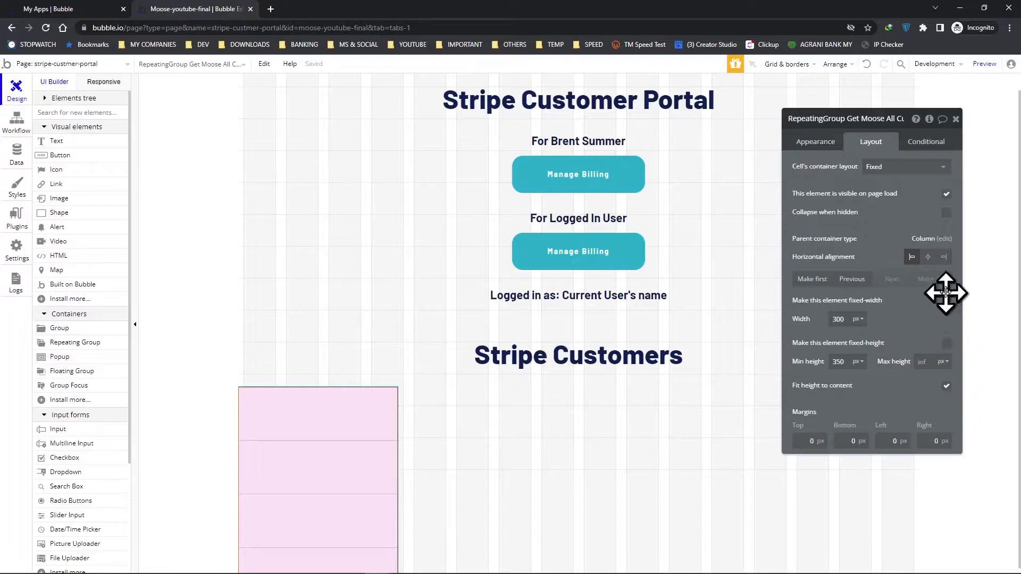
click(946, 305)
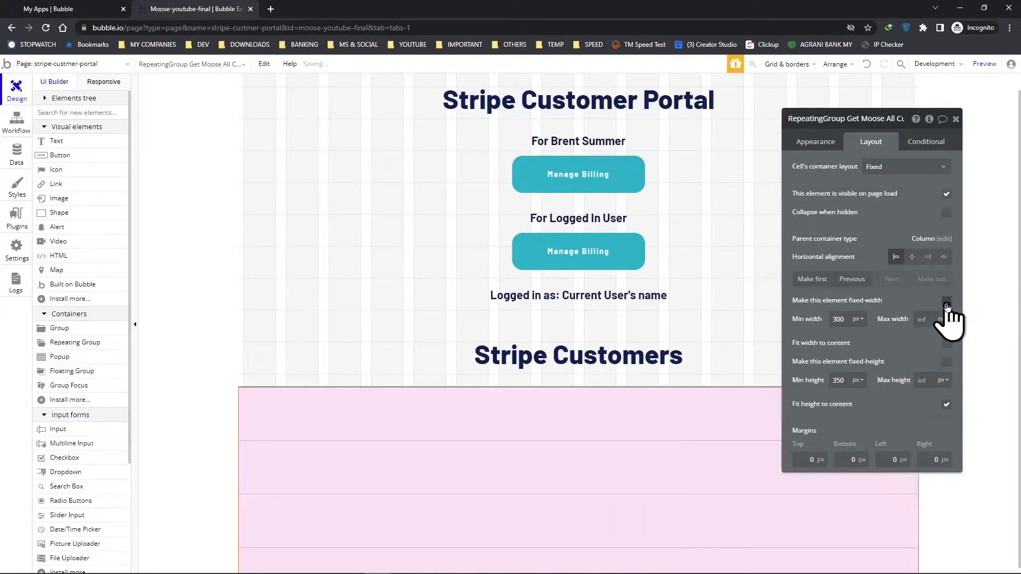
click(947, 305)
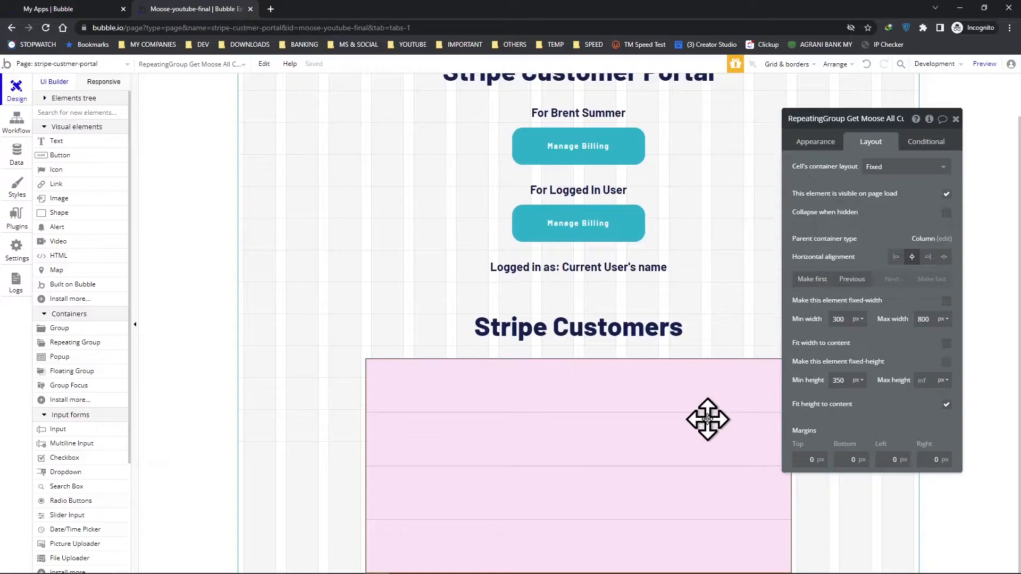
mouse_move(825, 368)
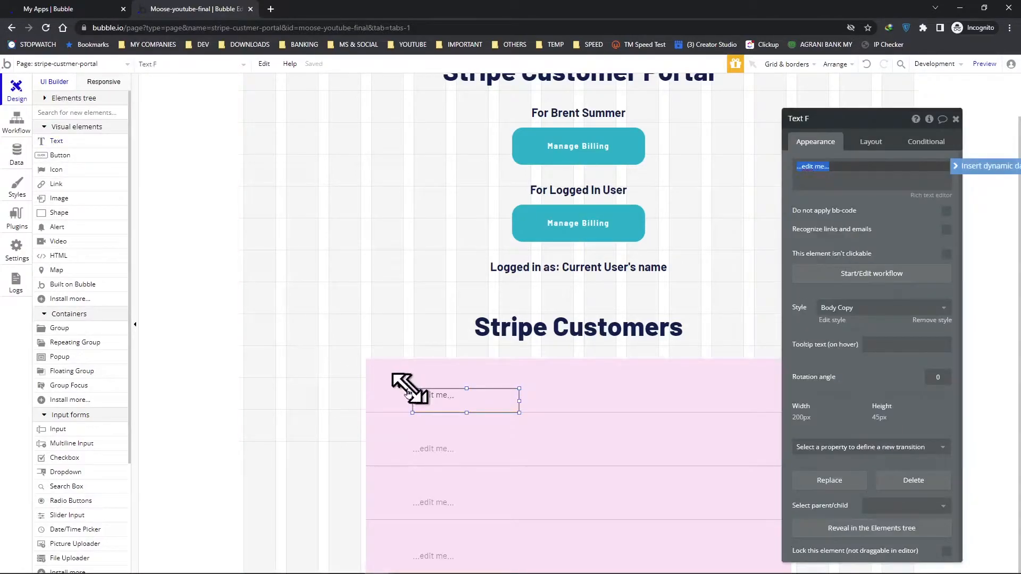
- Set the cell layout to Row and label the cell text 'CUSTOMER ID:'
click(584, 371)
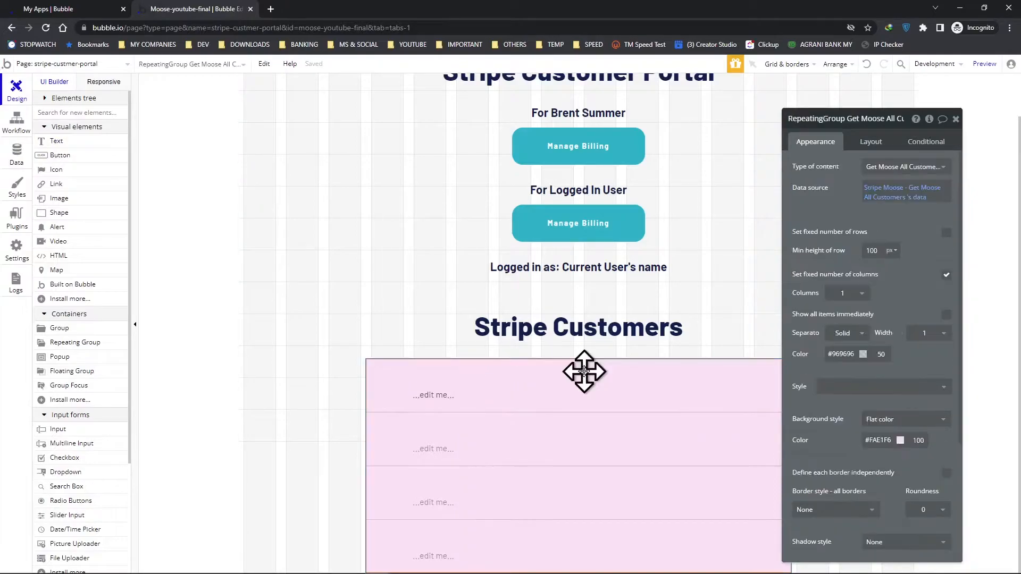
mouse_move(813, 130)
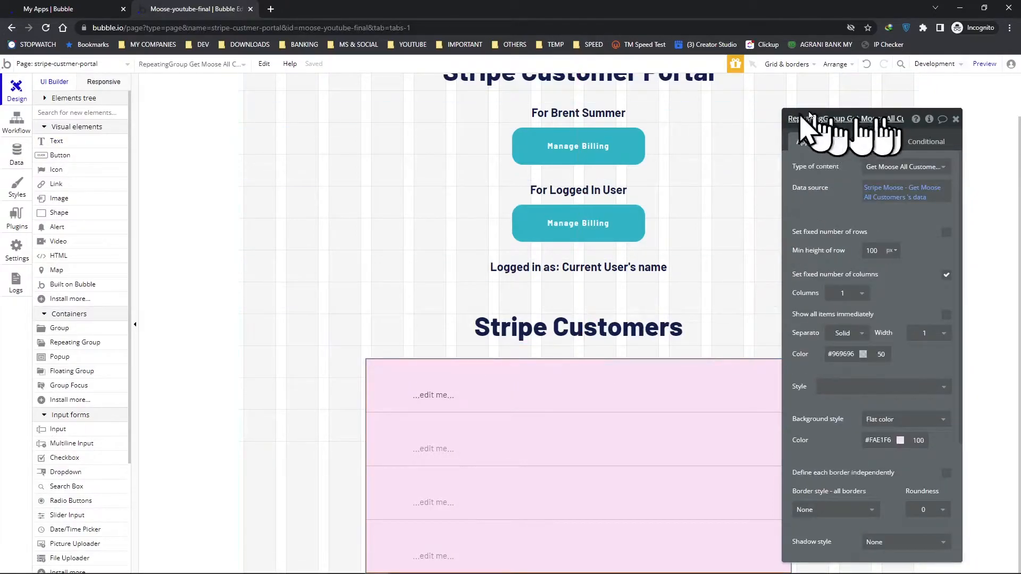
click(871, 141)
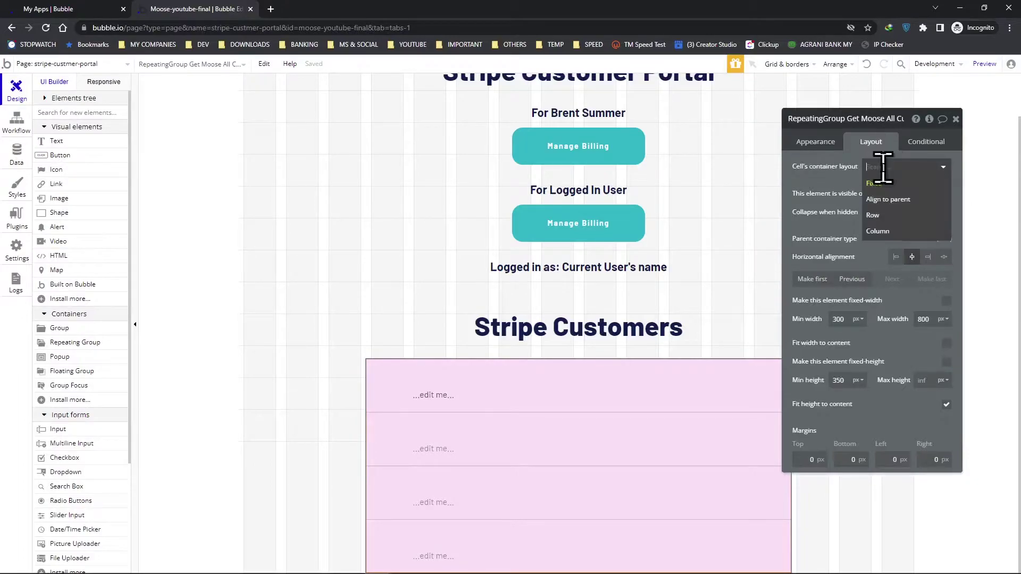
click(873, 214)
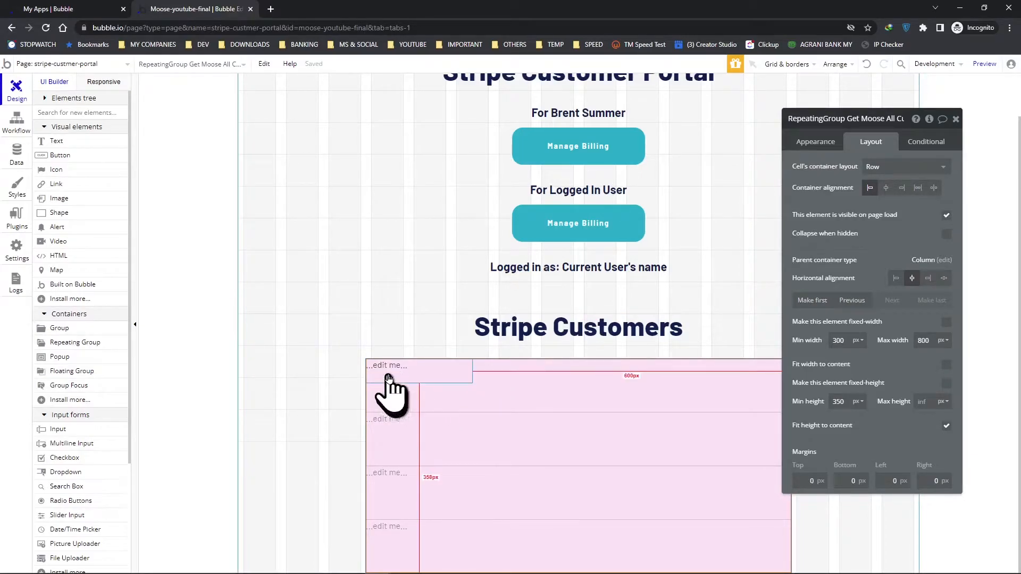
mouse_move(380, 378)
text(CUSTOMER ID)
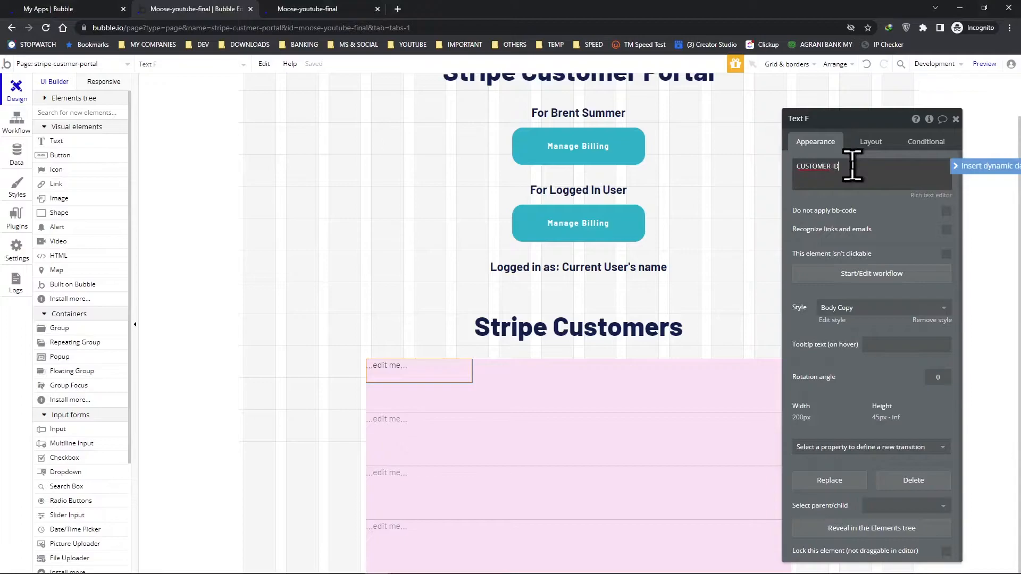
text(:)
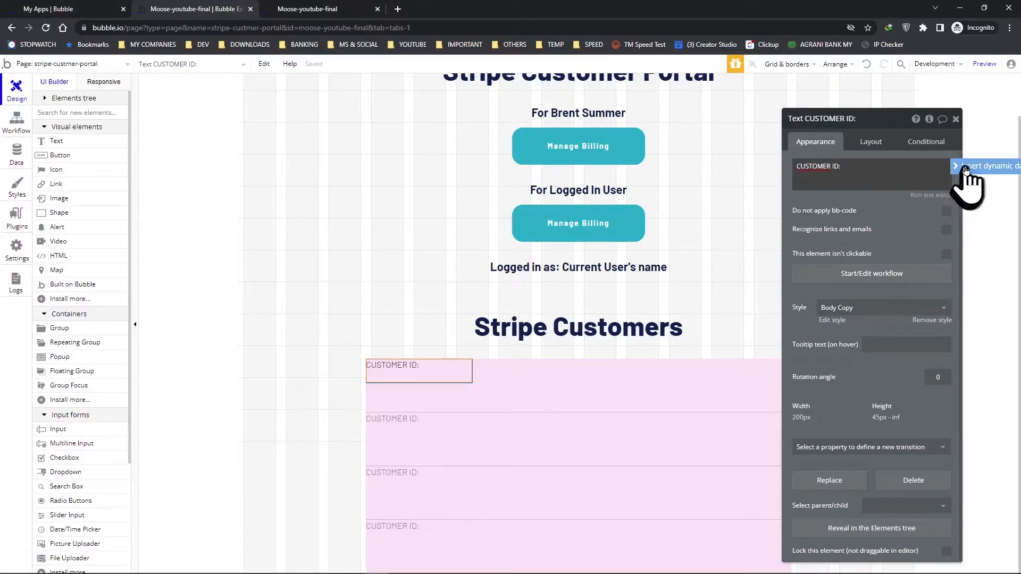
- Append the current cell's Get Moose All Customers data's id as dynamic data
click(987, 166)
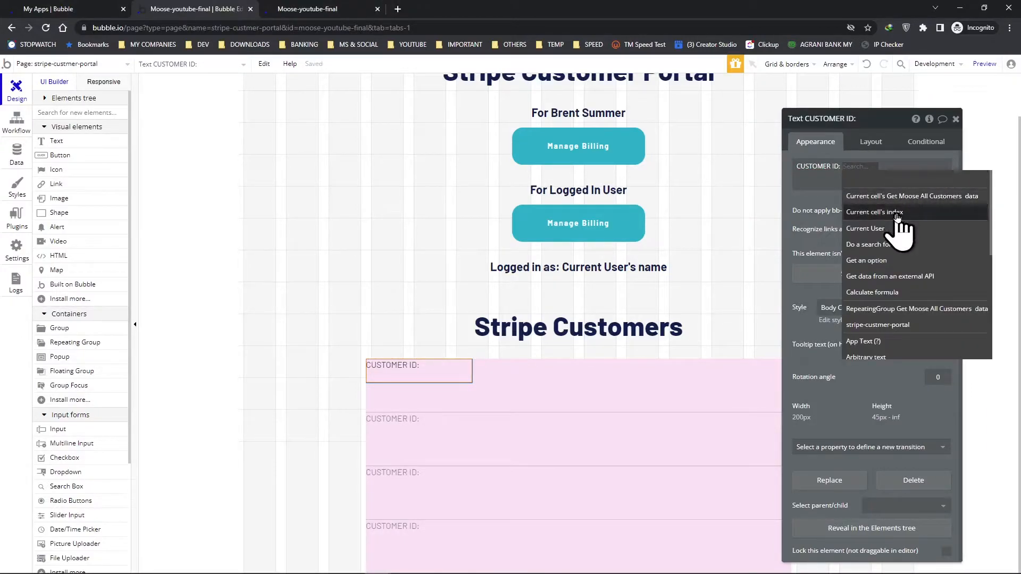
click(904, 195)
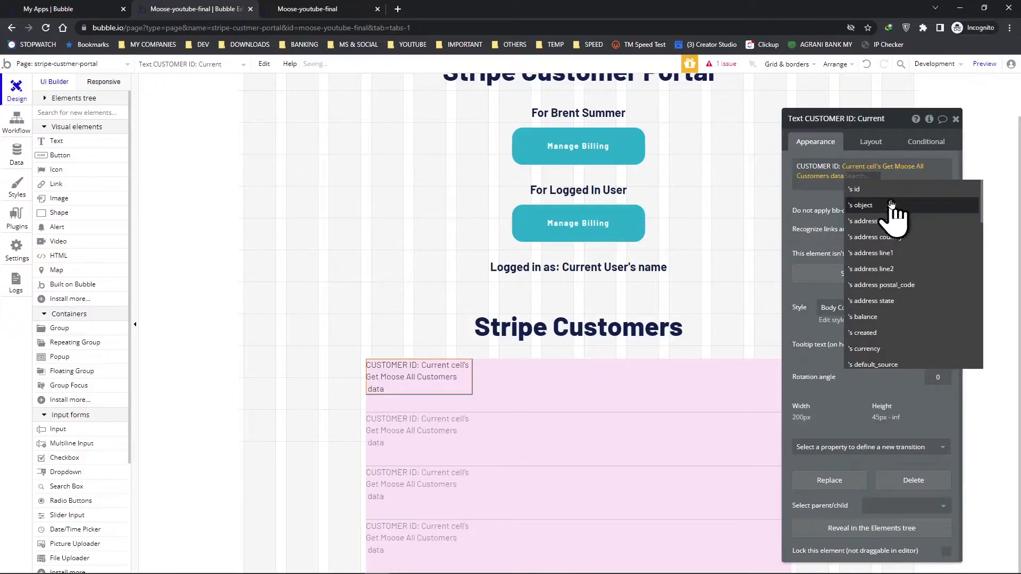
click(853, 190)
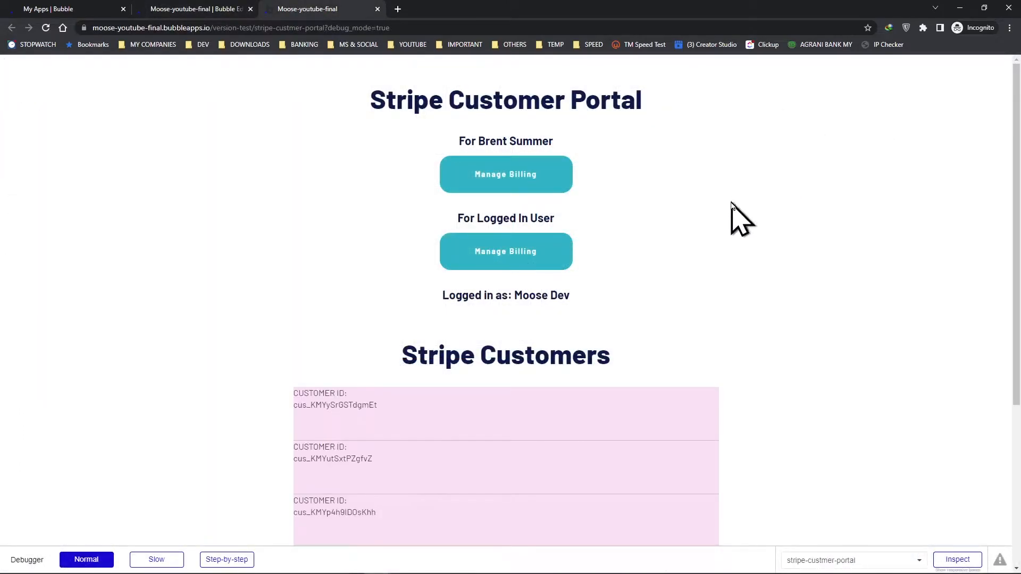
- Give the customer ID text a 20px left margin and preview the listed customer IDs
scroll(down, 3)
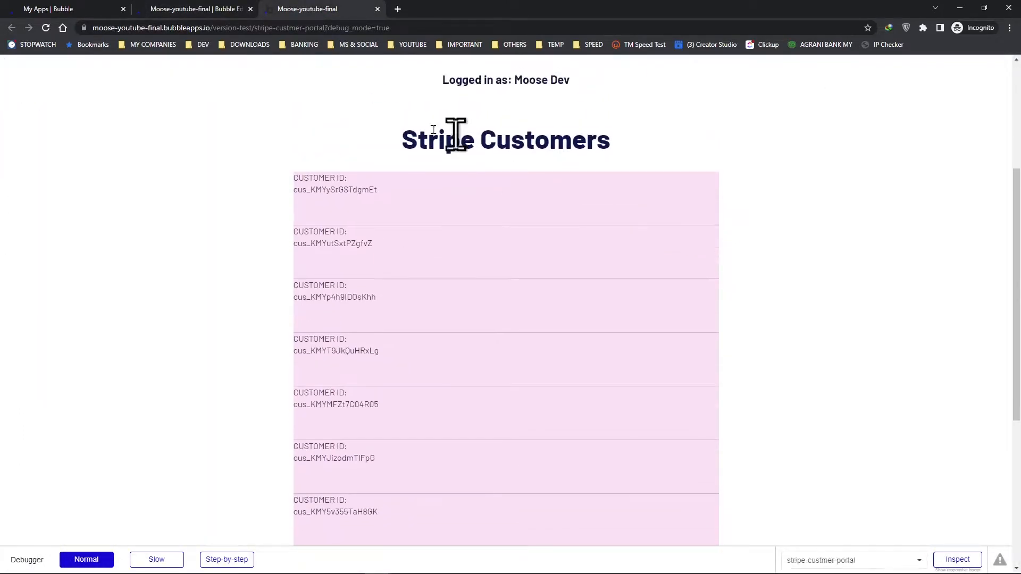
click(196, 8)
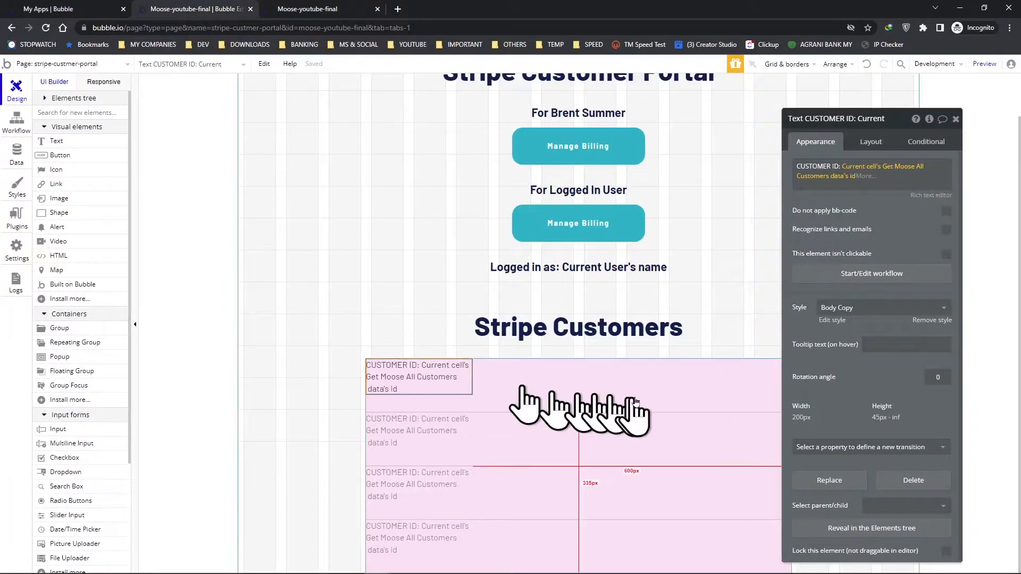
mouse_move(871, 142)
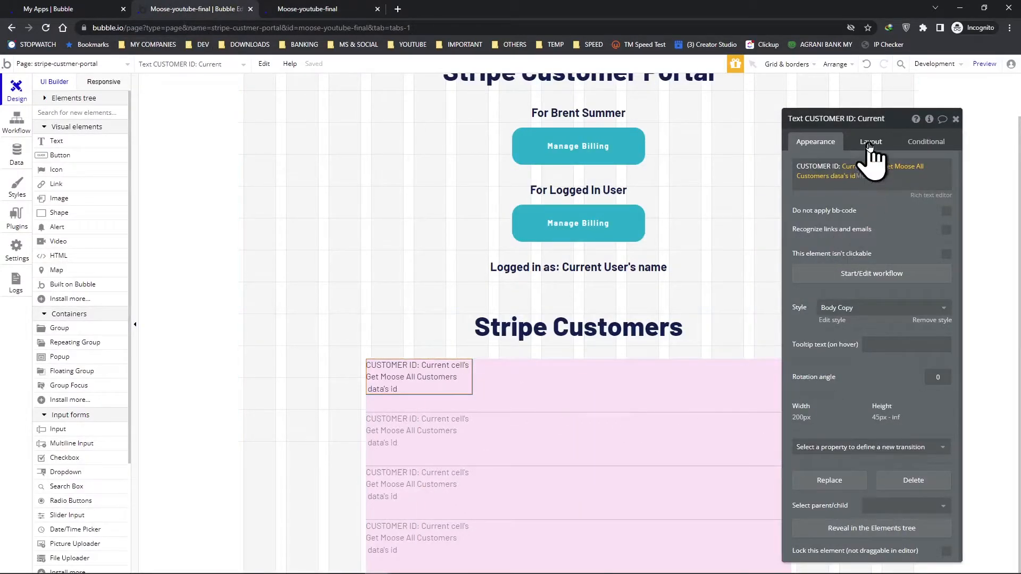
click(871, 142)
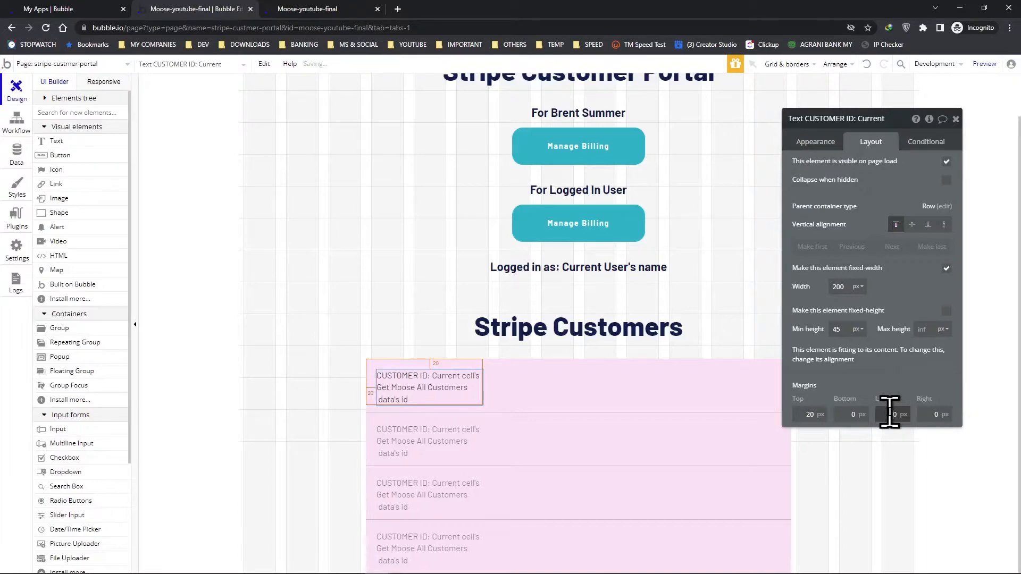
click(984, 63)
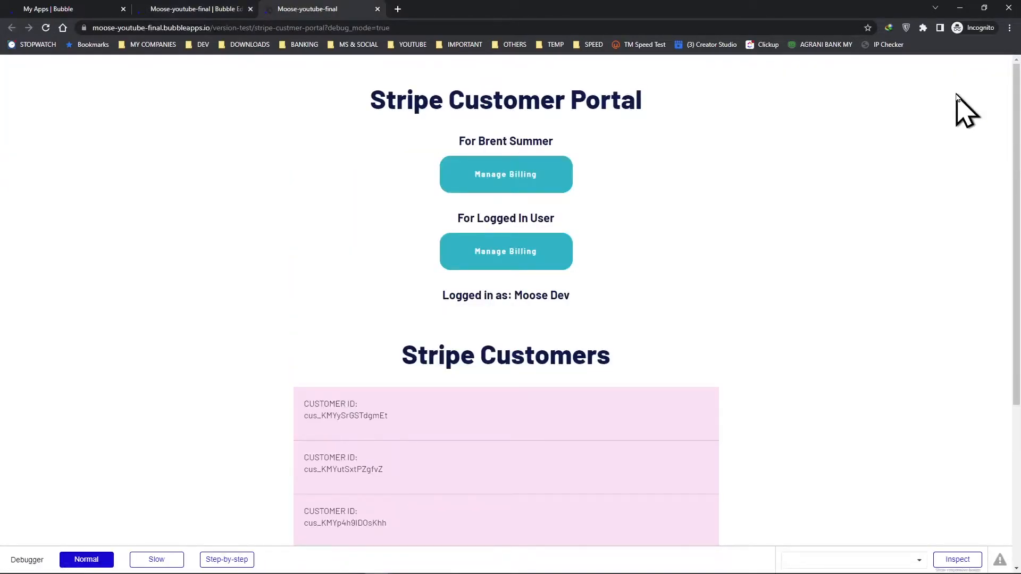
scroll(down, 3)
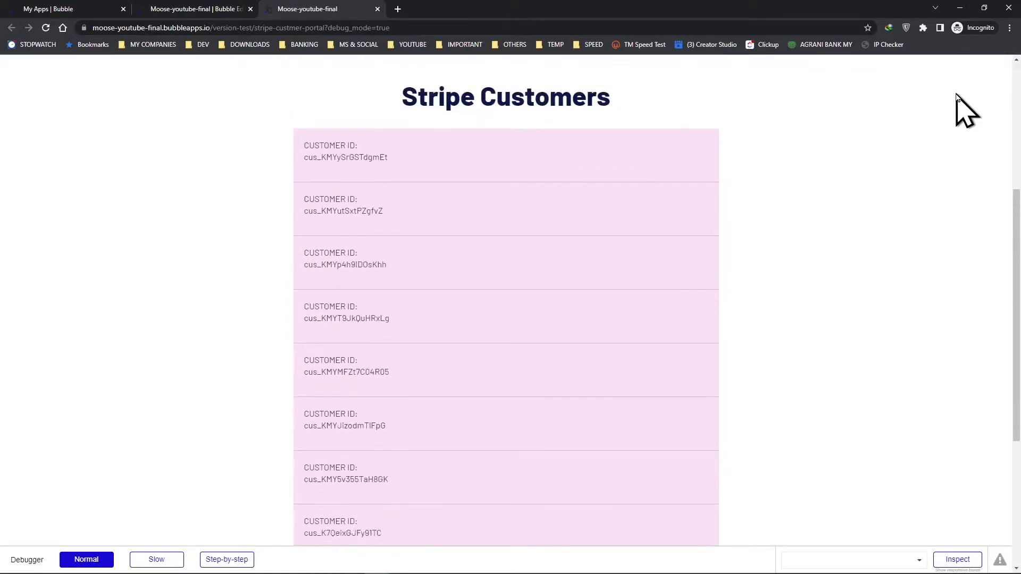
scroll(up, 3)
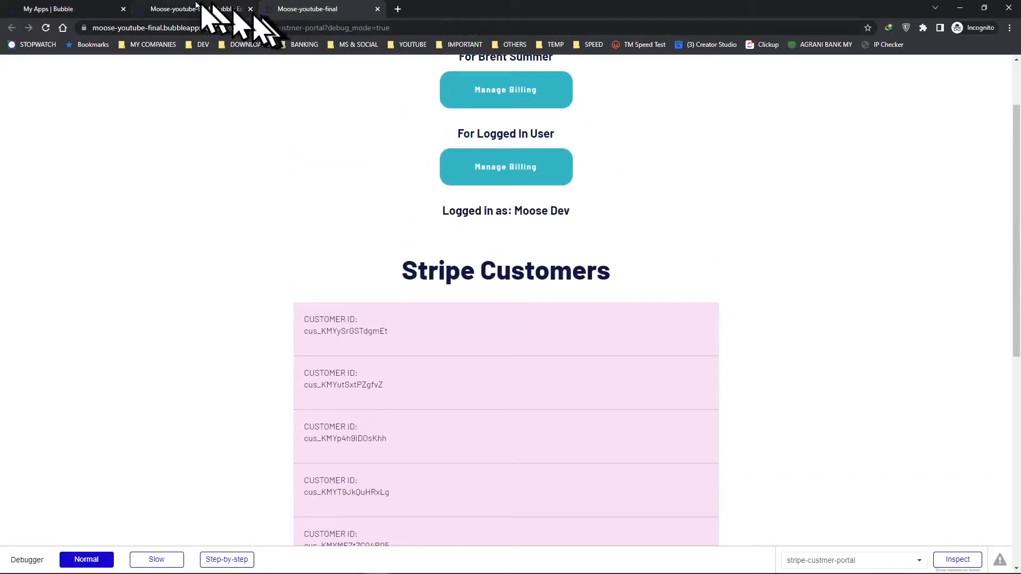
- Add a CUSTOMER EMAIL text showing Current cell's data's email beside the ID and preview it
click(189, 8)
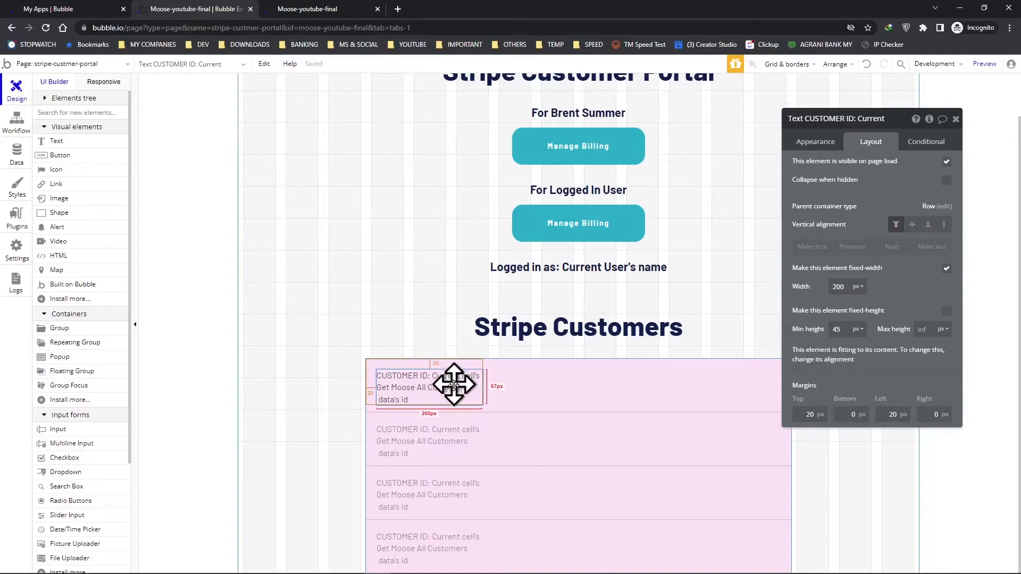
mouse_move(358, 237)
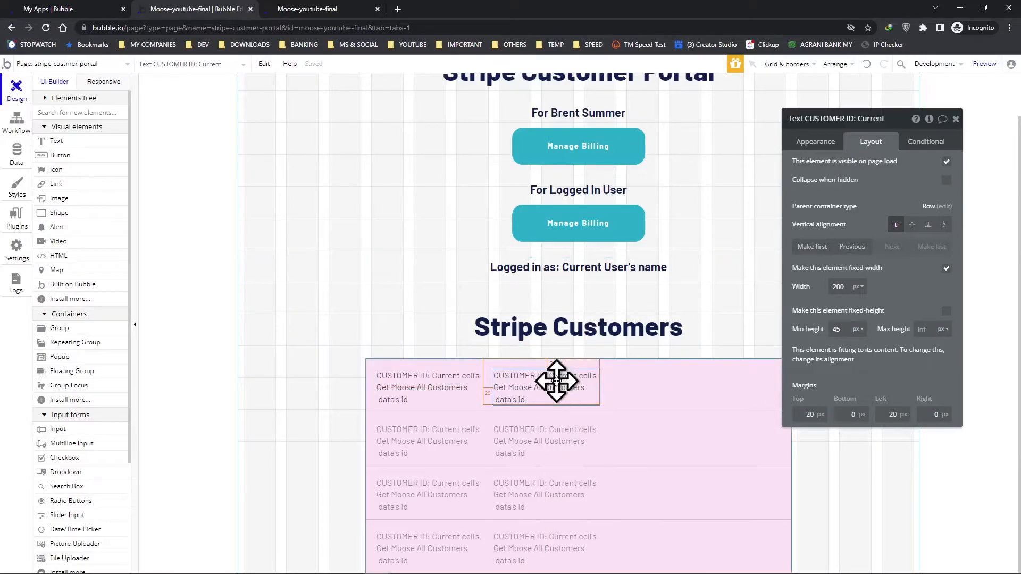
click(816, 141)
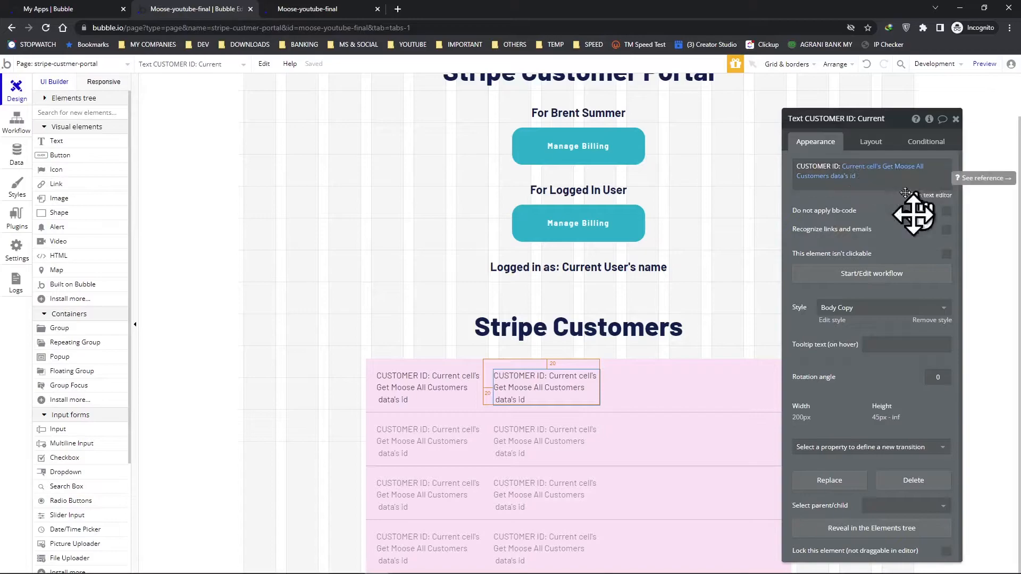
mouse_move(850, 196)
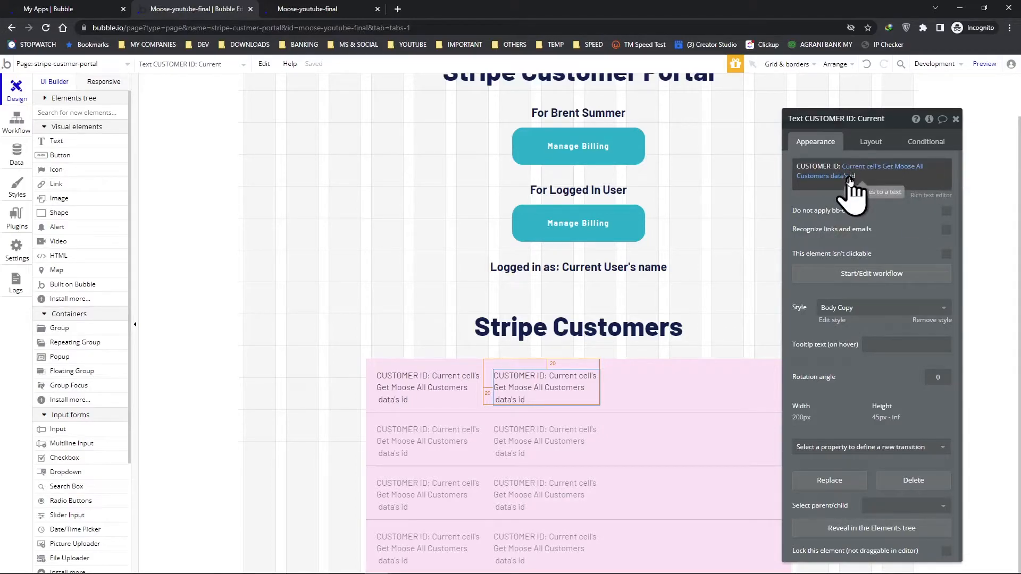
click(860, 170)
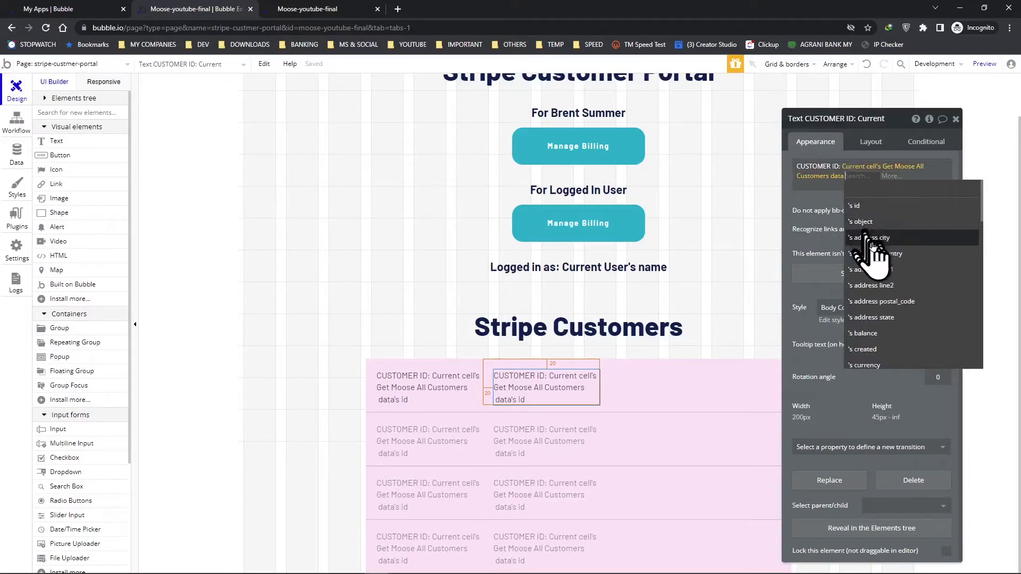
mouse_move(899, 307)
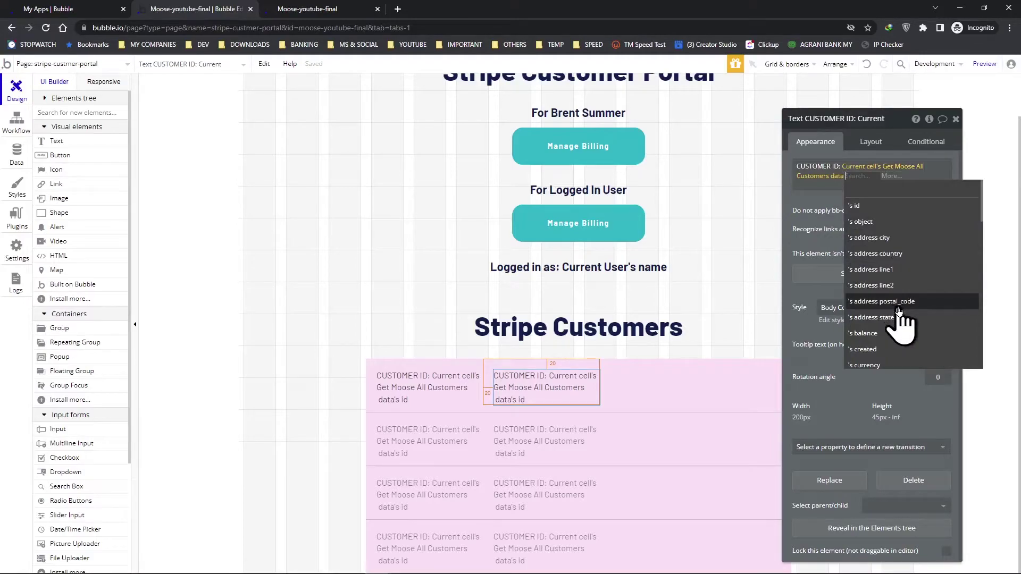
text(EMAI)
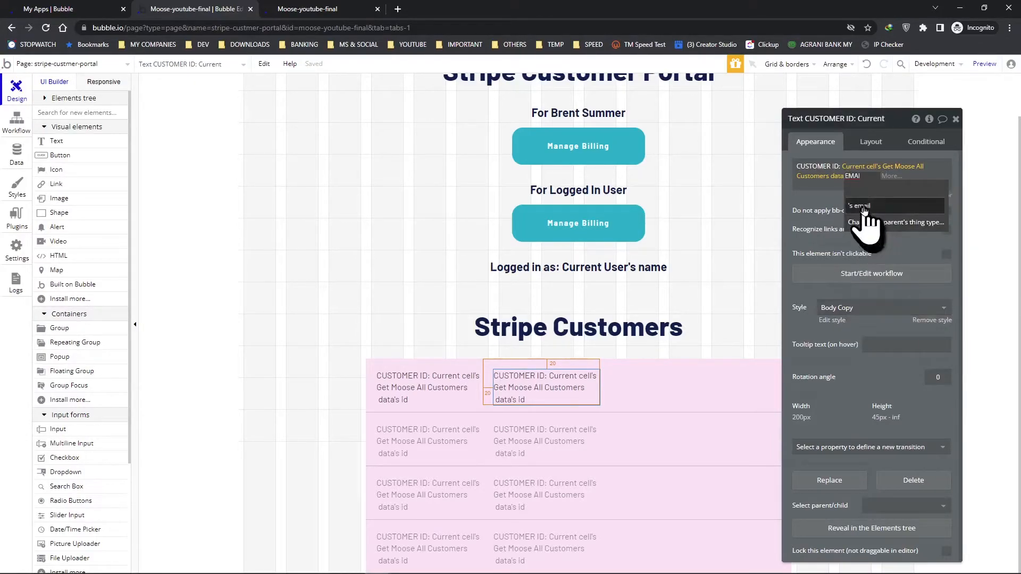
click(863, 207)
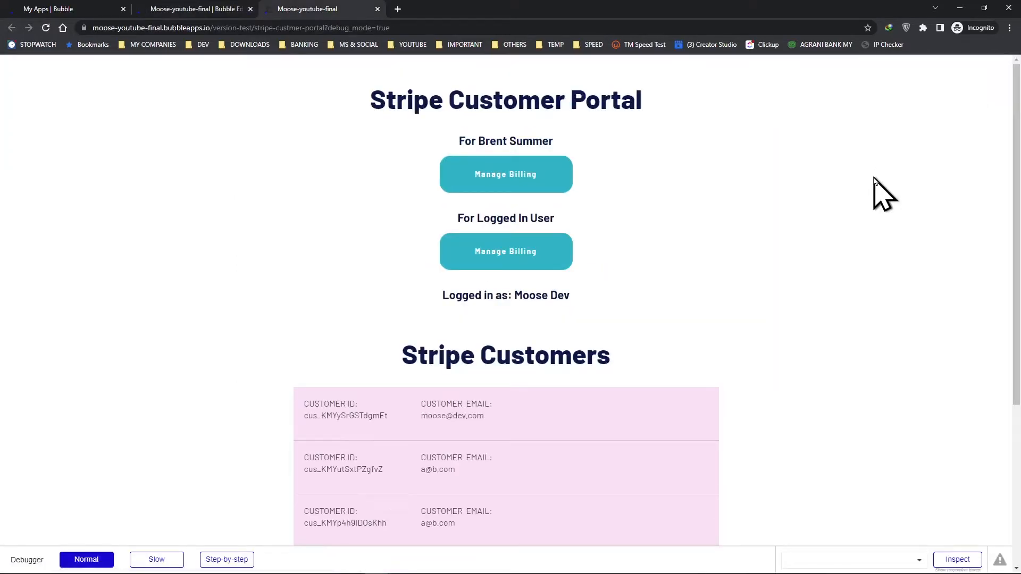
scroll(down, 3)
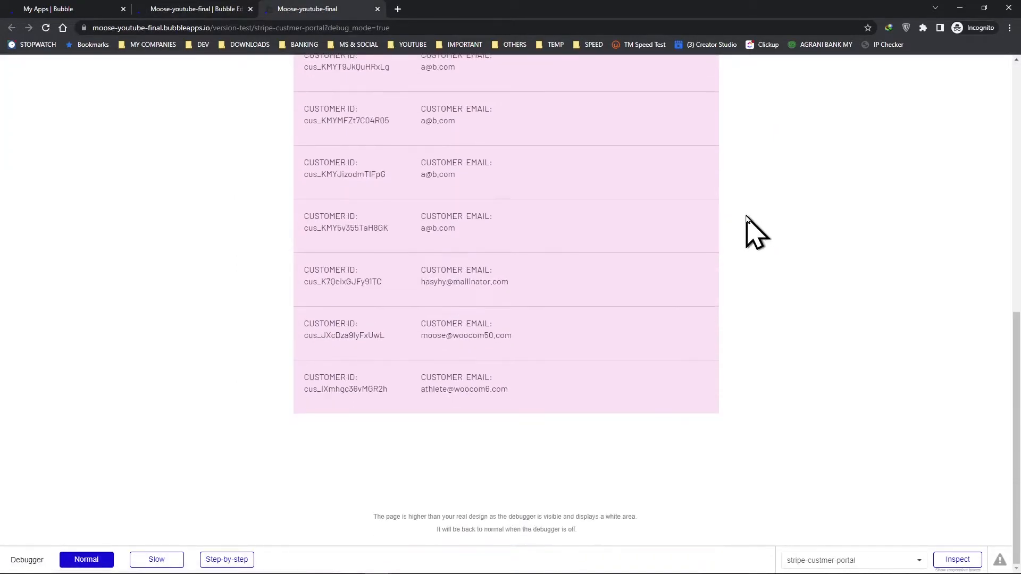
scroll(up, 3)
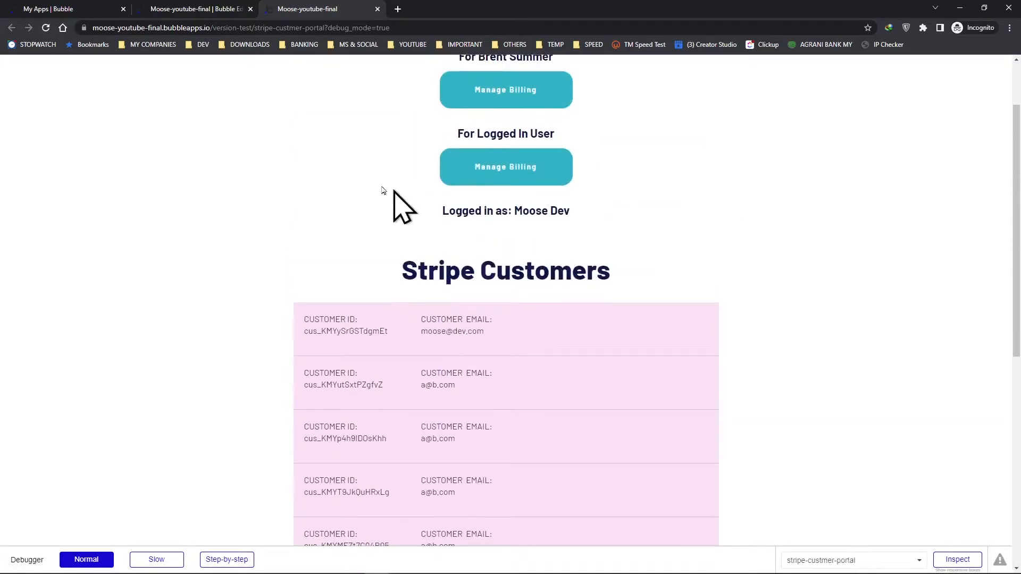
- Add a CUSTOMER NAME text showing Current cell's data's name beside the email and preview it
click(196, 8)
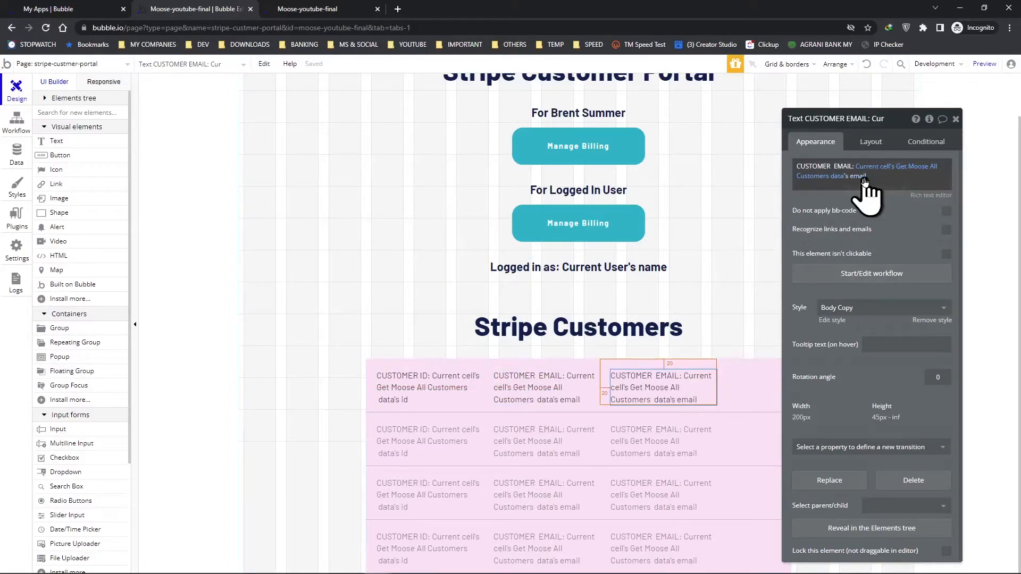
click(846, 175)
text(NAME)
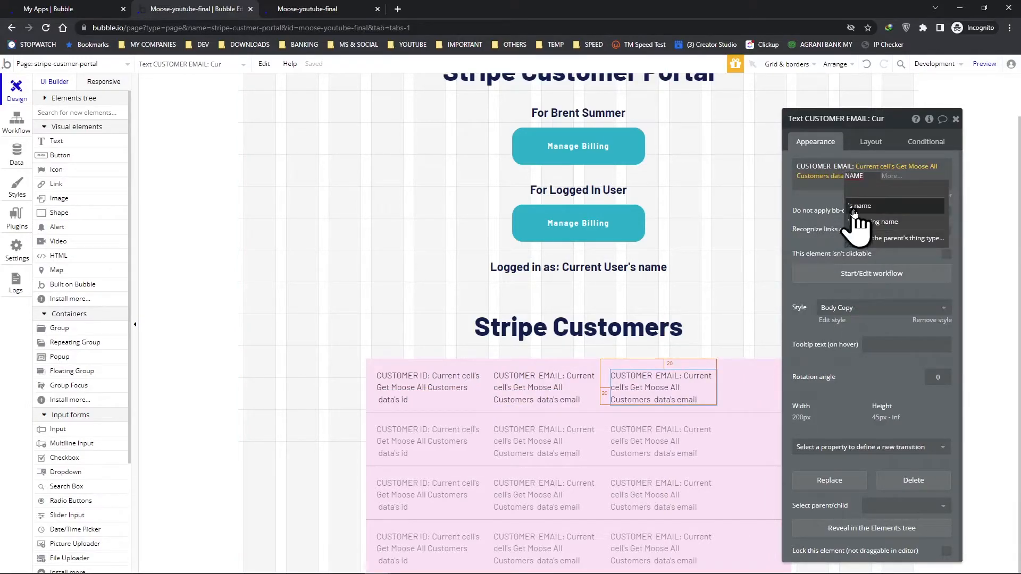
click(886, 221)
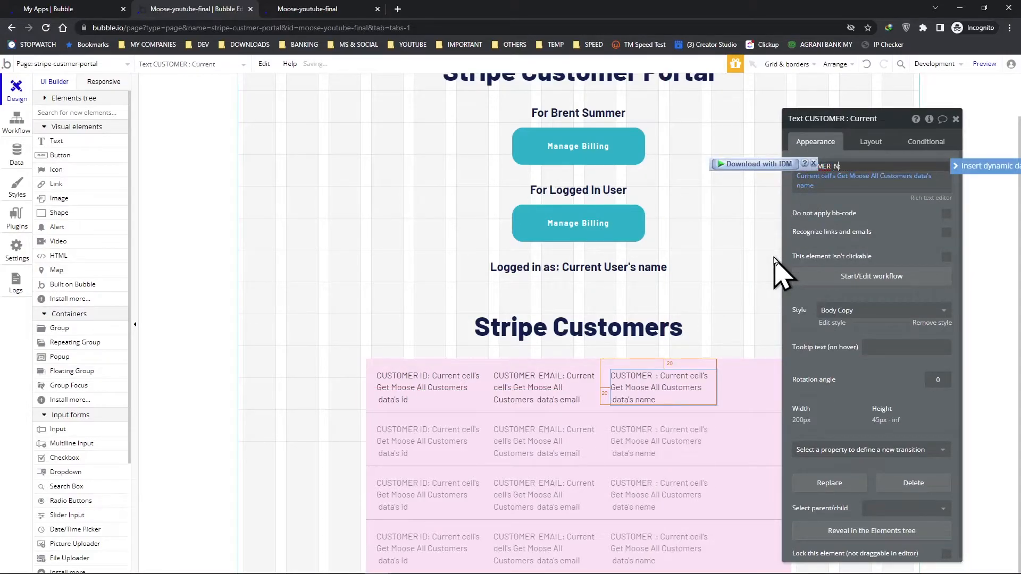
text(NAME)
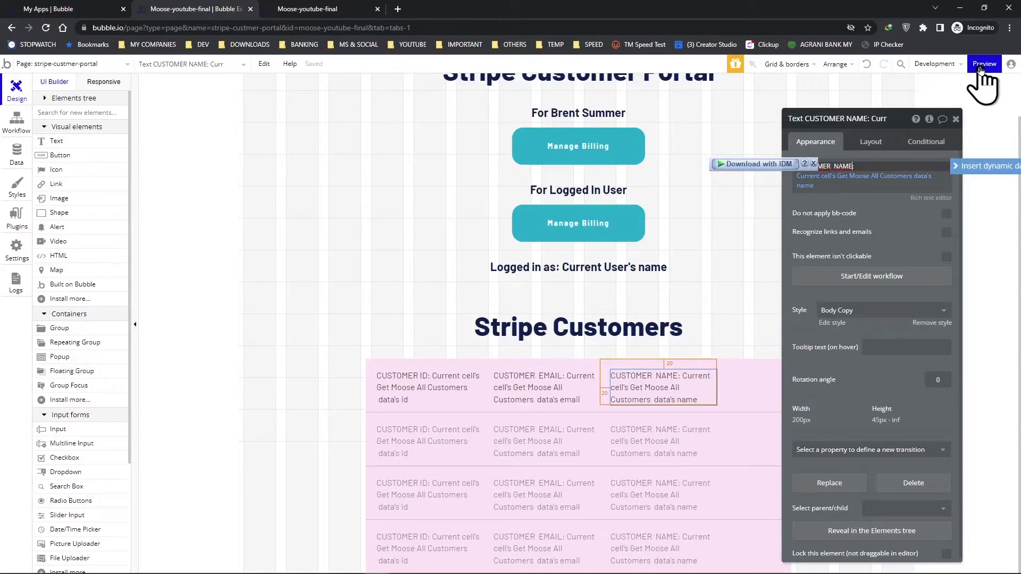
click(983, 63)
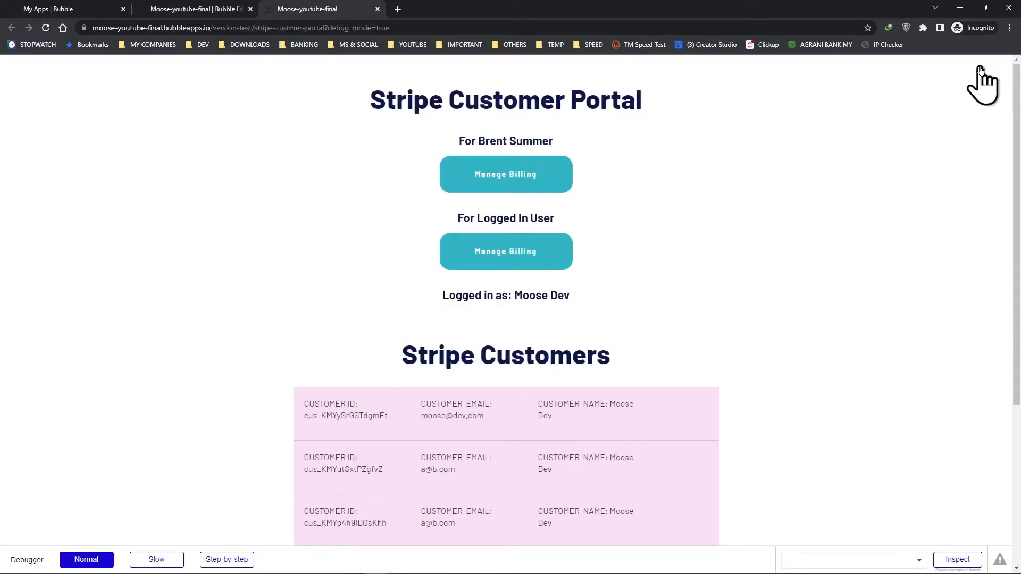
scroll(down, 3)
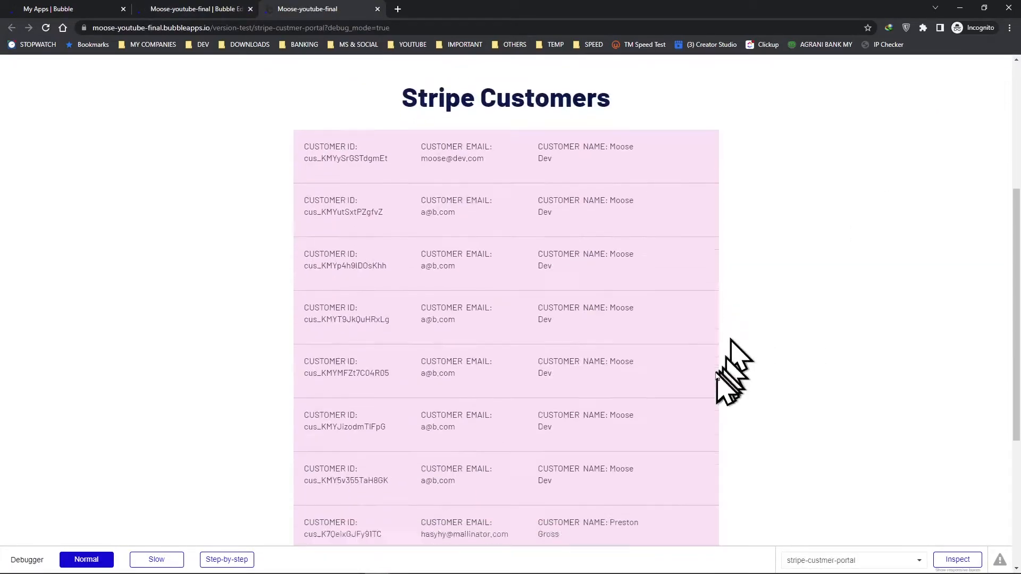
scroll(up, 3)
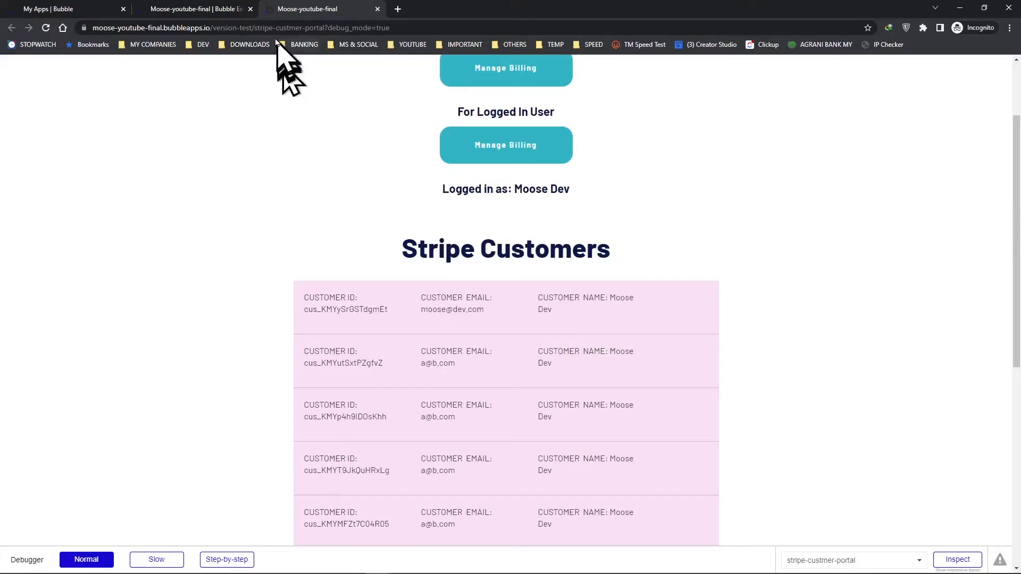
- Put the customer's name on its own line below the CUSTOMER NAME: label and check the preview
click(196, 9)
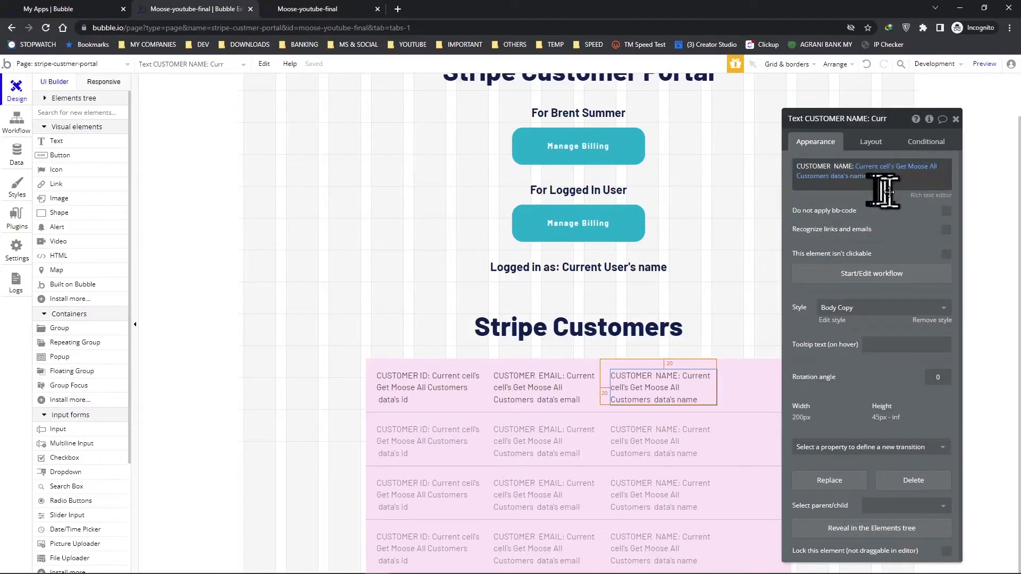
mouse_move(924, 199)
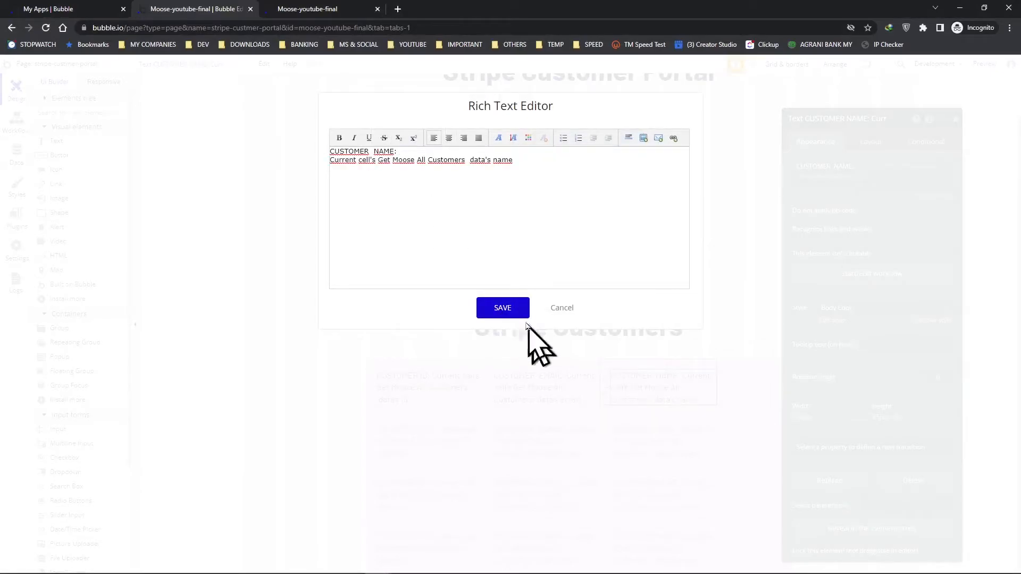
click(502, 307)
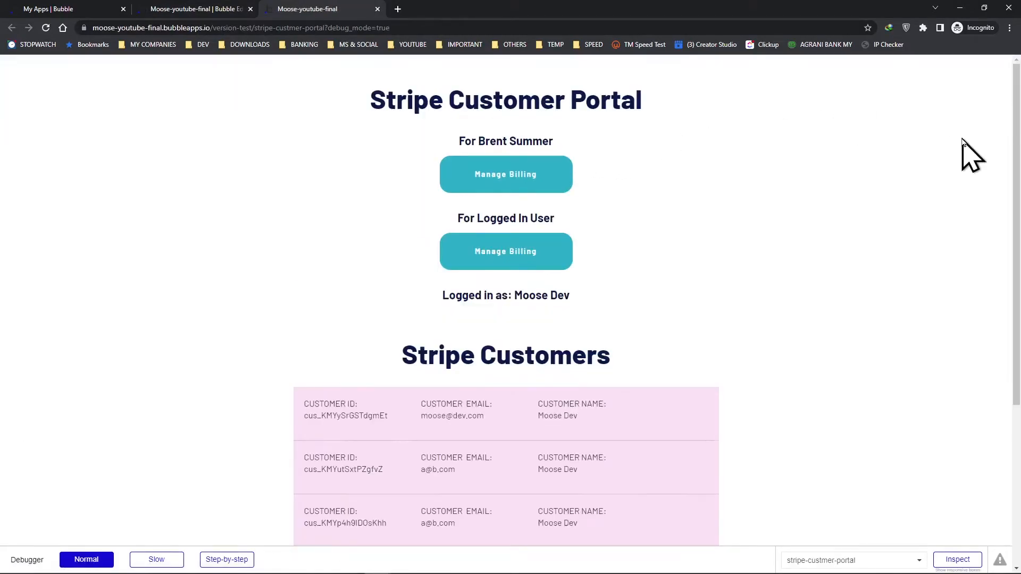
scroll(down, 3)
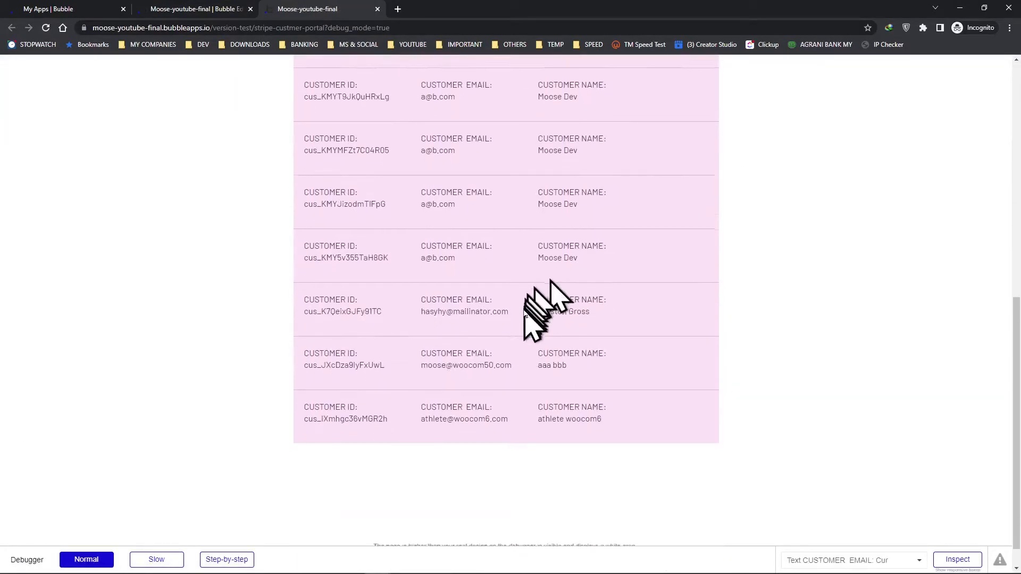
scroll(up, 3)
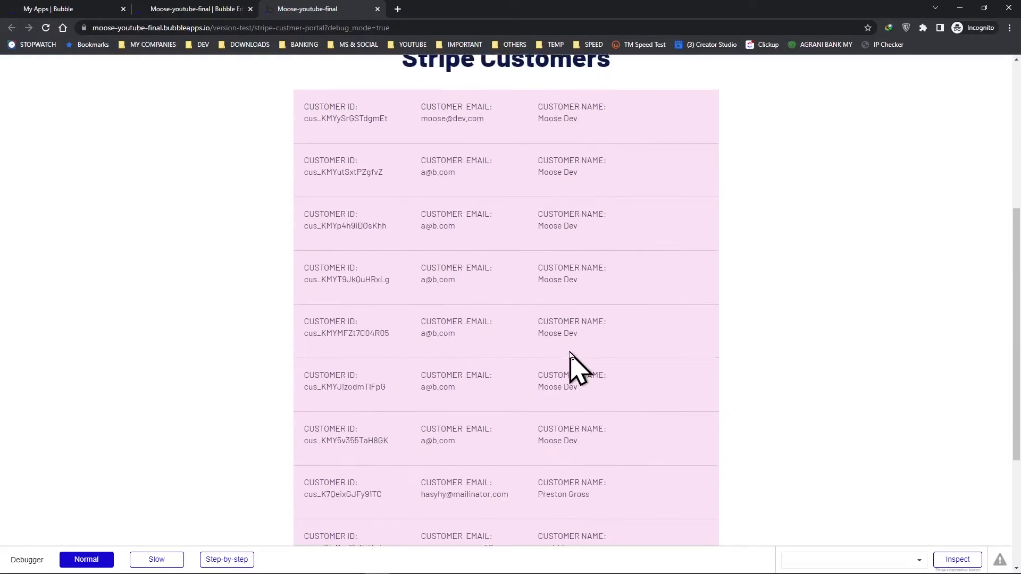
- Review the Stripe API Customers reference after checking the names in the preview
click(344, 118)
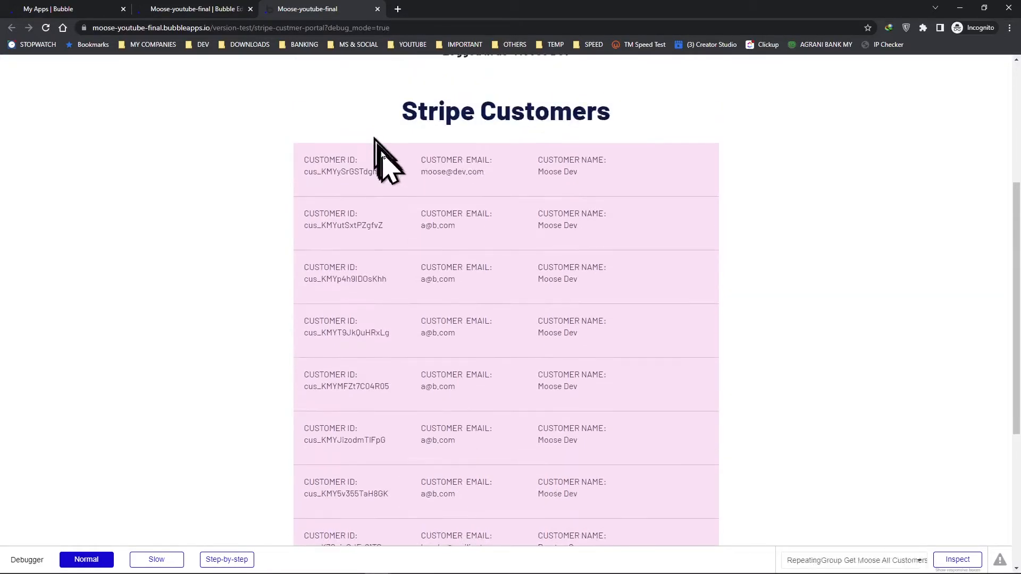
scroll(down, 3)
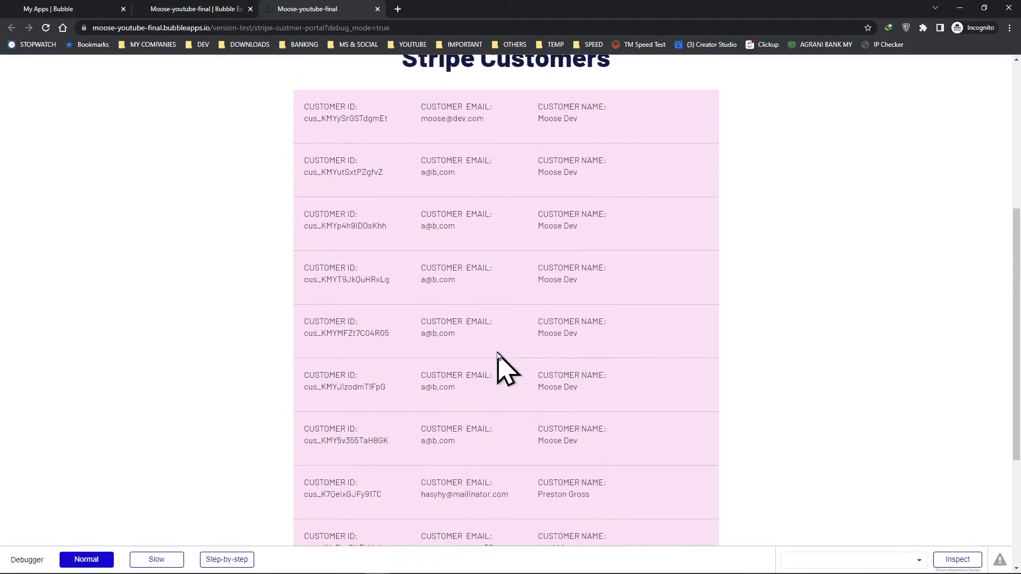
scroll(up, 3)
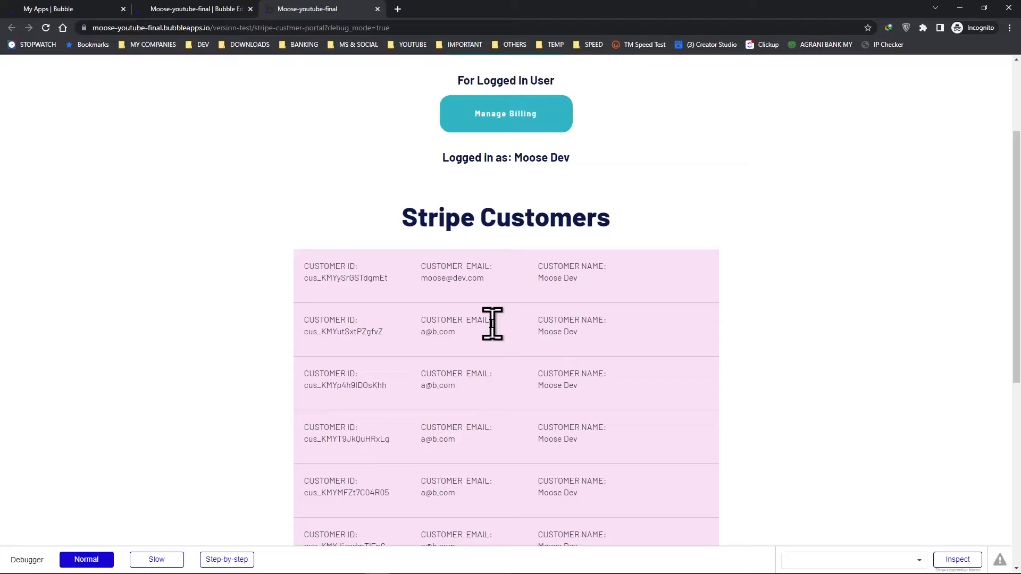
click(198, 12)
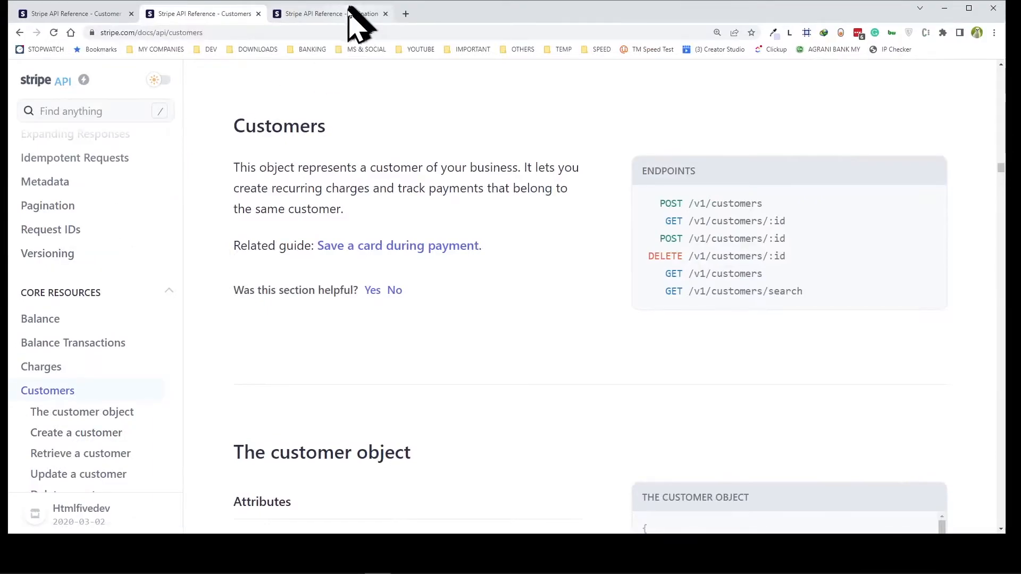
- Read Stripe's pagination default limit, then view the dashboard's test-mode list of 17 customers
click(329, 13)
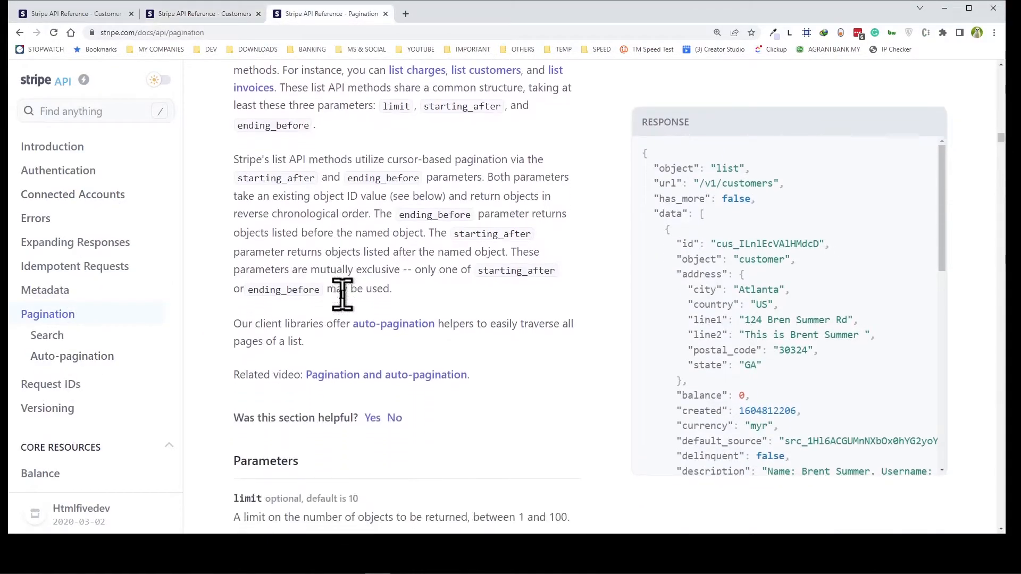
scroll(down, 3)
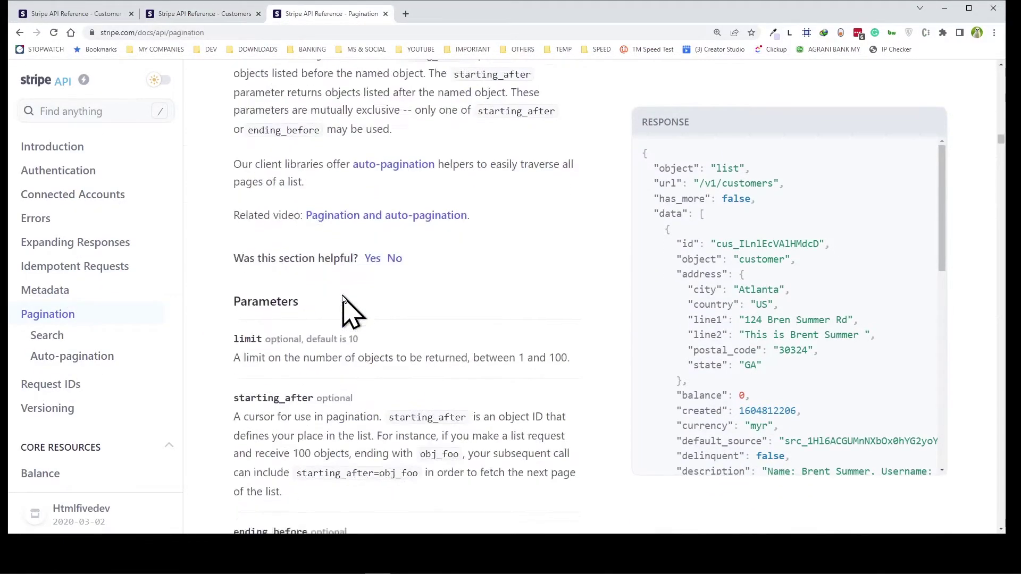
scroll(down, 3)
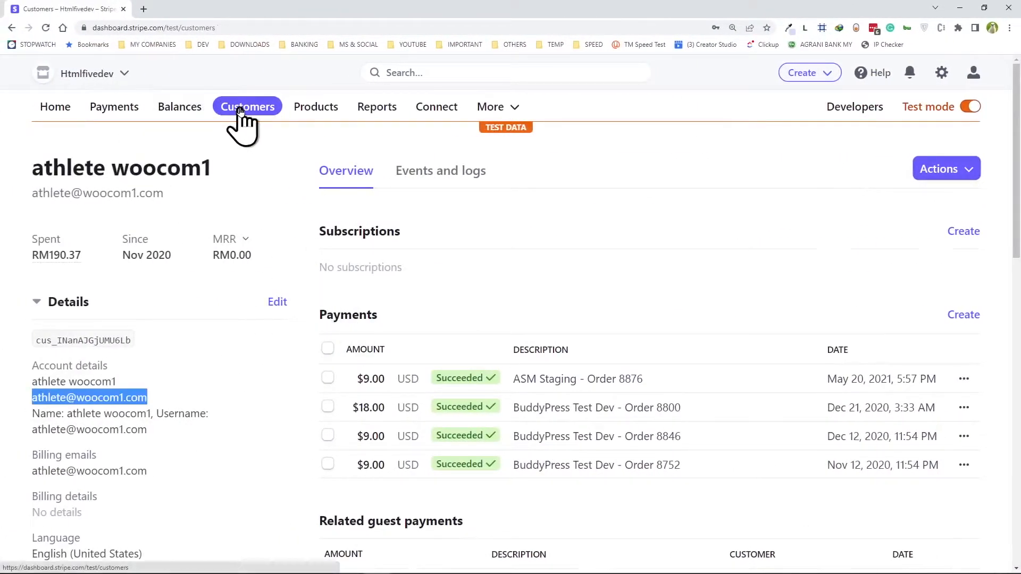
click(246, 107)
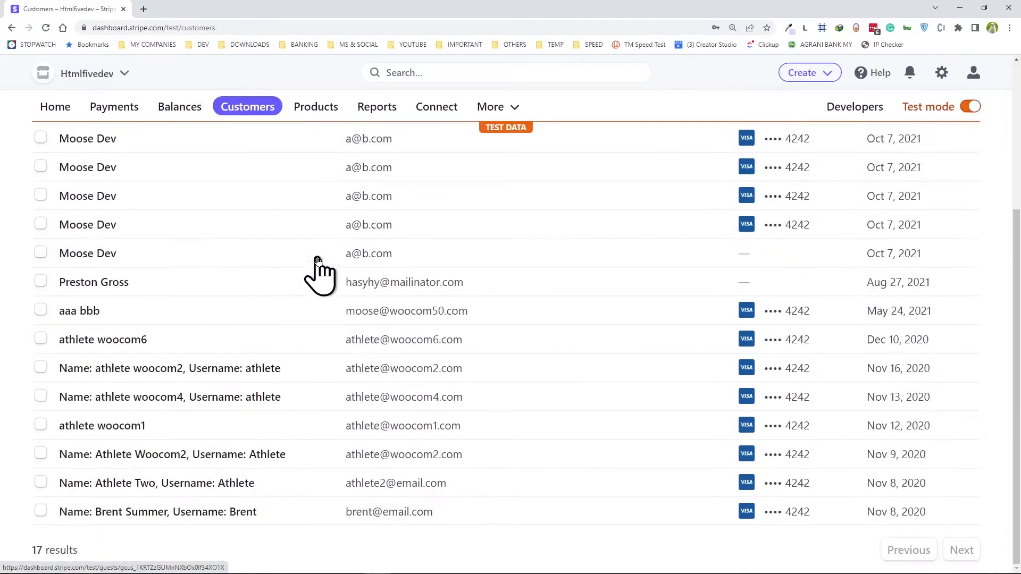
mouse_move(36, 521)
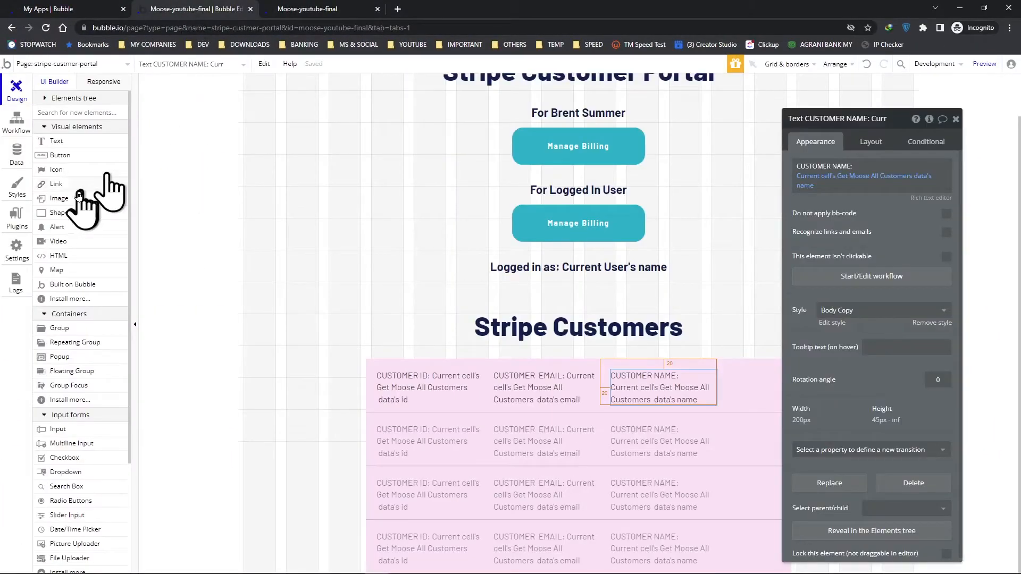
- In the API Connector, give the Get Moose All Customers call a limit parameter of 20
click(16, 218)
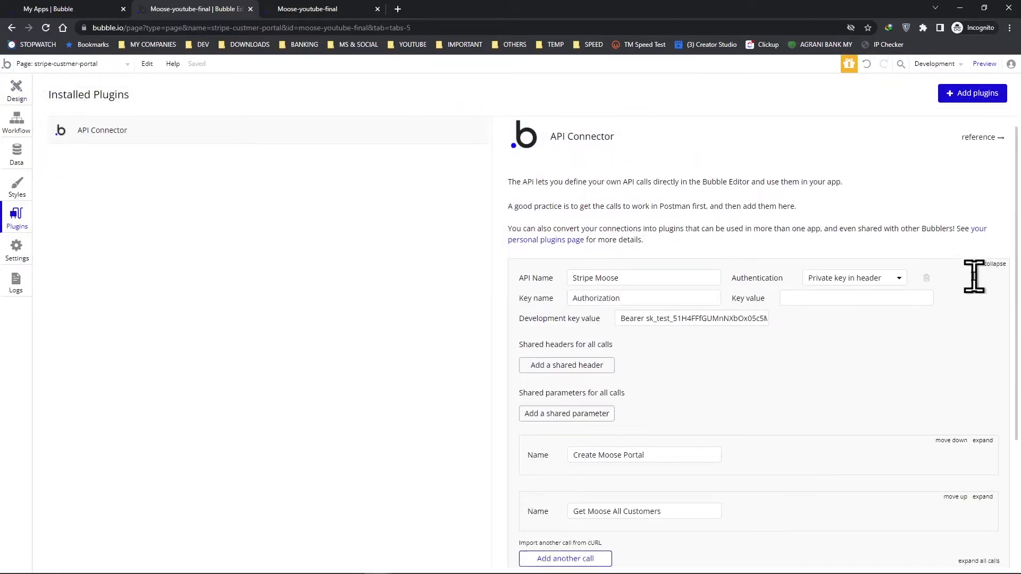
scroll(down, 3)
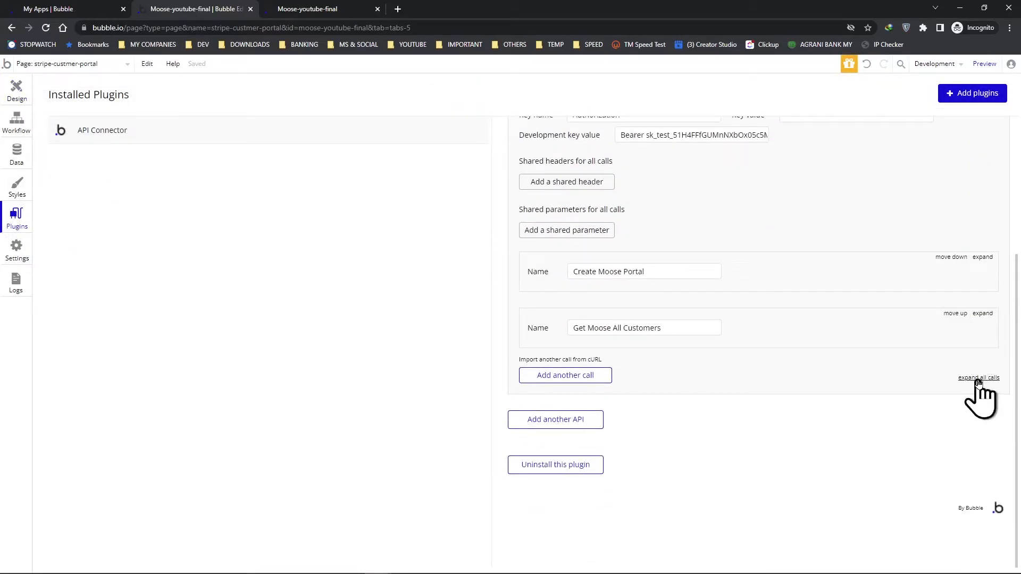
click(978, 378)
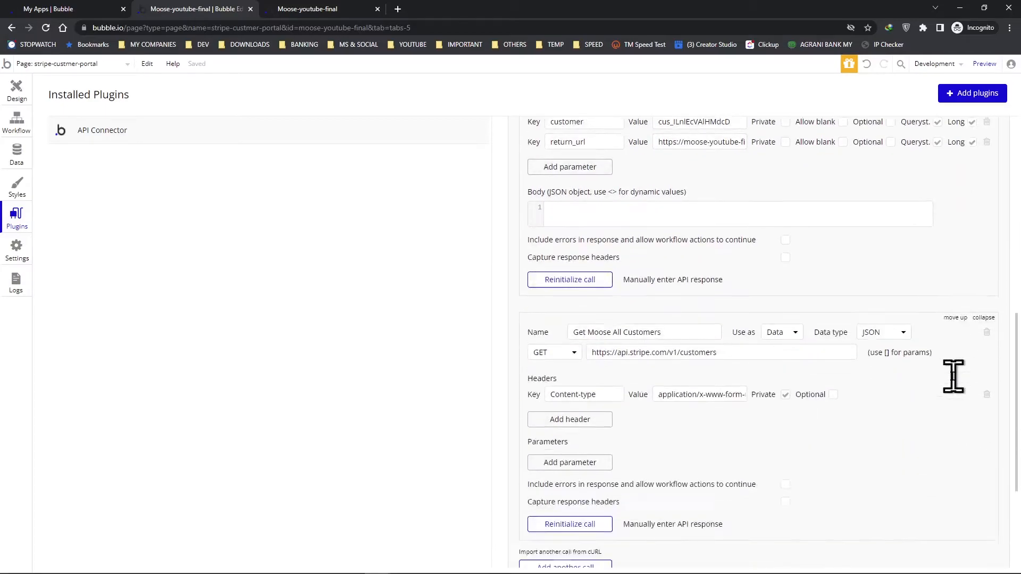
scroll(down, 3)
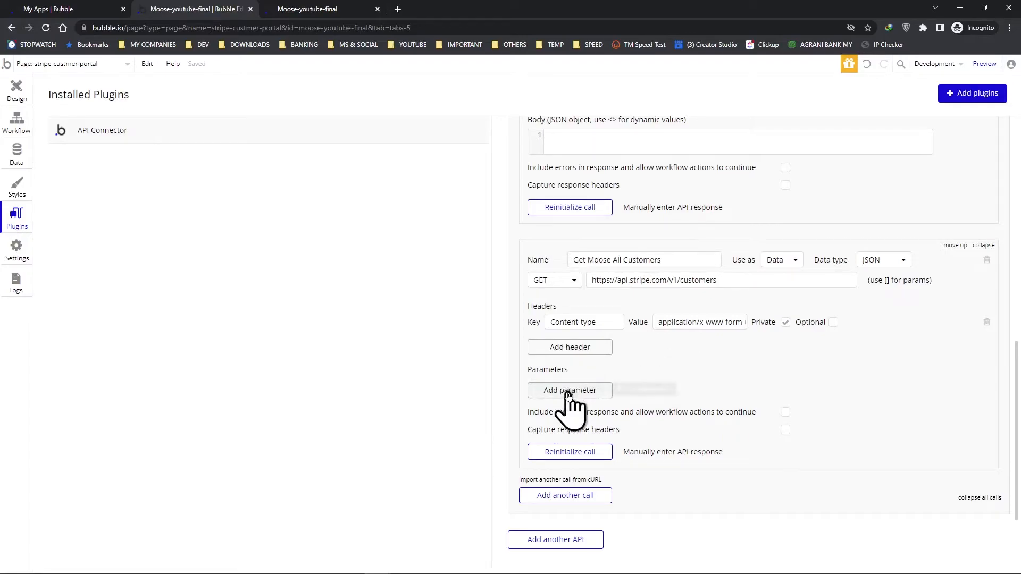
click(569, 391)
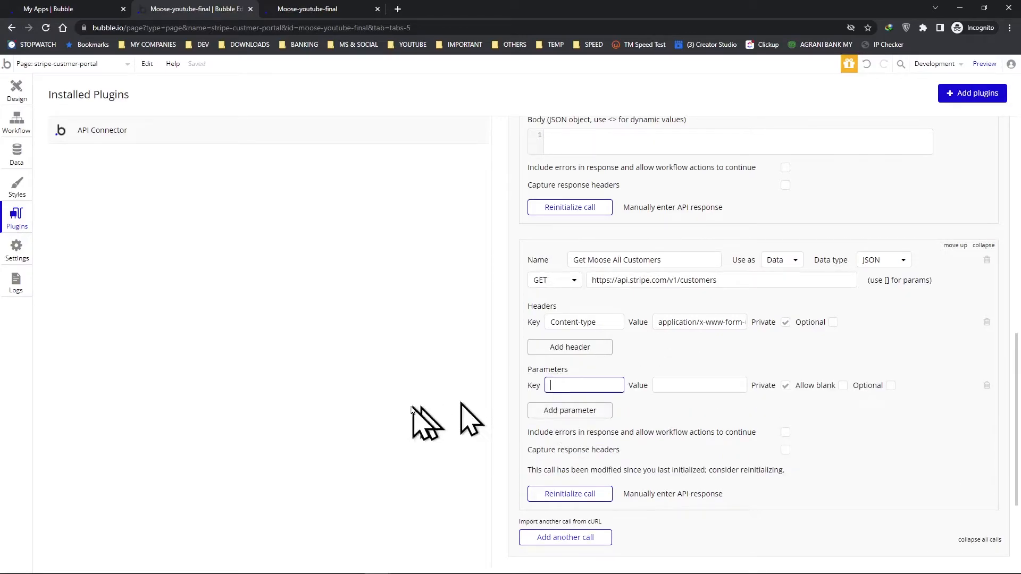
mouse_move(416, 422)
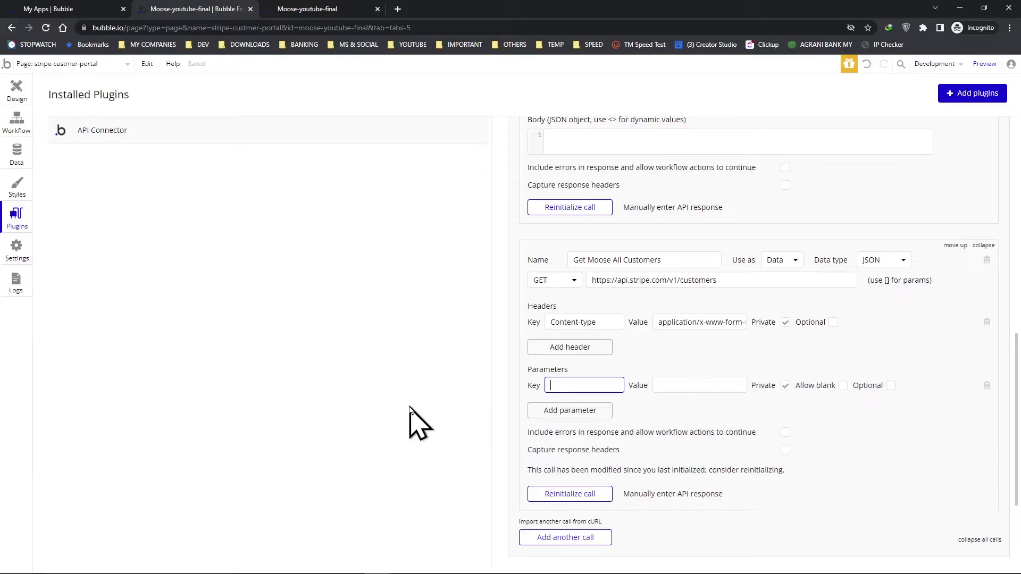
text(li)
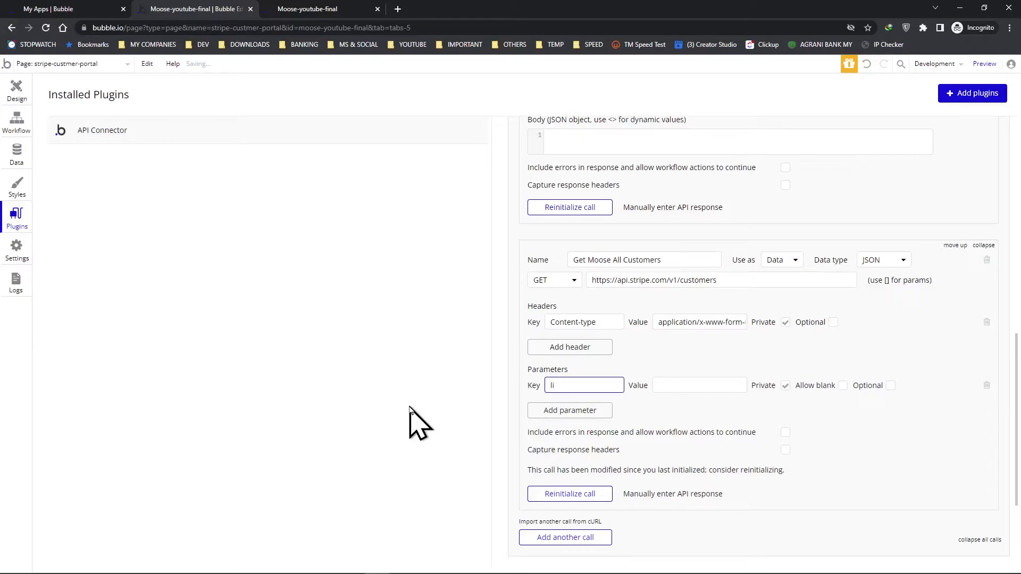
text(mit)
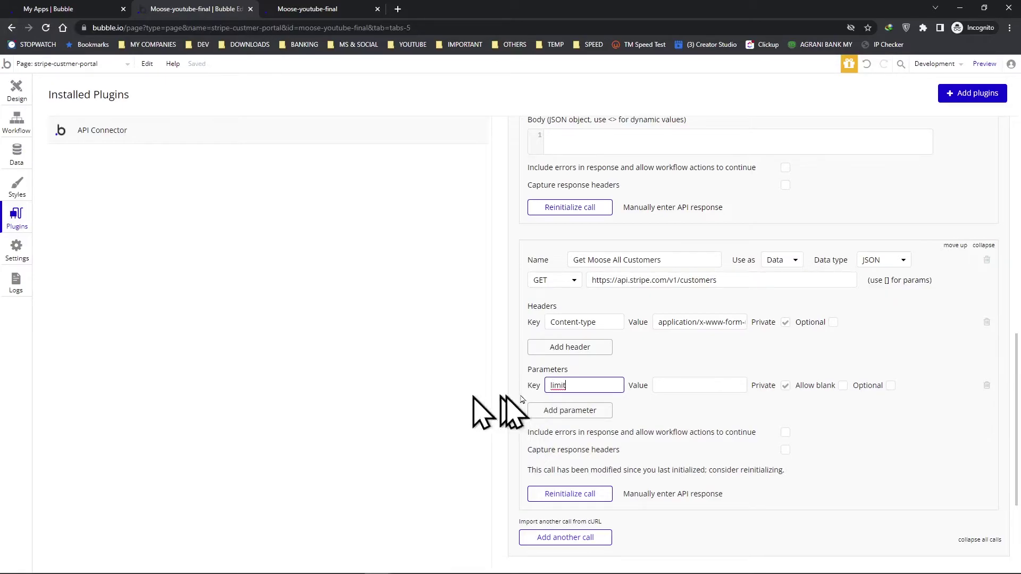
click(700, 385)
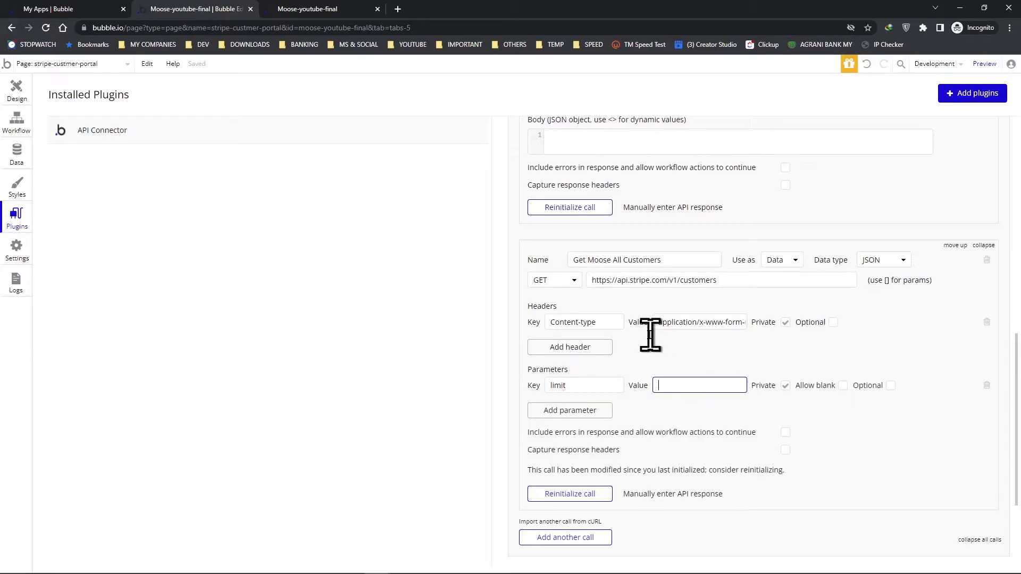
text(20)
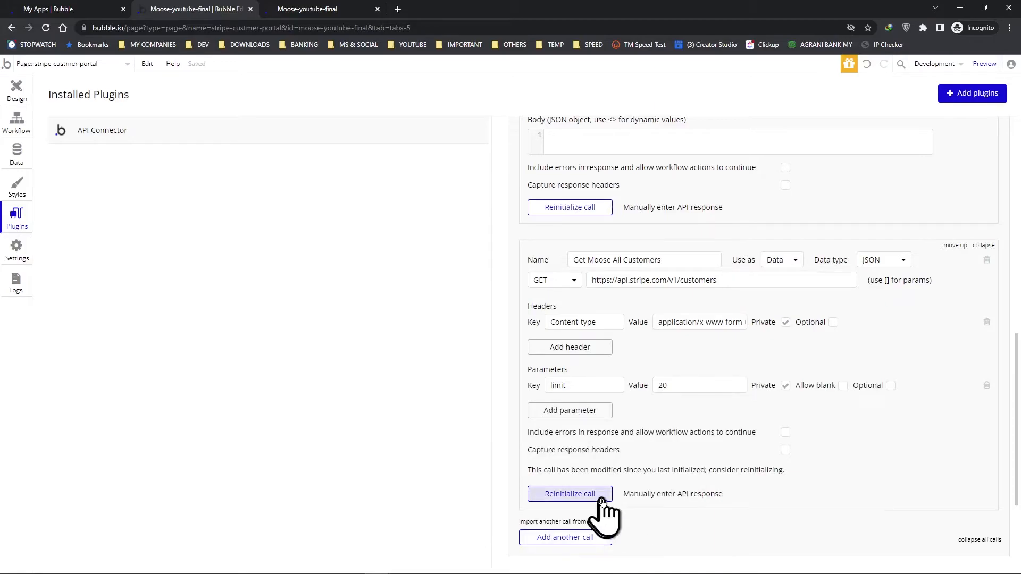
- Reinitialize the Get Moose All Customers call and save its returned values
click(569, 493)
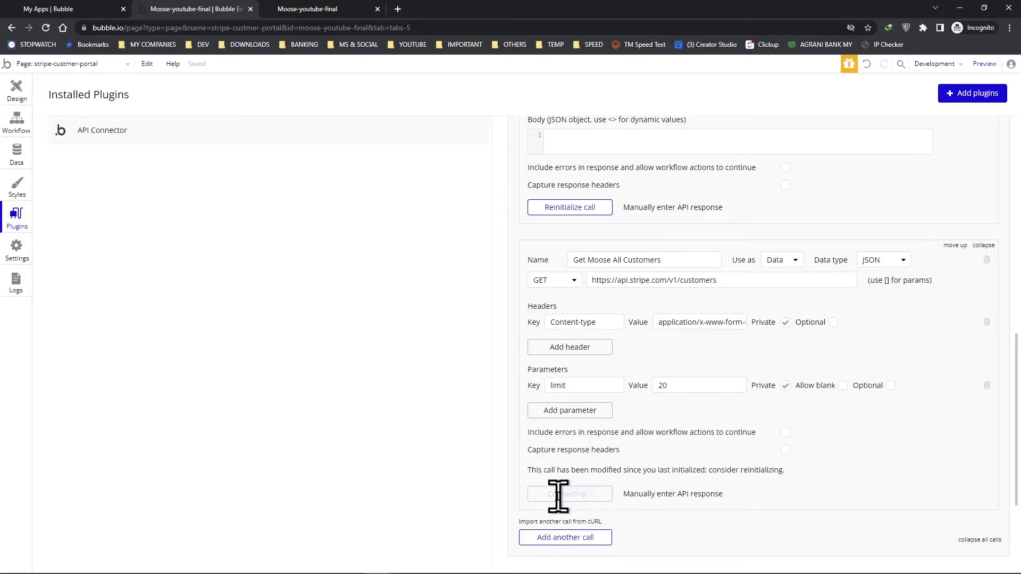
click(569, 494)
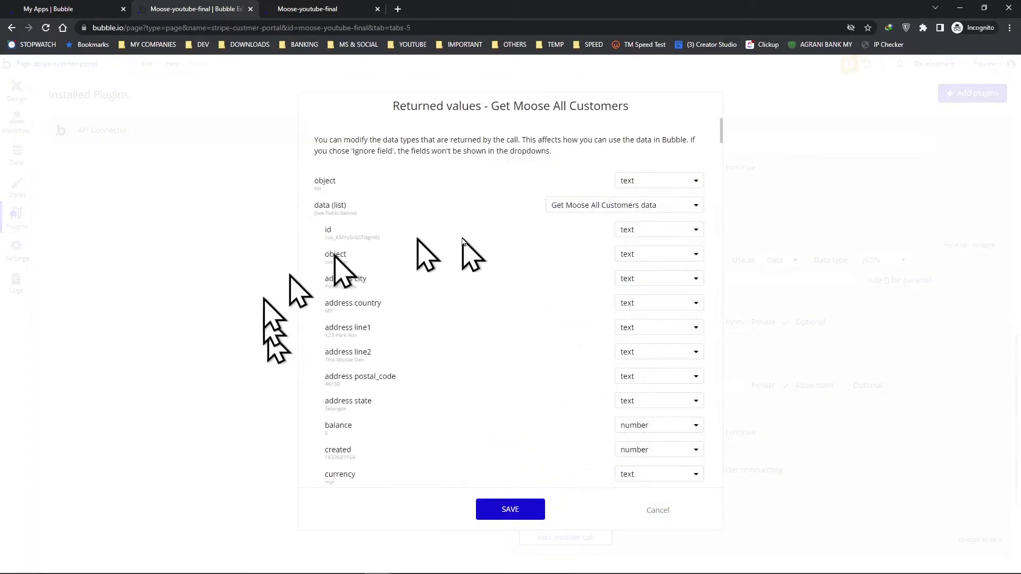
mouse_move(510, 509)
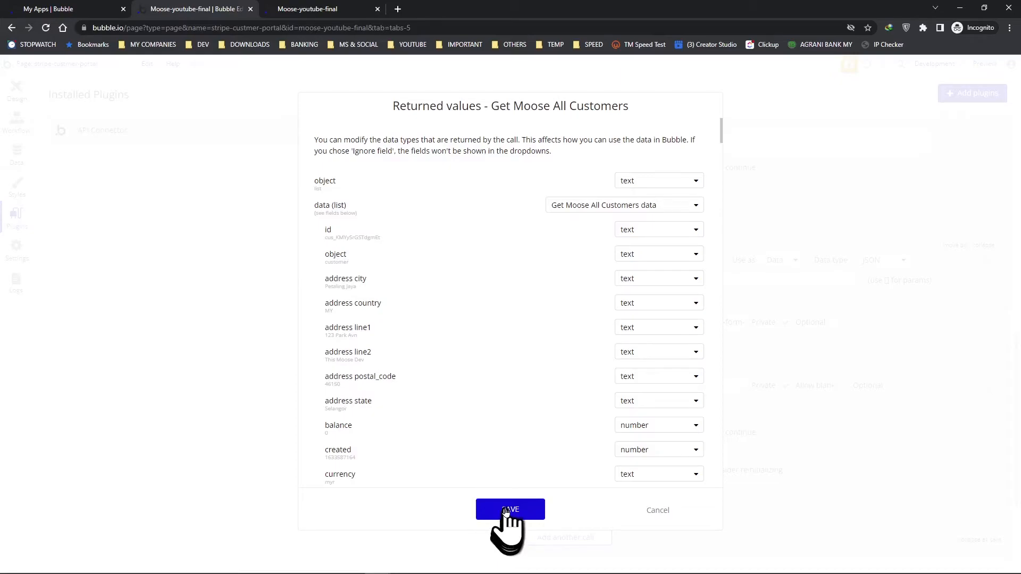
click(509, 510)
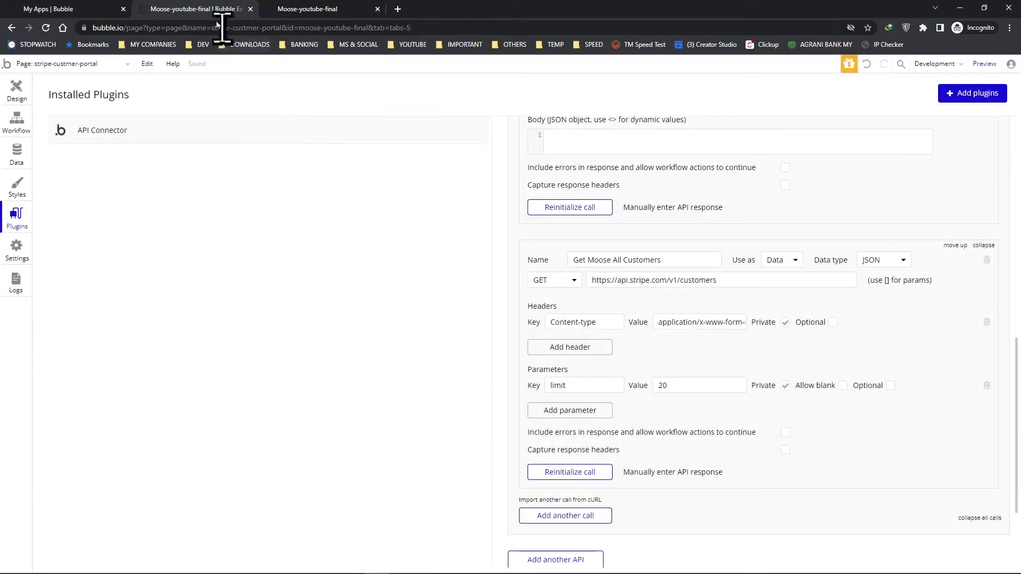
click(321, 9)
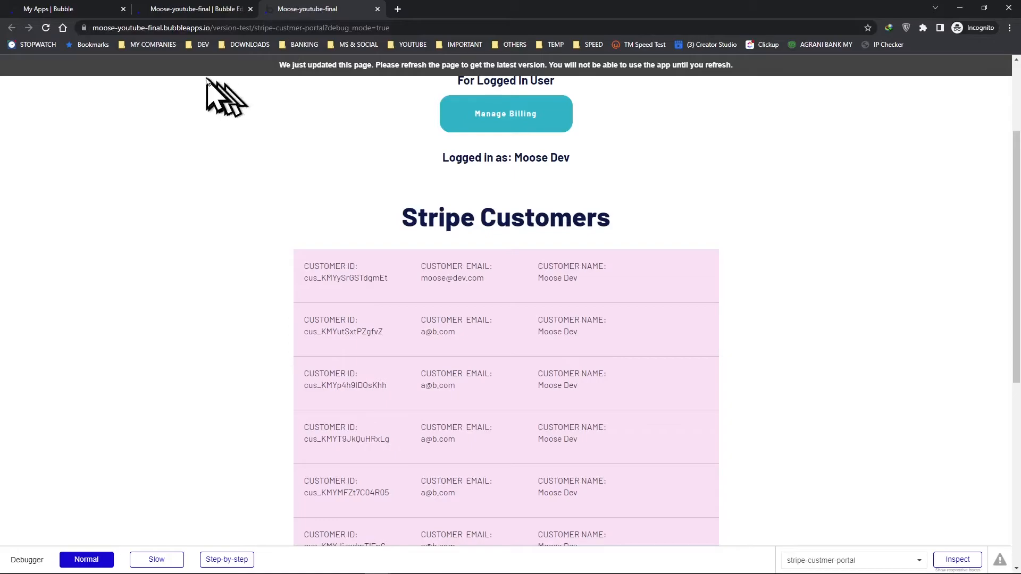
scroll(down, 3)
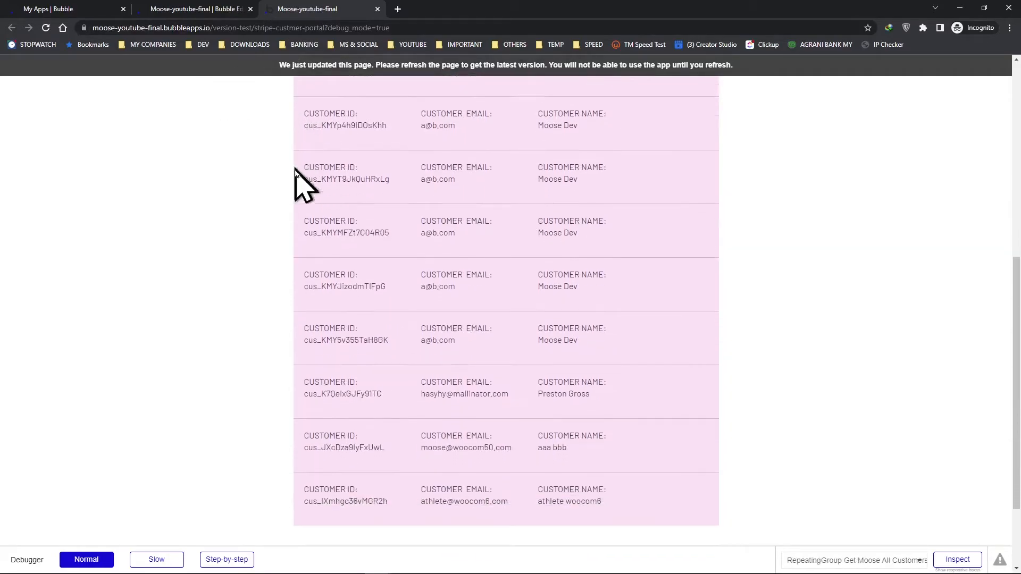
scroll(down, 3)
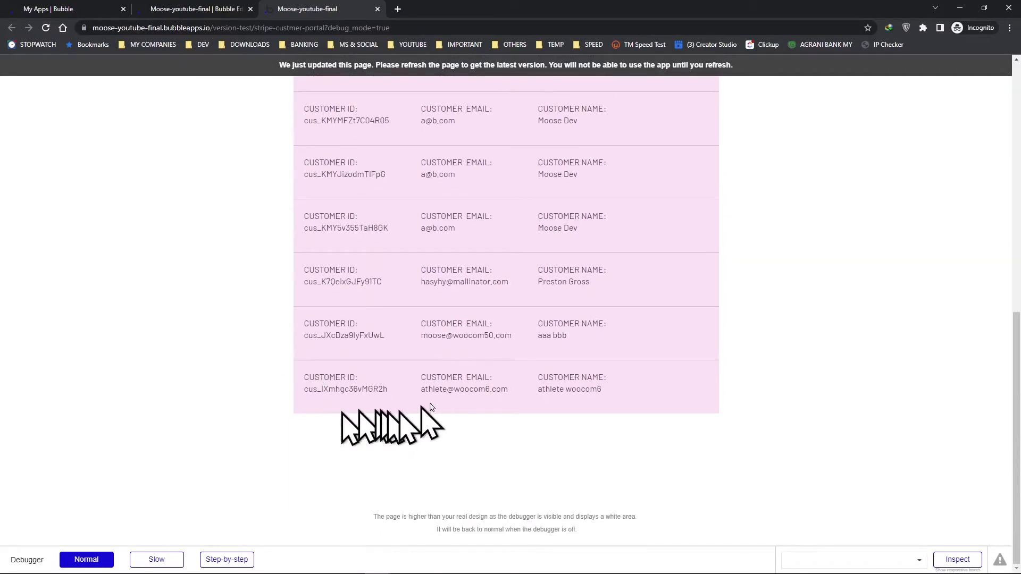
mouse_move(605, 414)
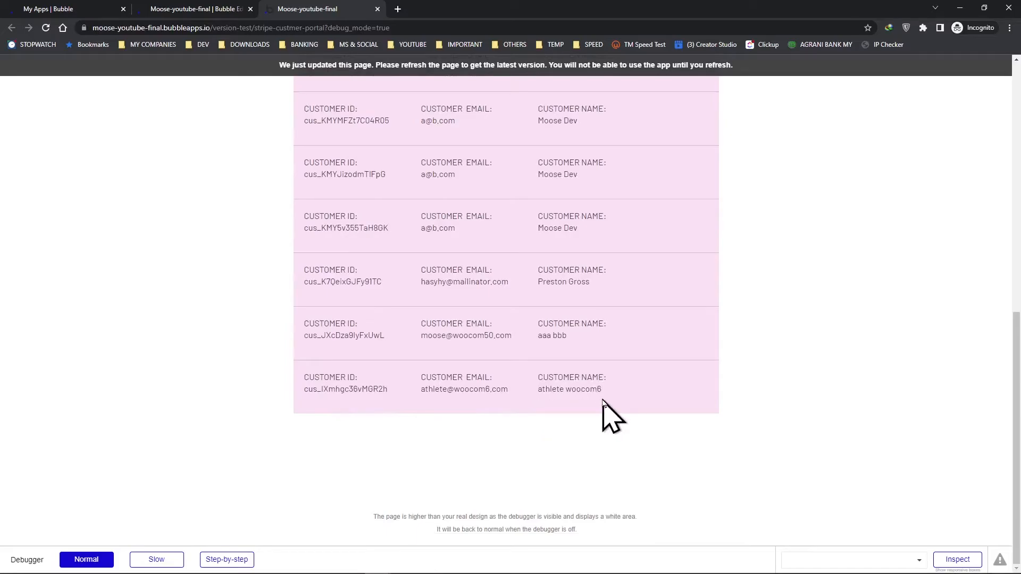
scroll(up, 3)
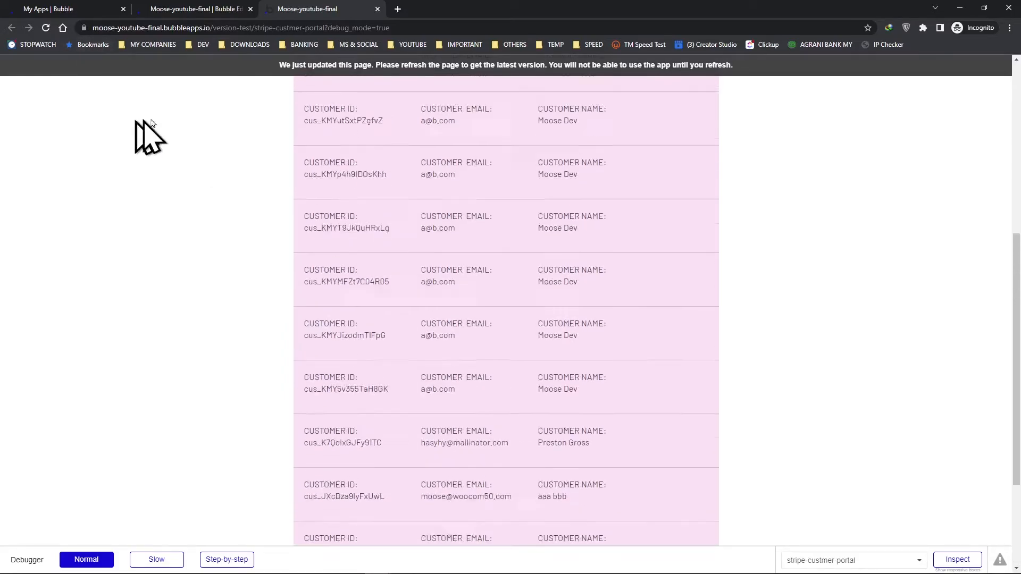
scroll(up, 3)
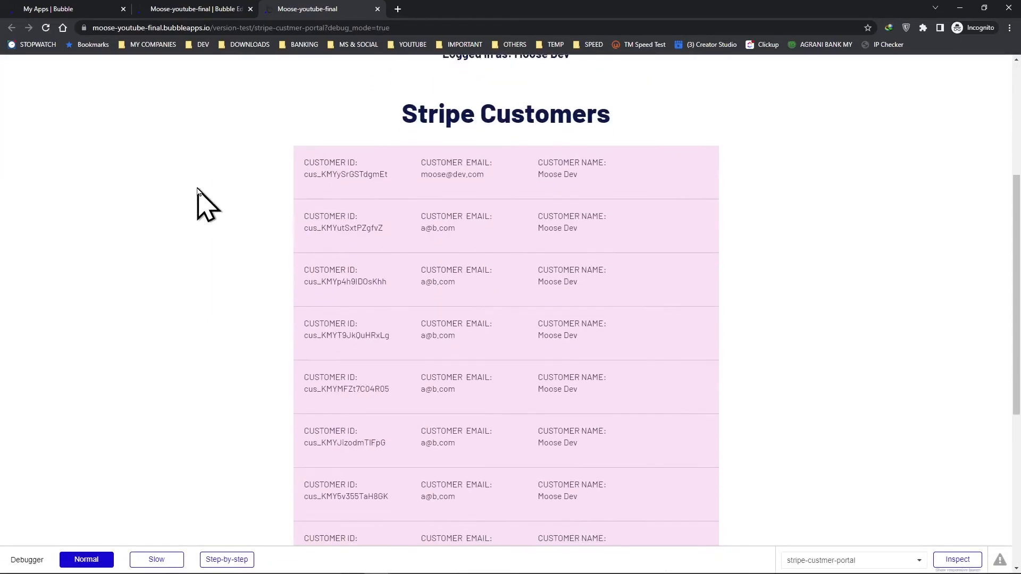
scroll(down, 3)
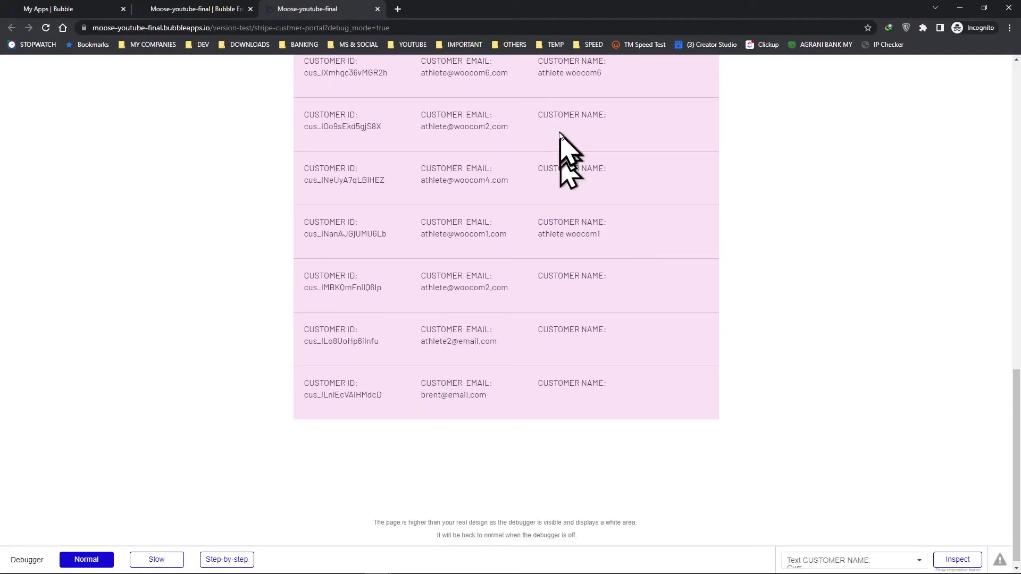
scroll(up, 3)
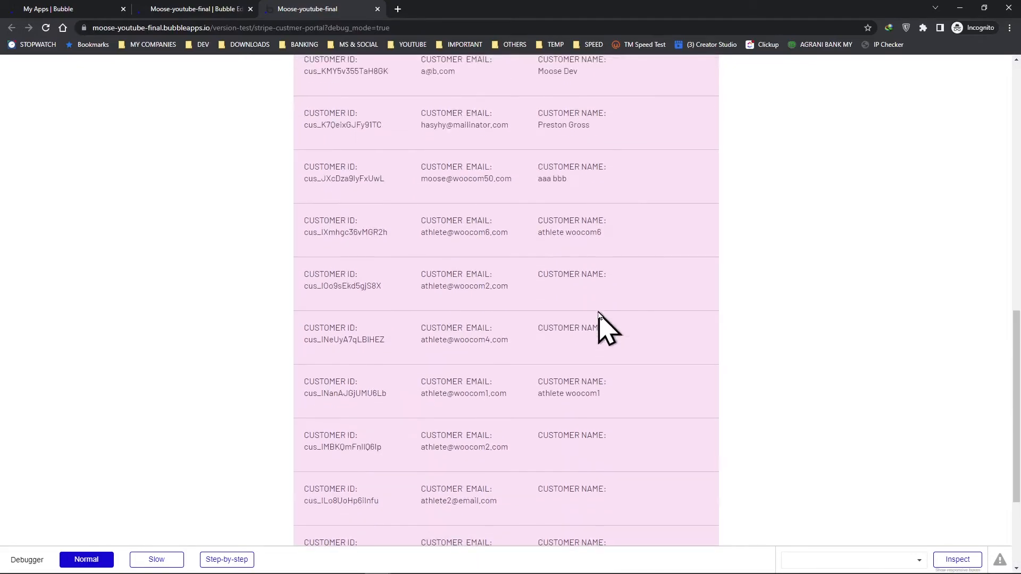
scroll(down, 3)
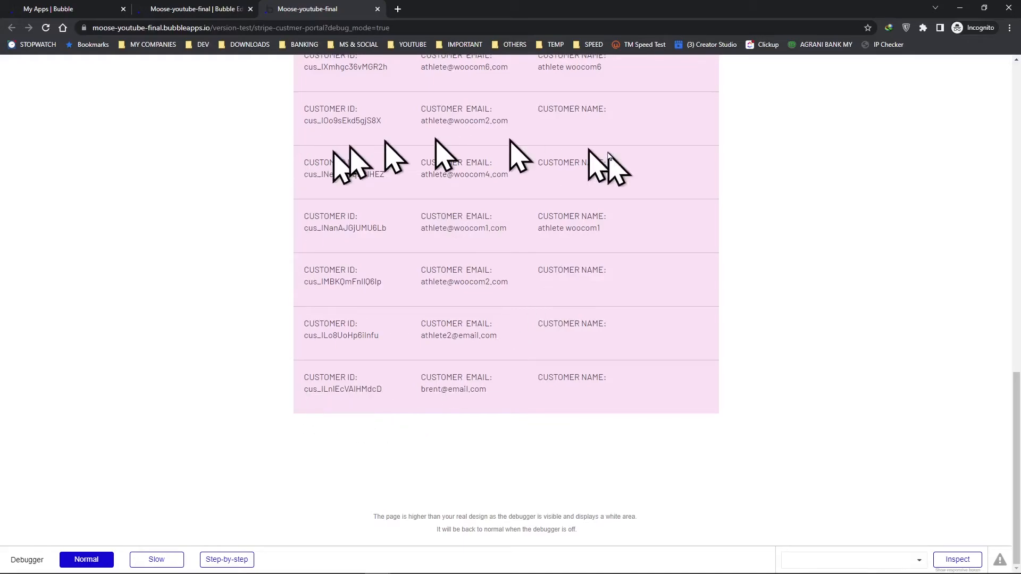
mouse_move(381, 367)
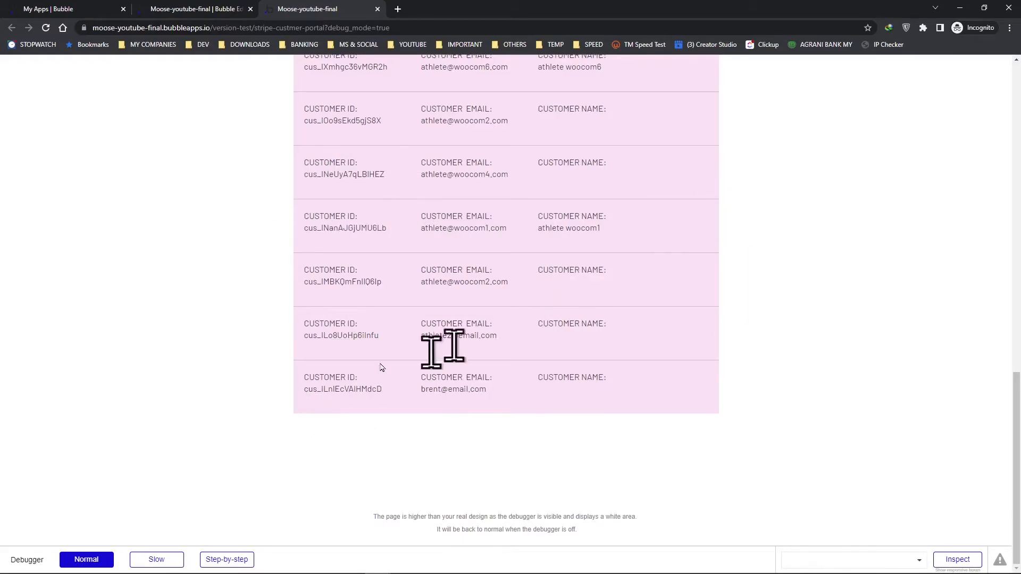
mouse_move(501, 319)
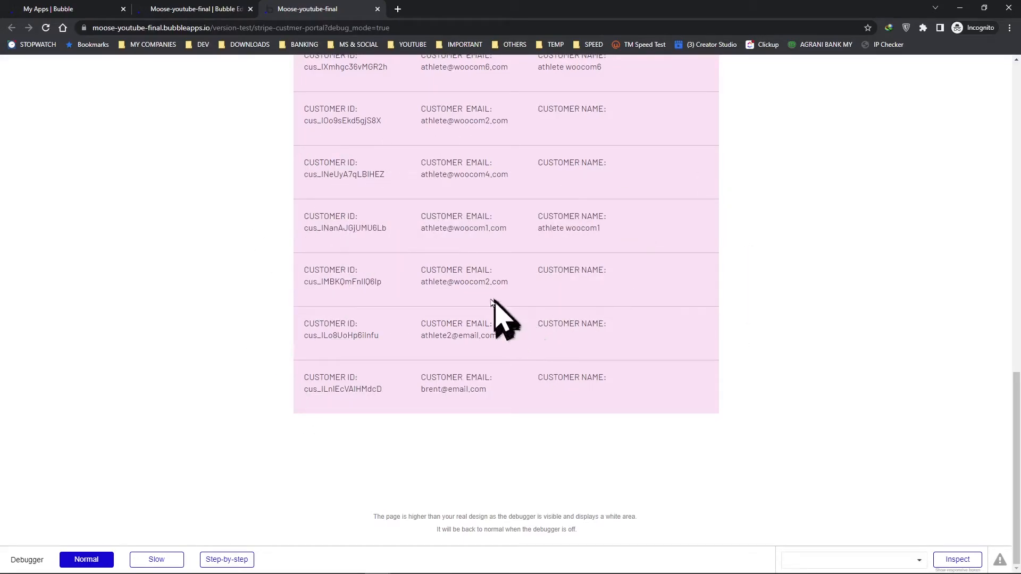
mouse_move(466, 276)
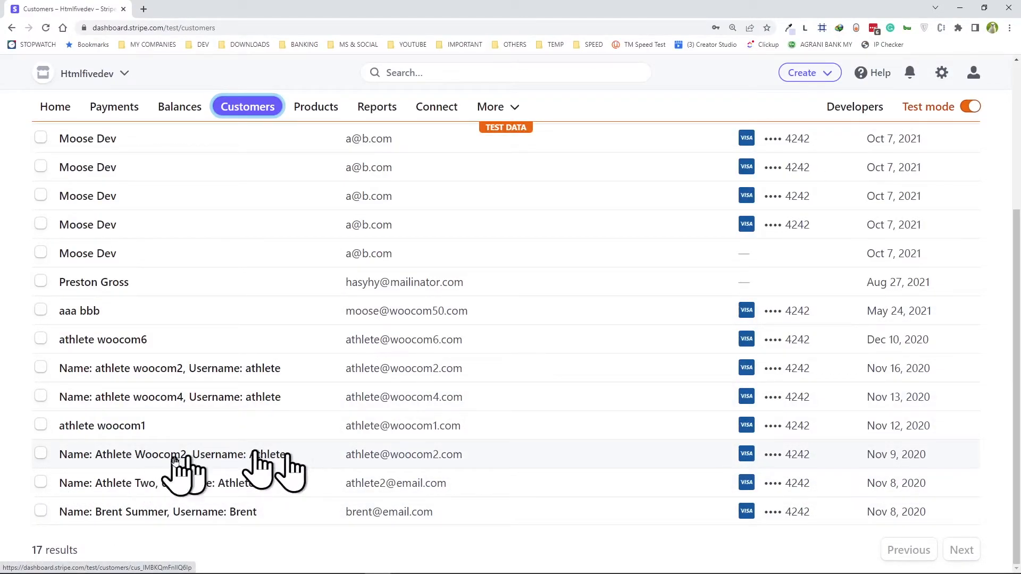
mouse_move(511, 485)
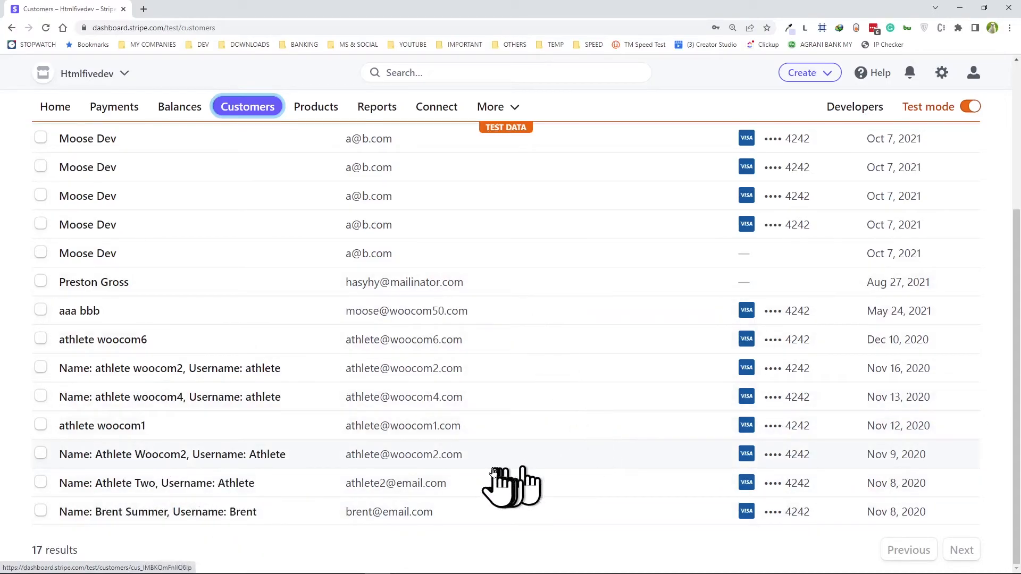
mouse_move(625, 400)
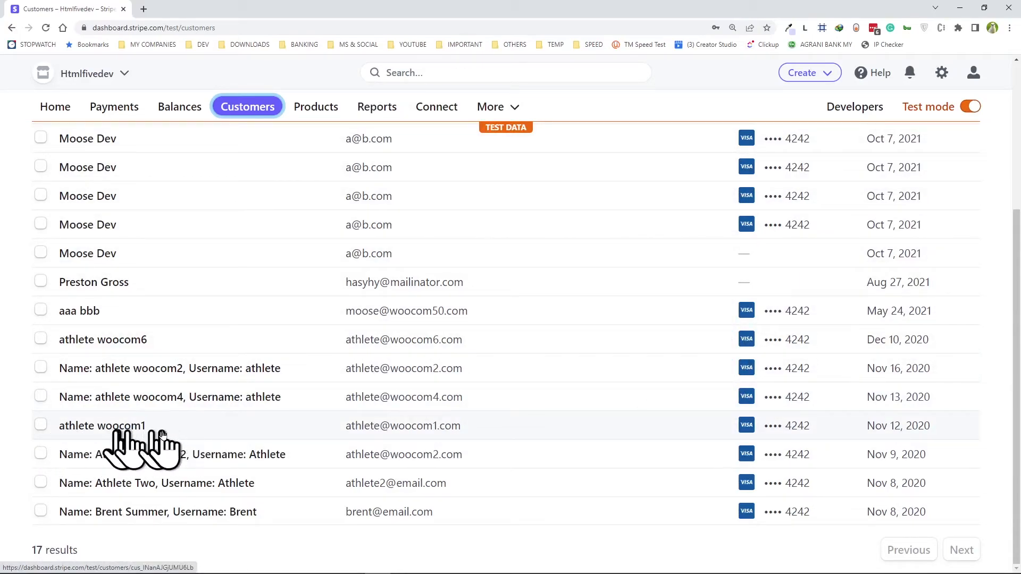
mouse_move(130, 332)
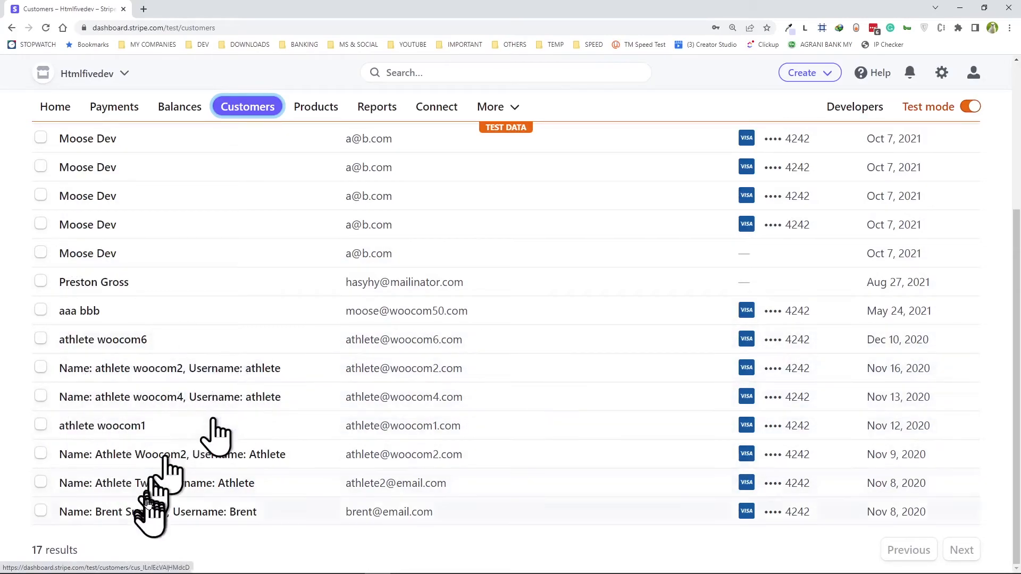
- Return to the app preview's customer listing after confirming Stripe's 17 customers
click(319, 8)
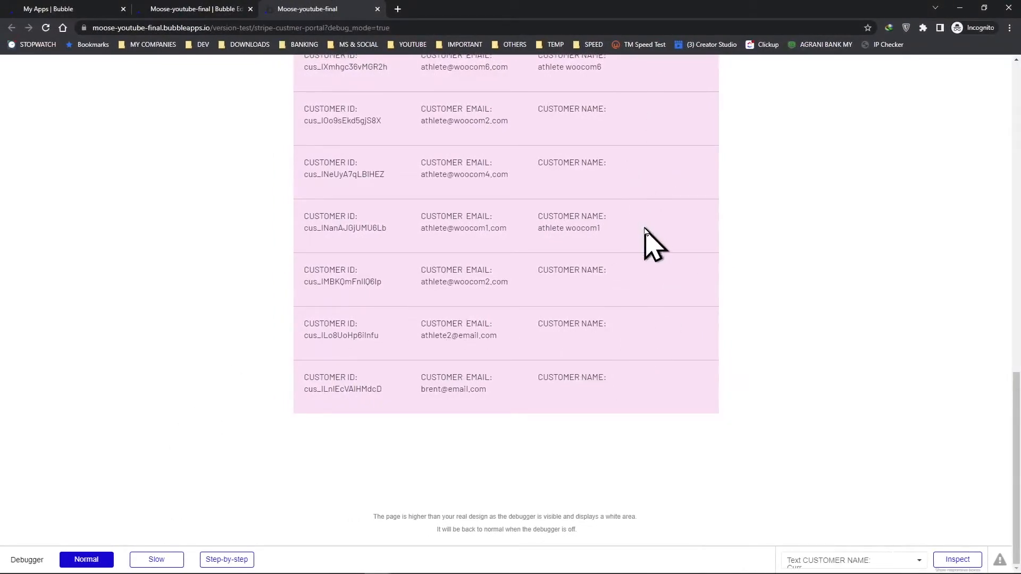
- Scroll through the previewed Stripe Customers list, then return to the editor's API Connector settings
scroll(up, 3)
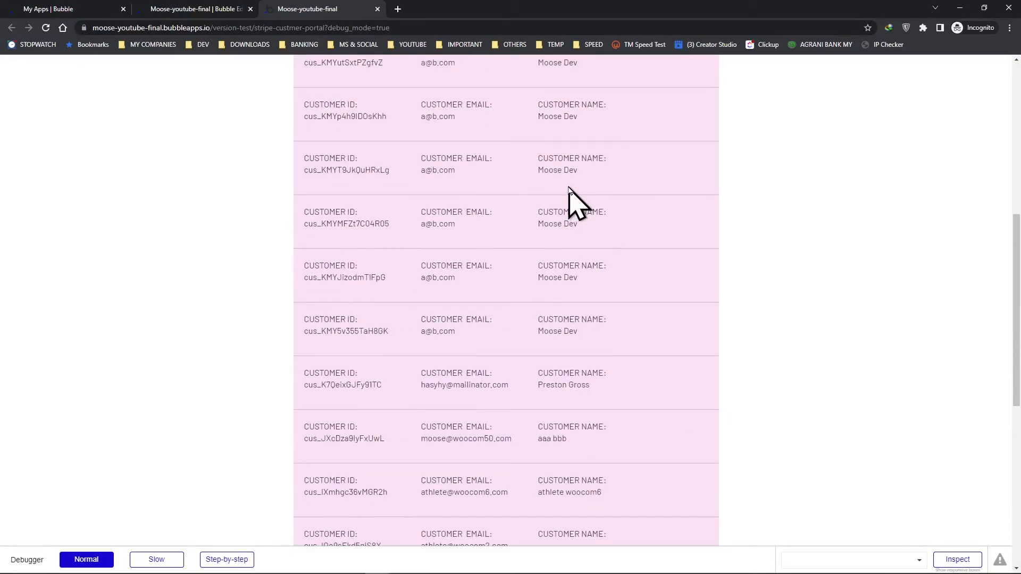
scroll(down, 3)
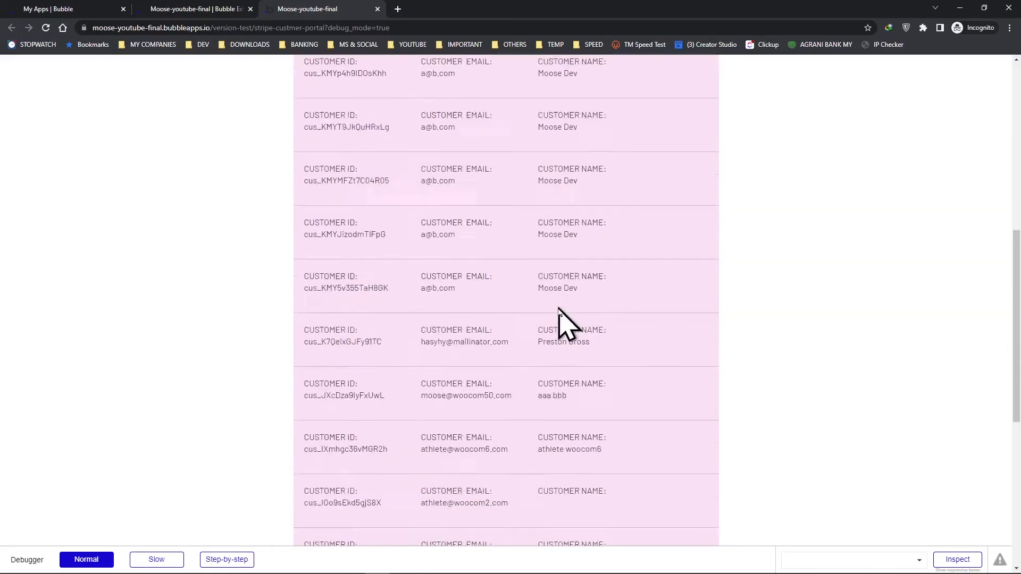
scroll(up, 3)
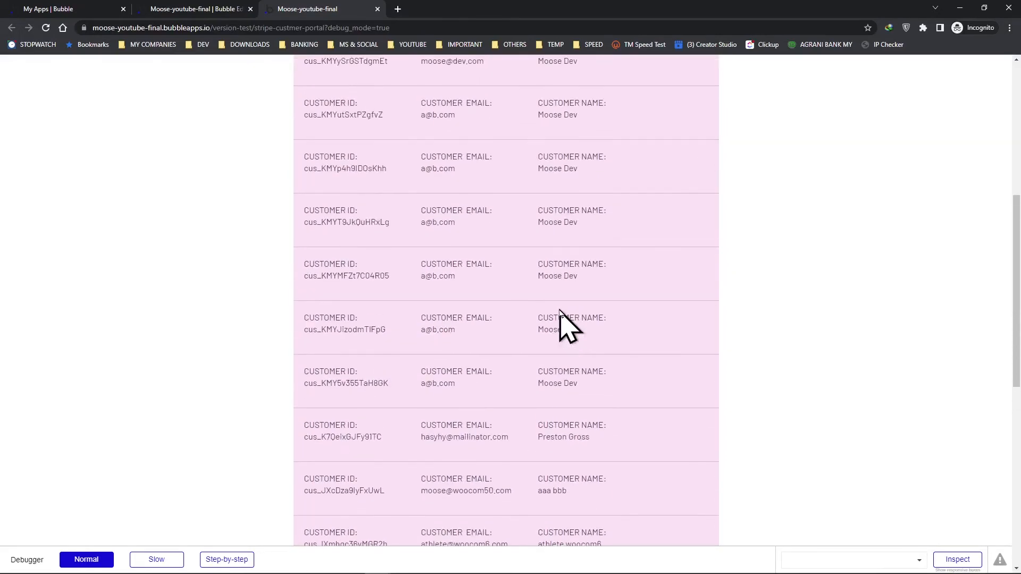
scroll(down, 3)
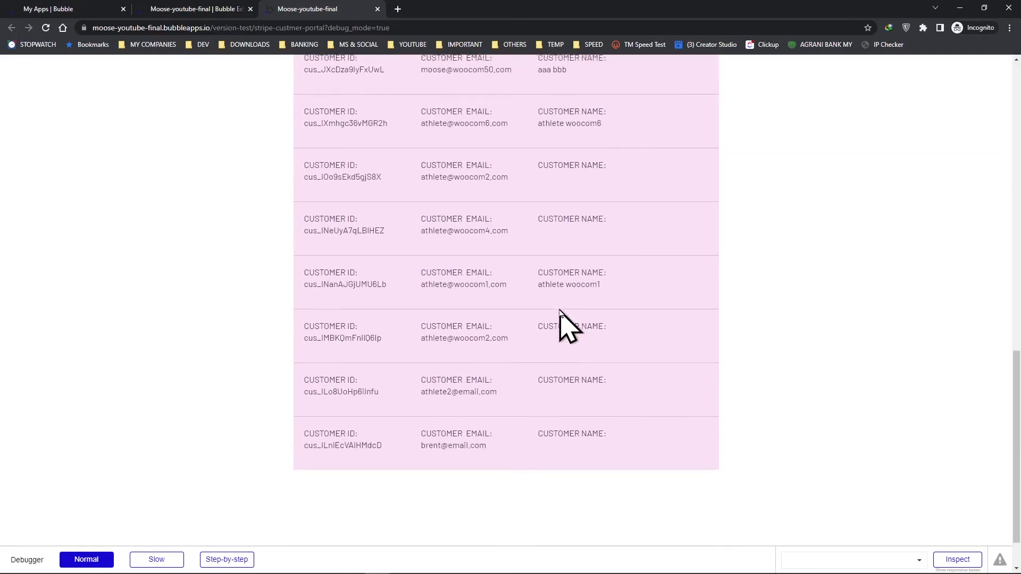
scroll(up, 3)
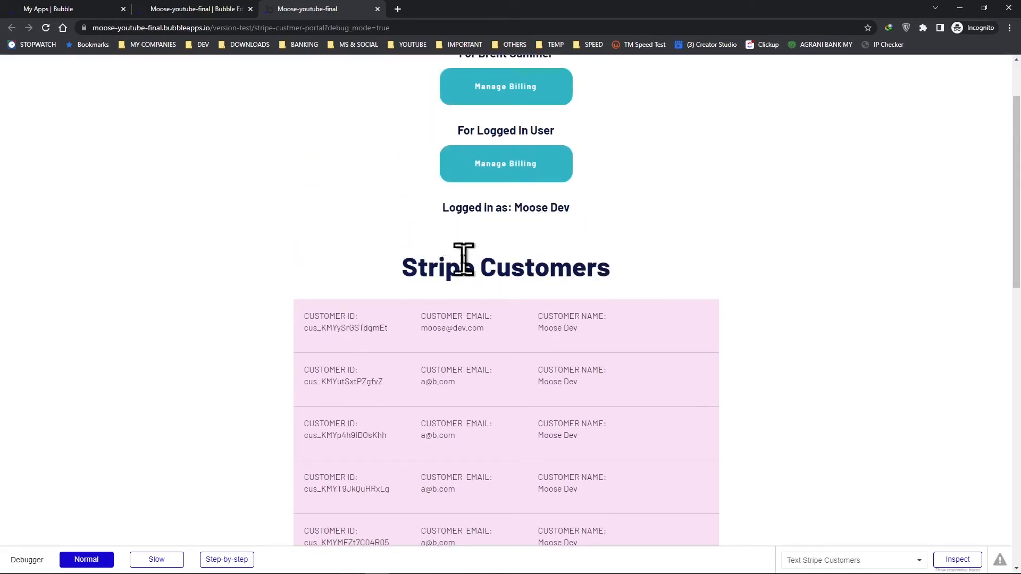
mouse_move(752, 228)
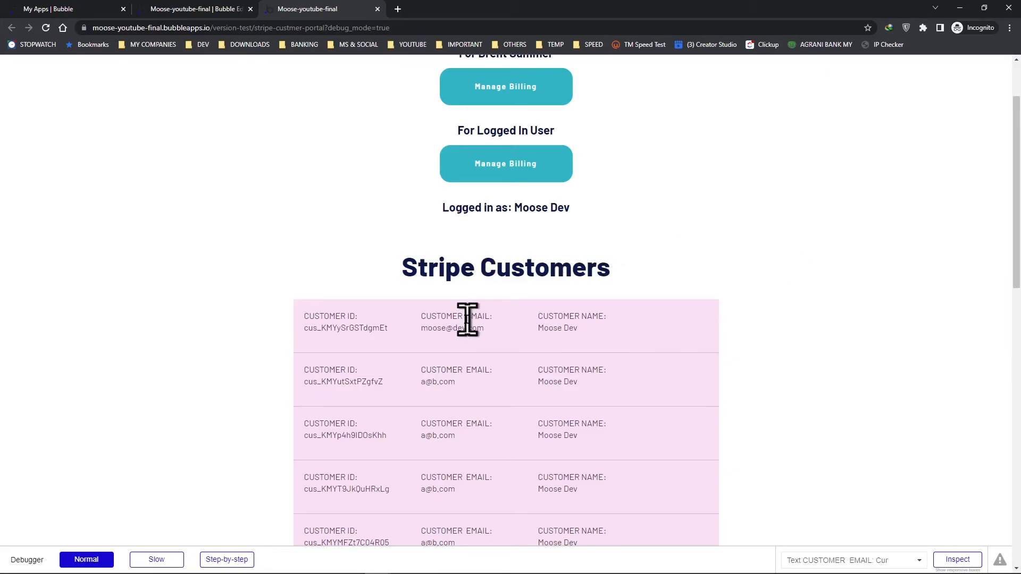
scroll(up, 3)
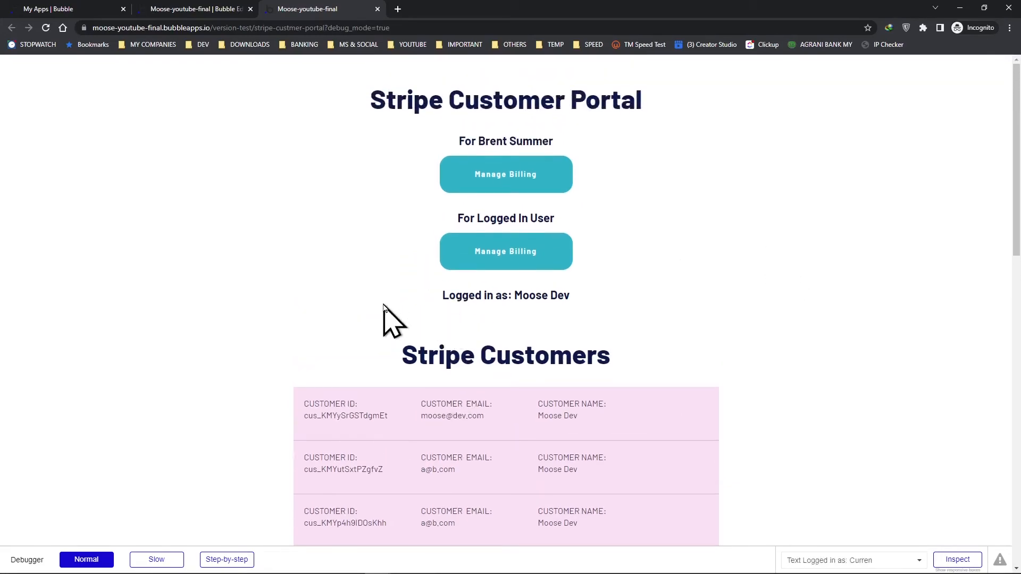
scroll(down, 3)
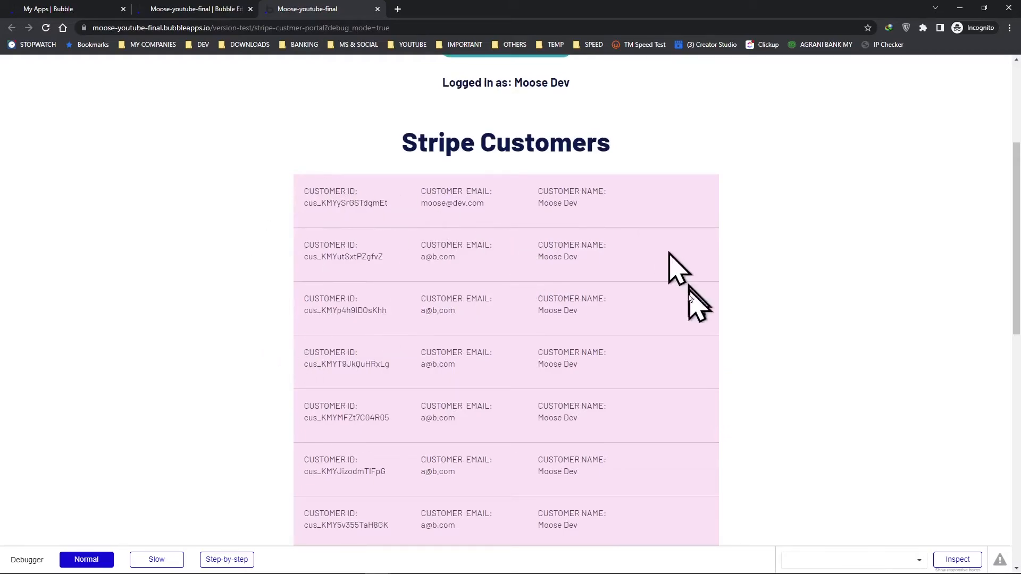
mouse_move(353, 301)
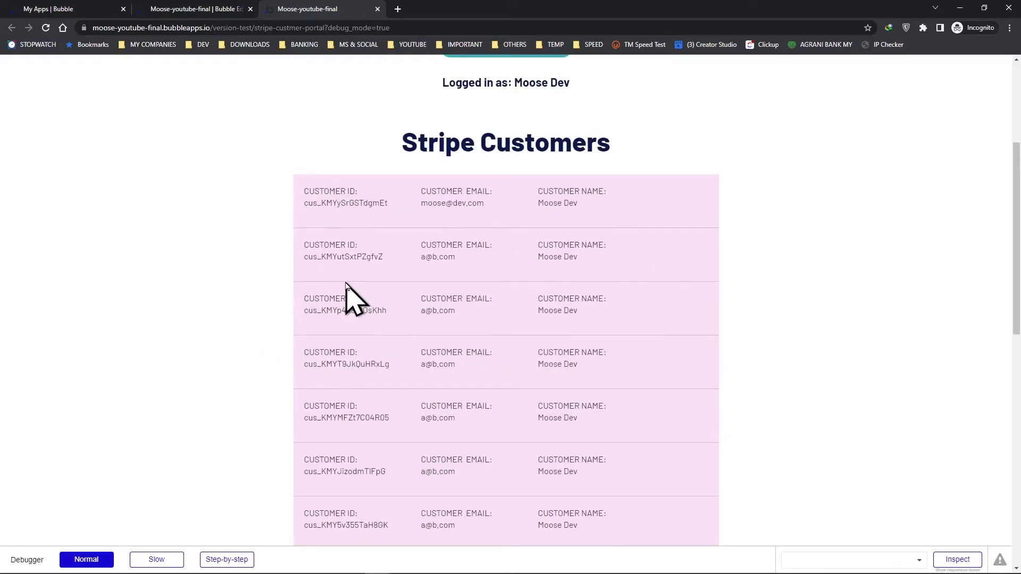
mouse_move(254, 404)
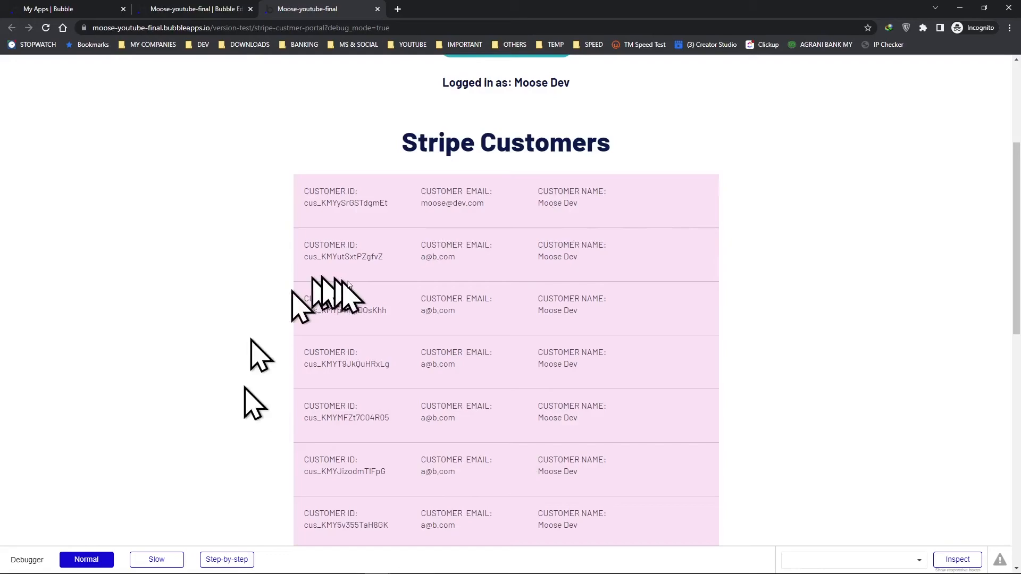
mouse_move(433, 407)
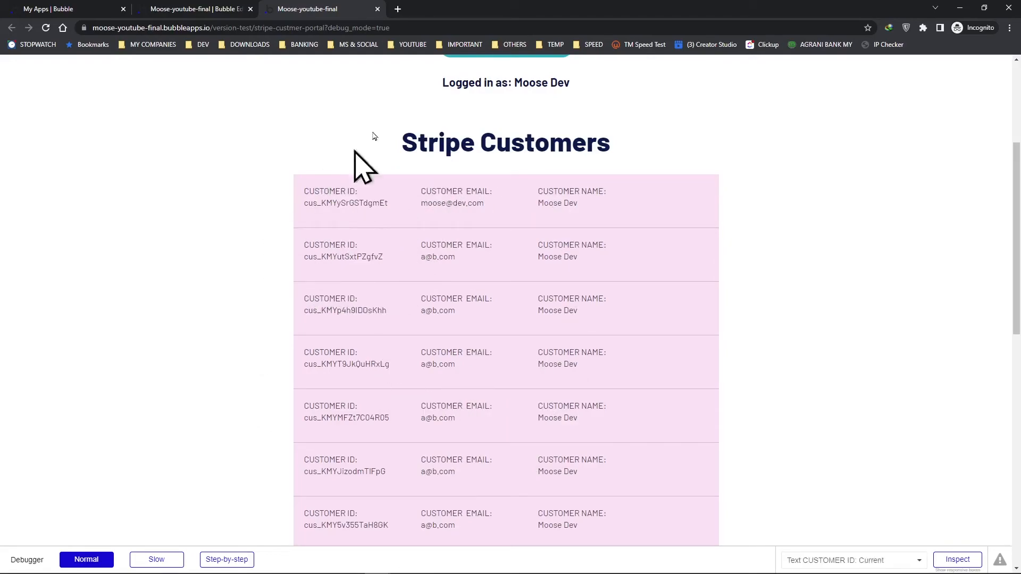
mouse_move(338, 196)
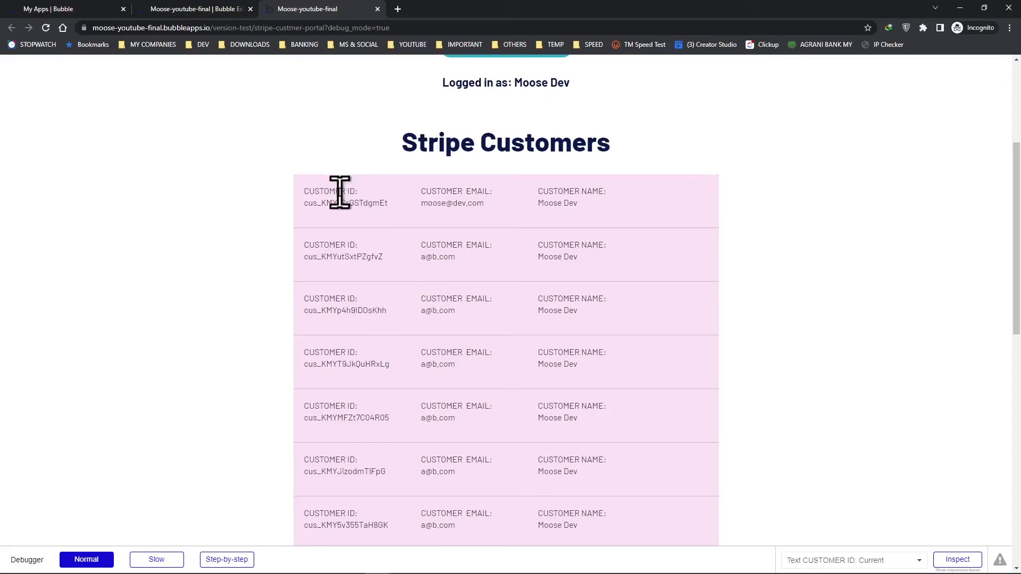
click(196, 9)
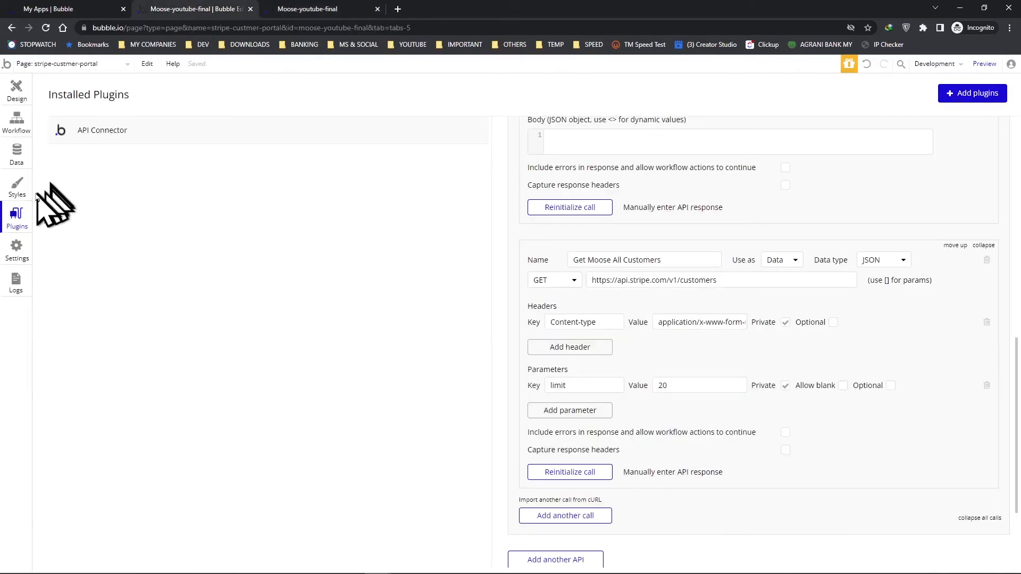
- View the All Users table in App data: 9 users, two with a stripe_customer_id
click(16, 154)
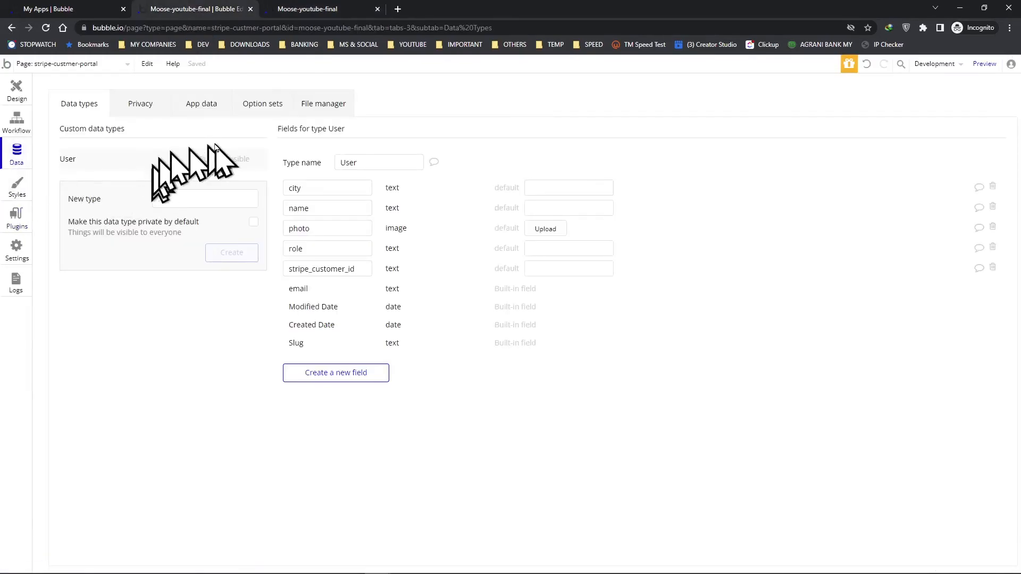
click(201, 104)
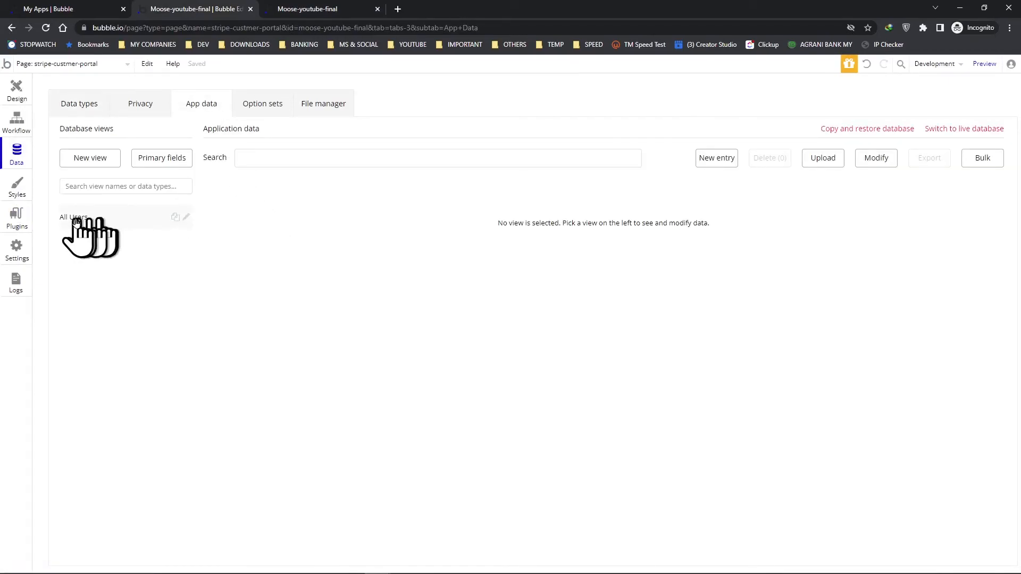
click(73, 217)
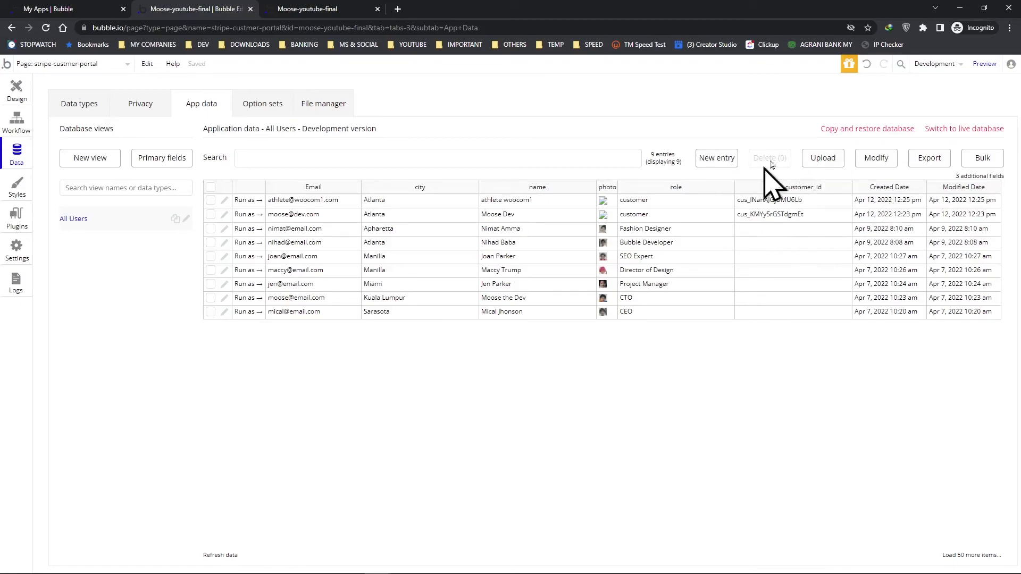
mouse_move(828, 195)
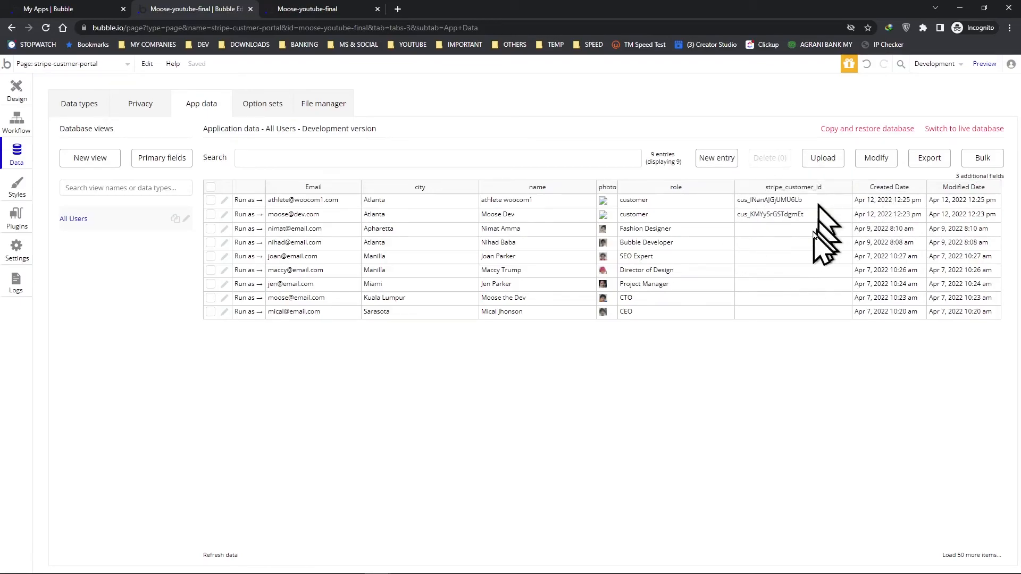
mouse_move(730, 241)
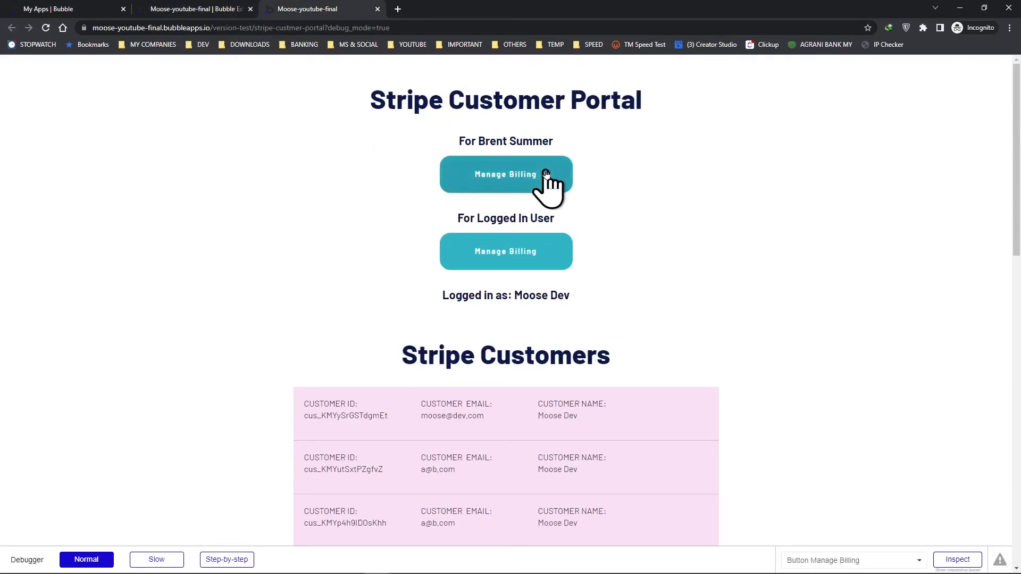
mouse_move(520, 300)
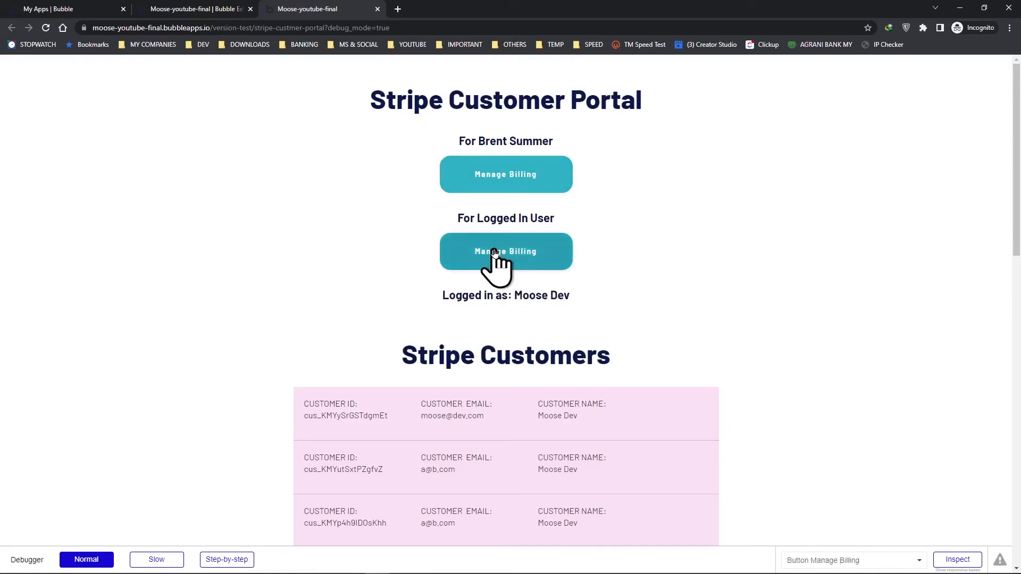
click(506, 251)
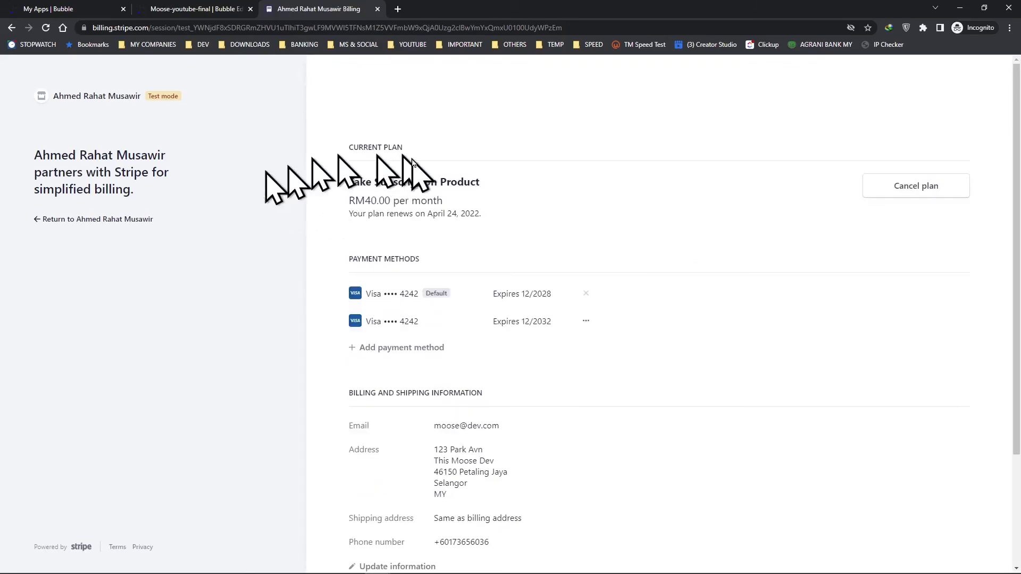
mouse_move(390, 248)
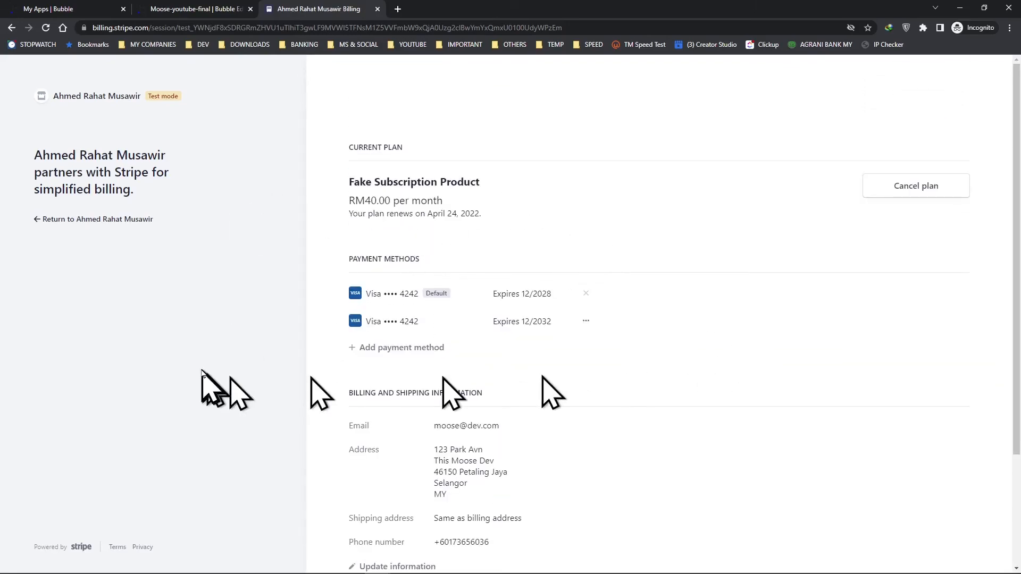
mouse_move(259, 338)
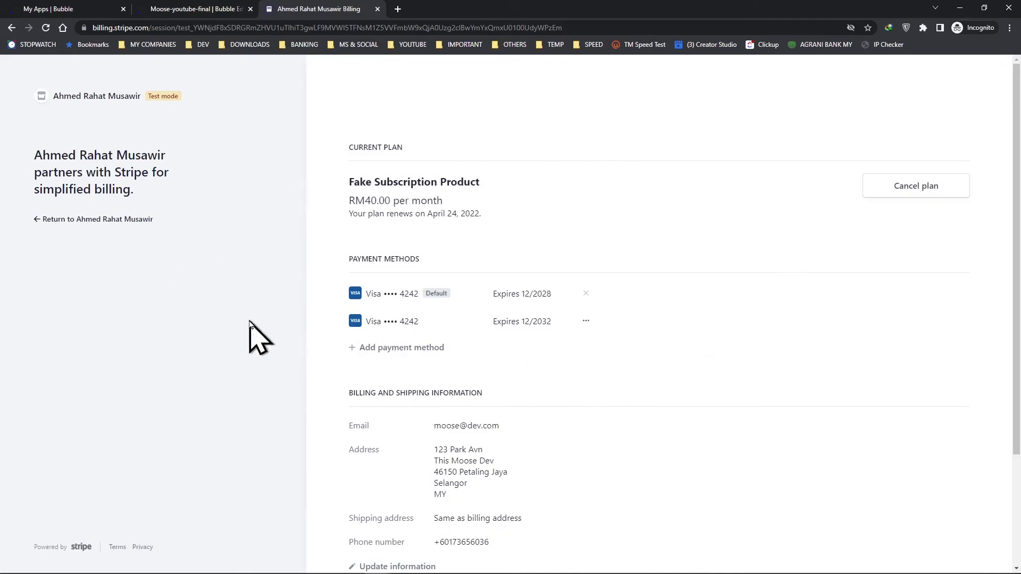
mouse_move(543, 208)
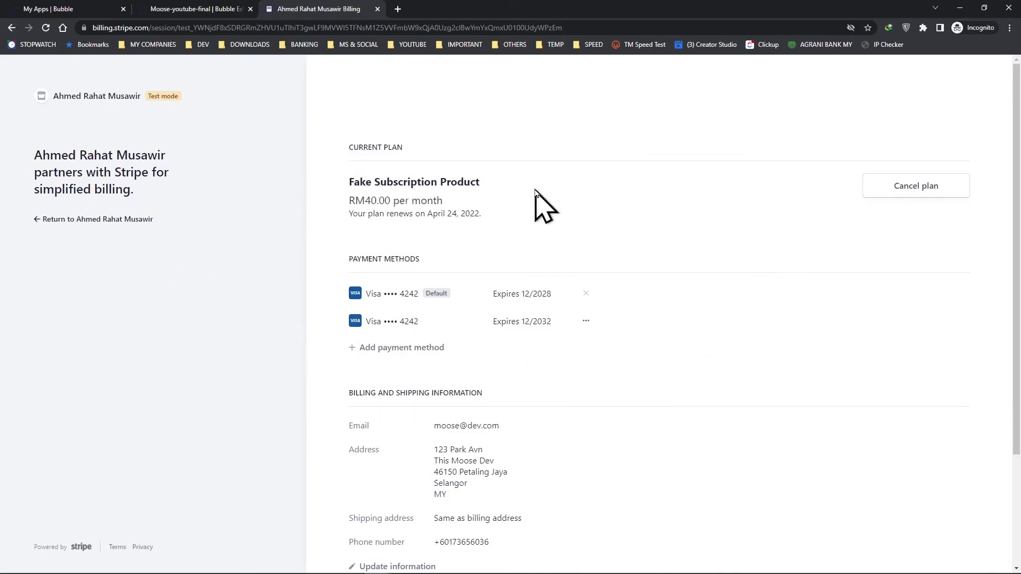
mouse_move(863, 221)
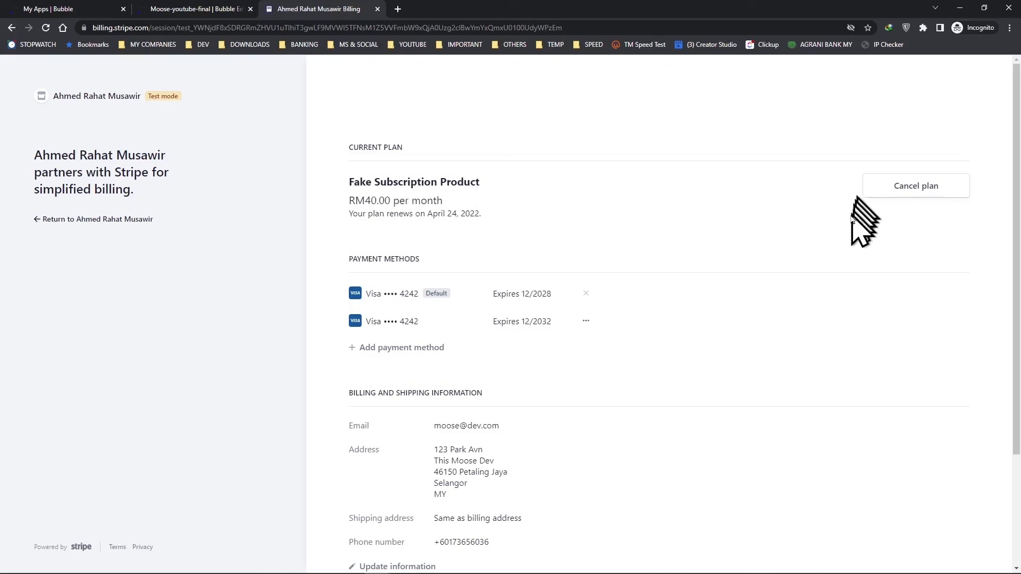
mouse_move(748, 124)
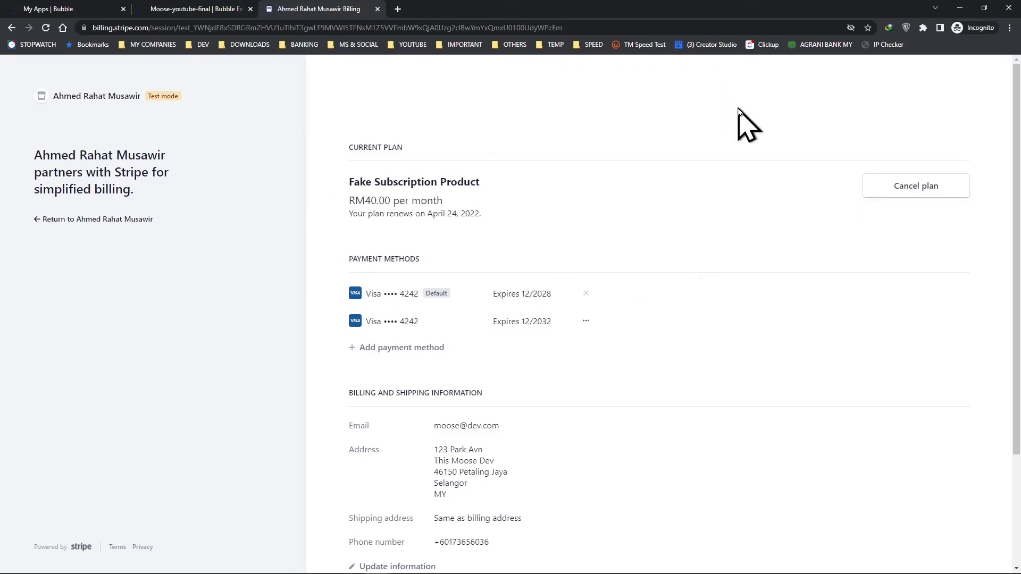